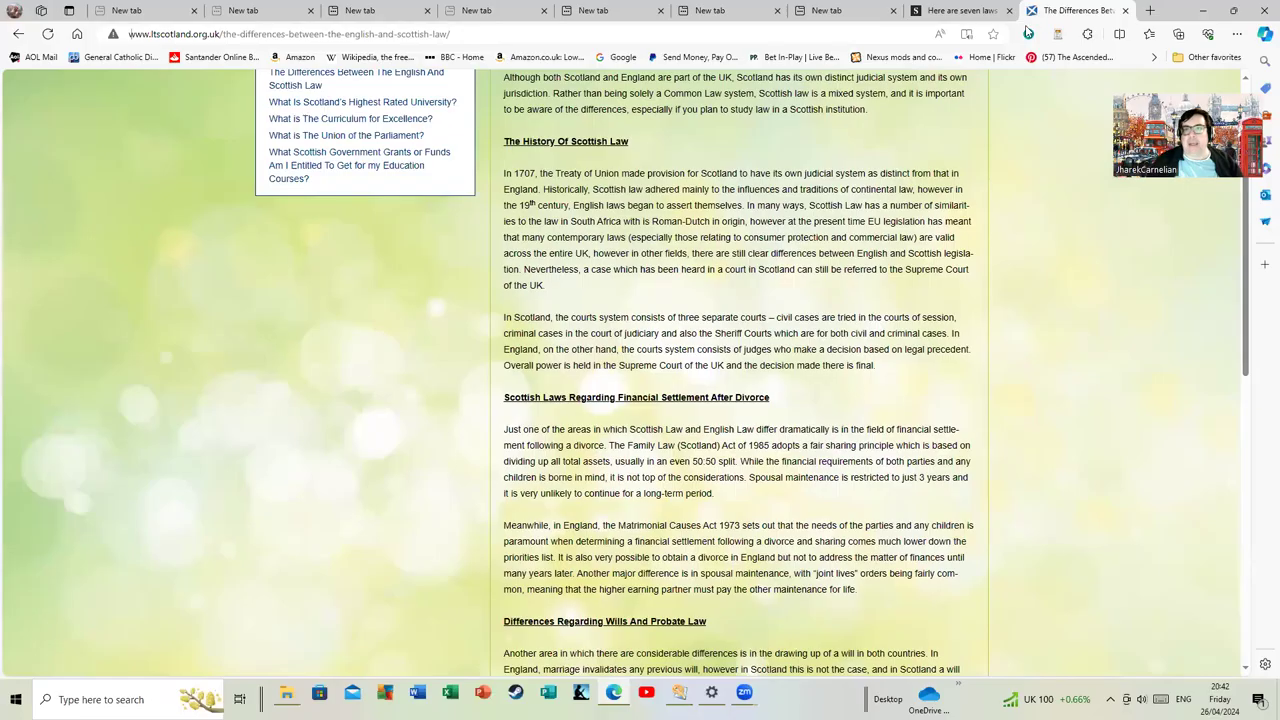
- Scroll to the article's title and History of Scottish Law section while reading
{"action": "scroll", "scroll_direction": "up", "scroll_amount": 3}
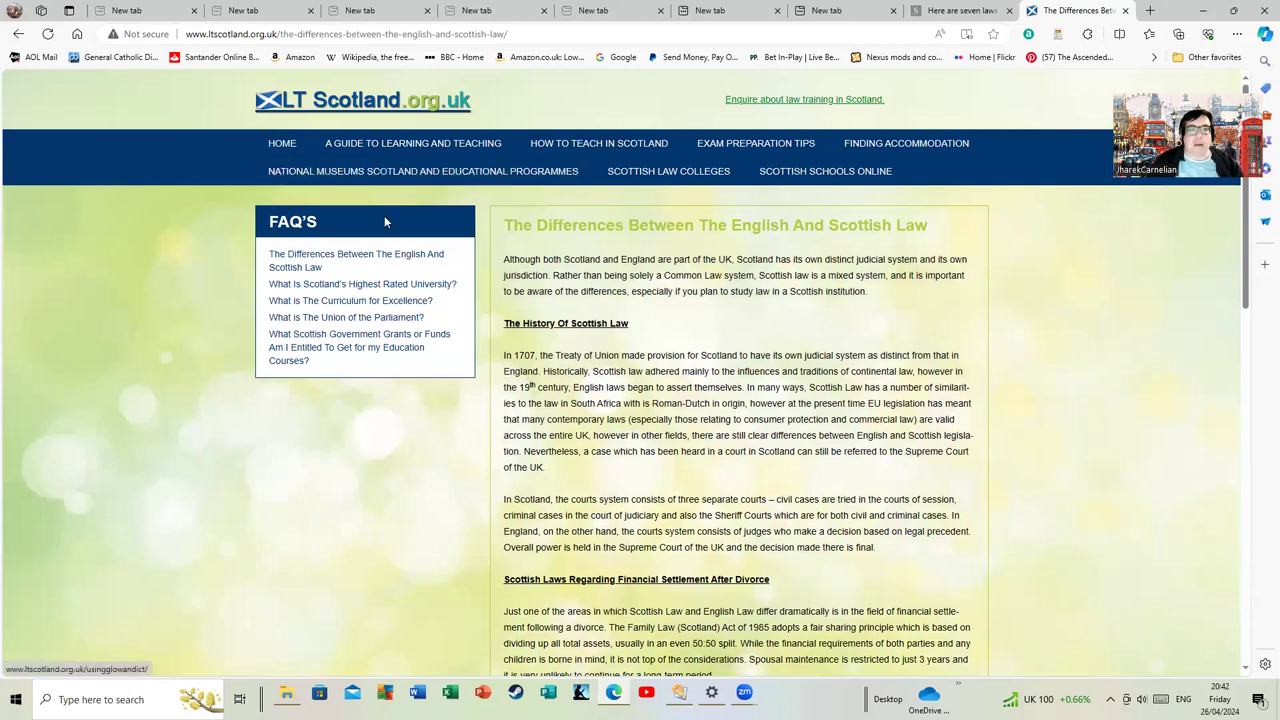
{"action": "scroll", "scroll_direction": "down", "scroll_amount": 3}
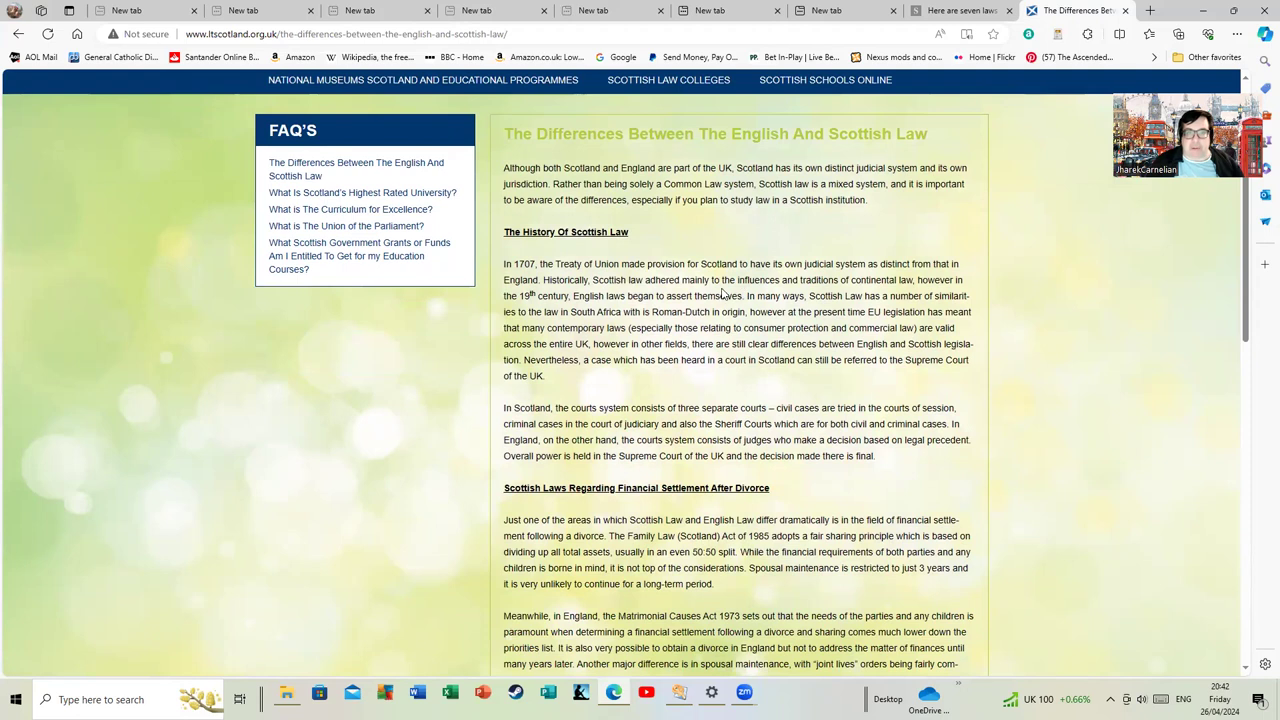
{"action": "mouse_move", "coordinate": [688, 224]}
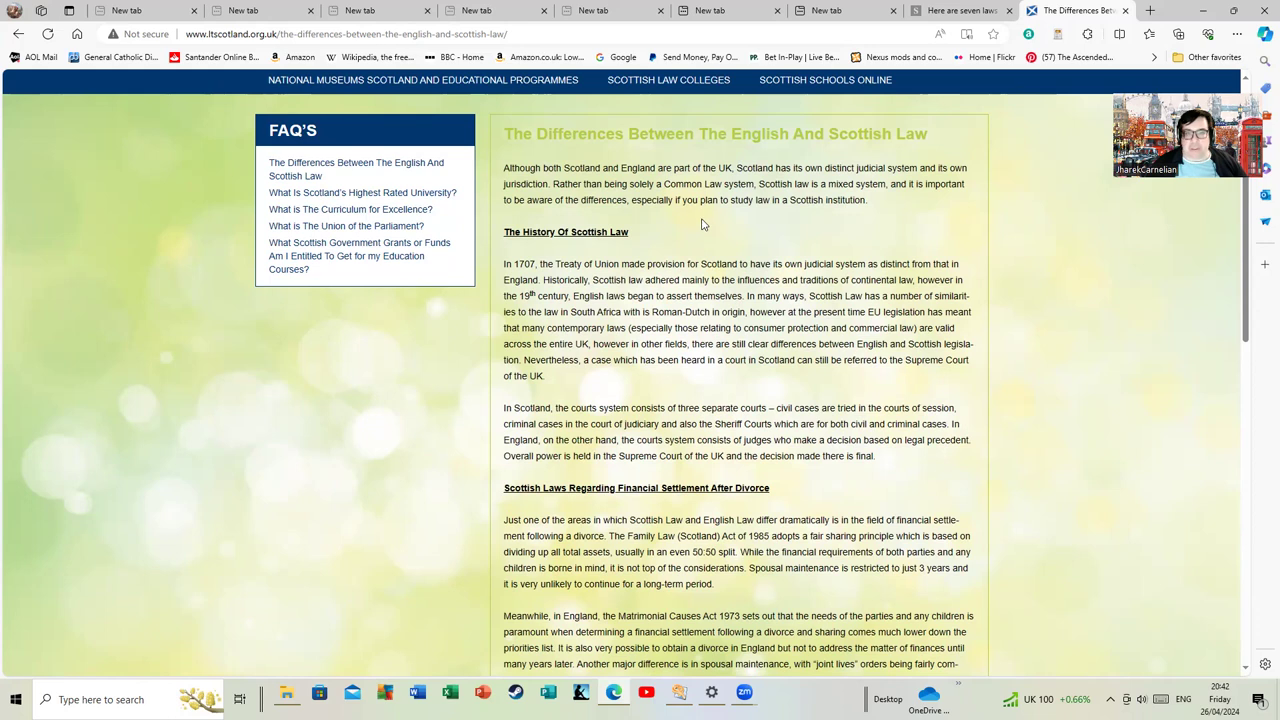
{"action": "mouse_move", "coordinate": [692, 224]}
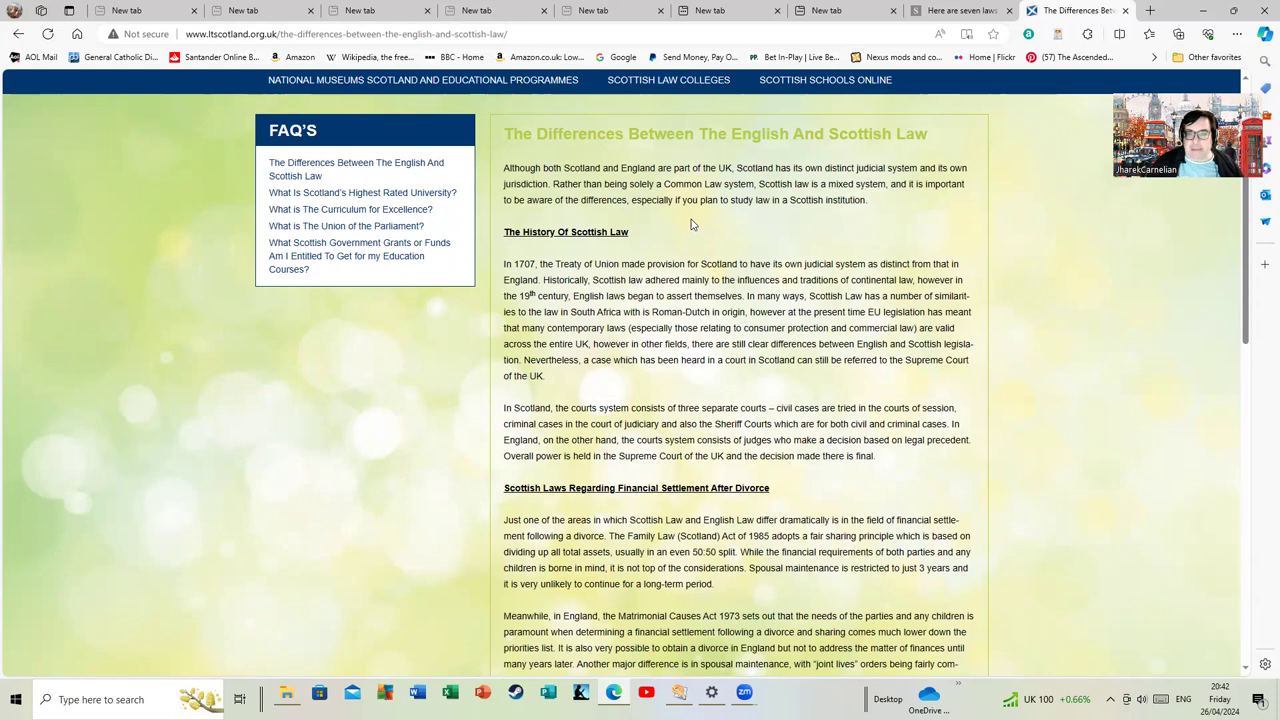
{"action": "scroll", "scroll_direction": "up", "scroll_amount": 3}
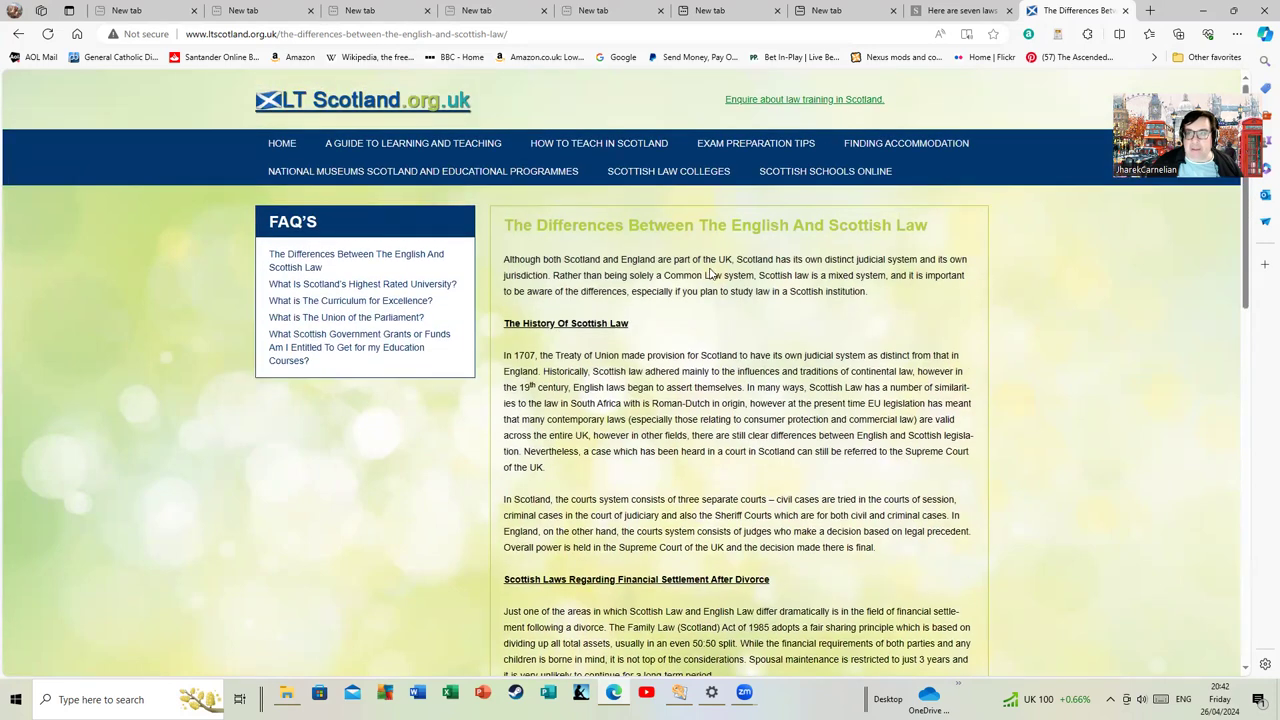
{"action": "mouse_move", "coordinate": [704, 318]}
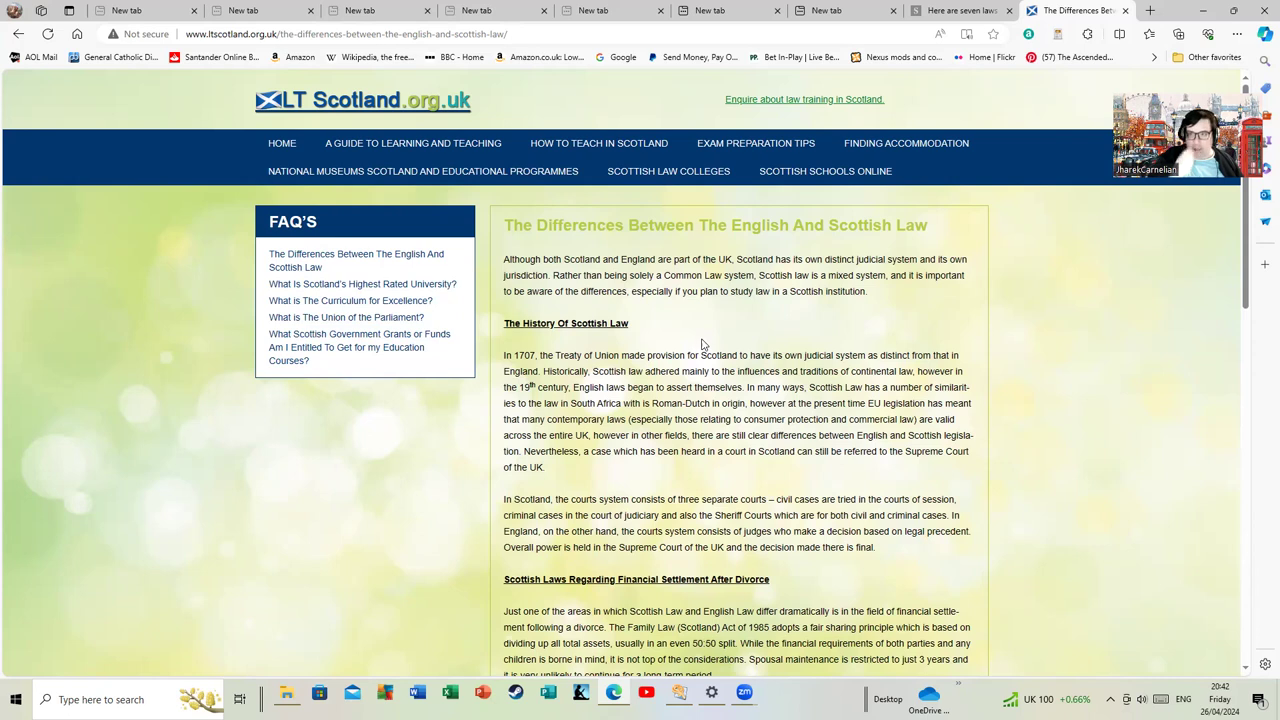
{"action": "mouse_move", "coordinate": [696, 344]}
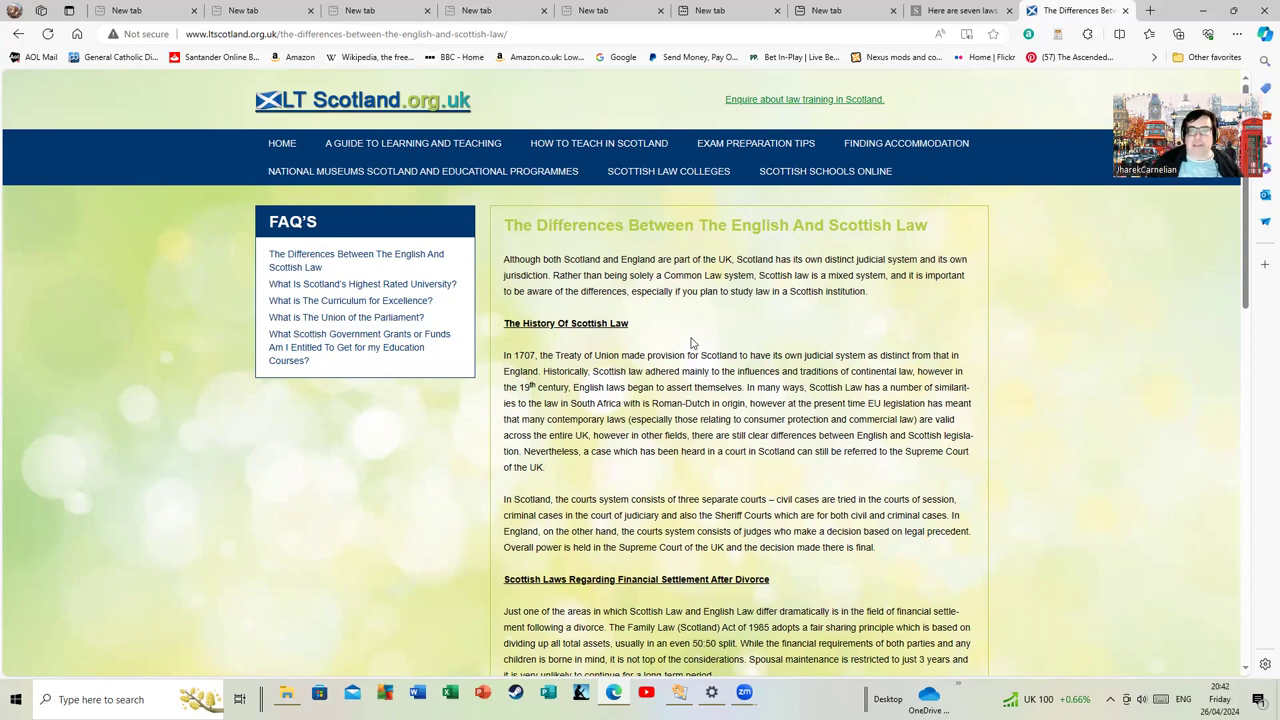
{"action": "mouse_move", "coordinate": [792, 326]}
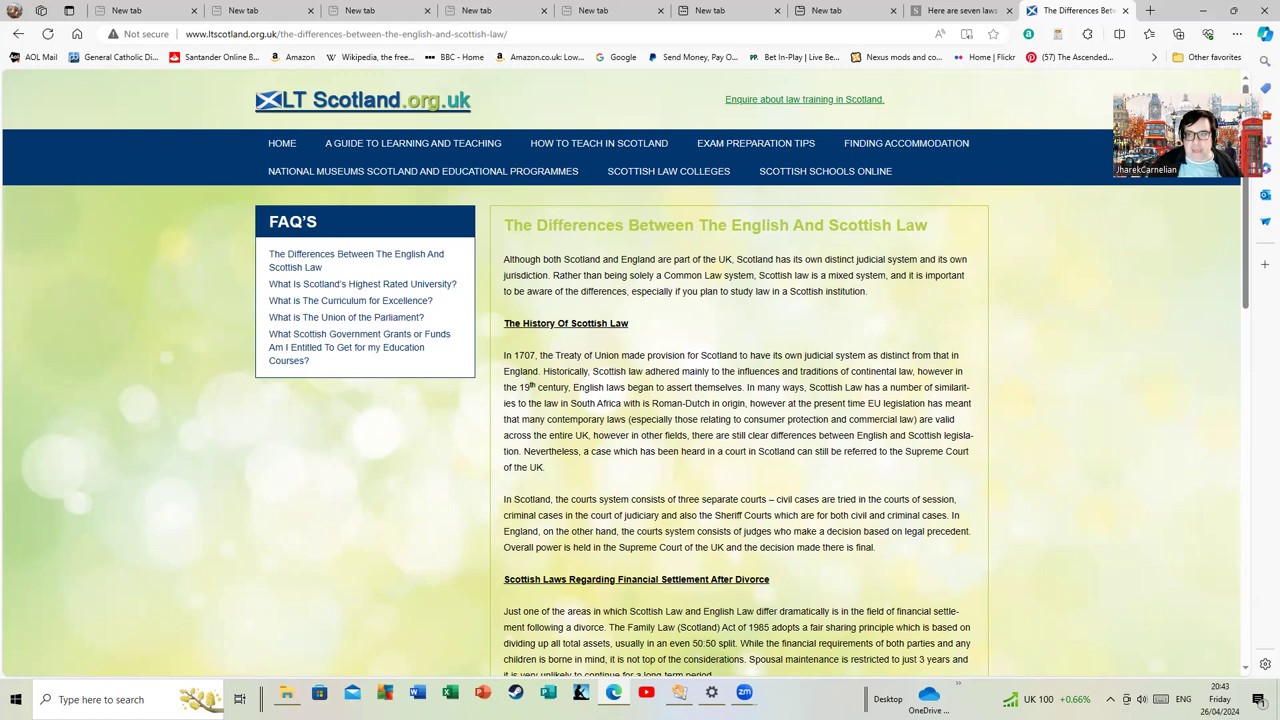
{"action": "mouse_move", "coordinate": [708, 484]}
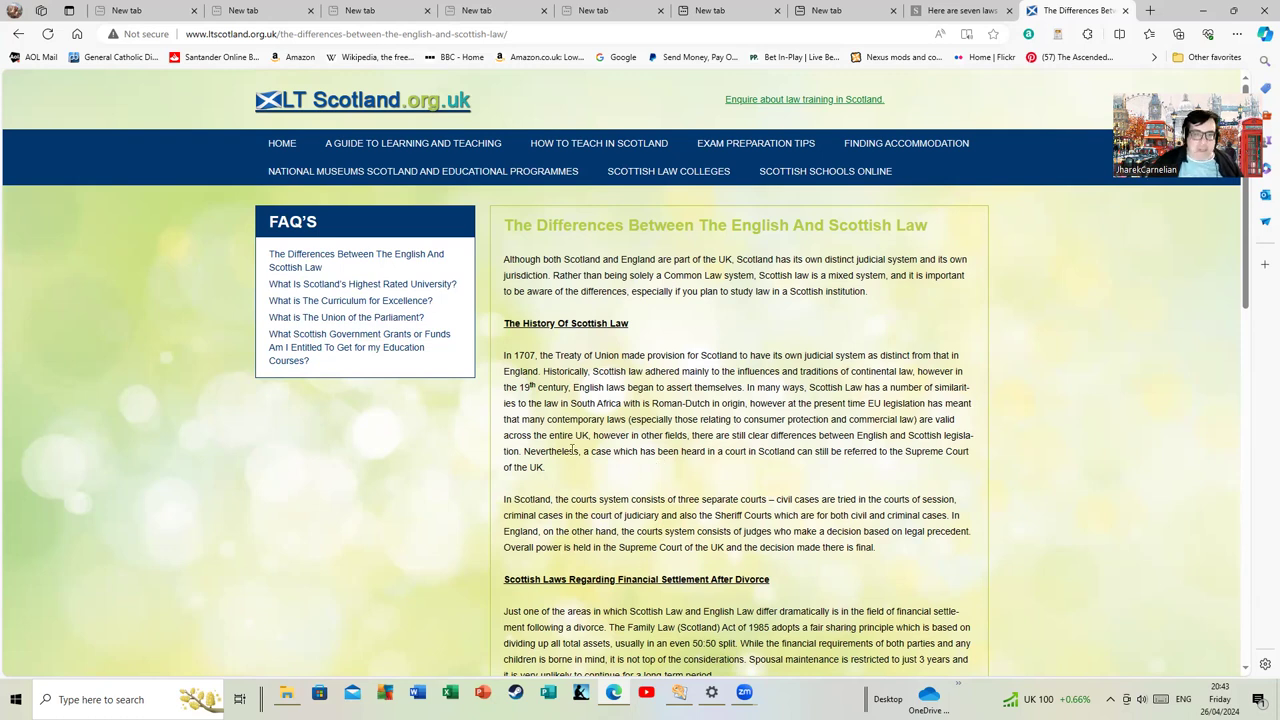
{"action": "mouse_move", "coordinate": [592, 460]}
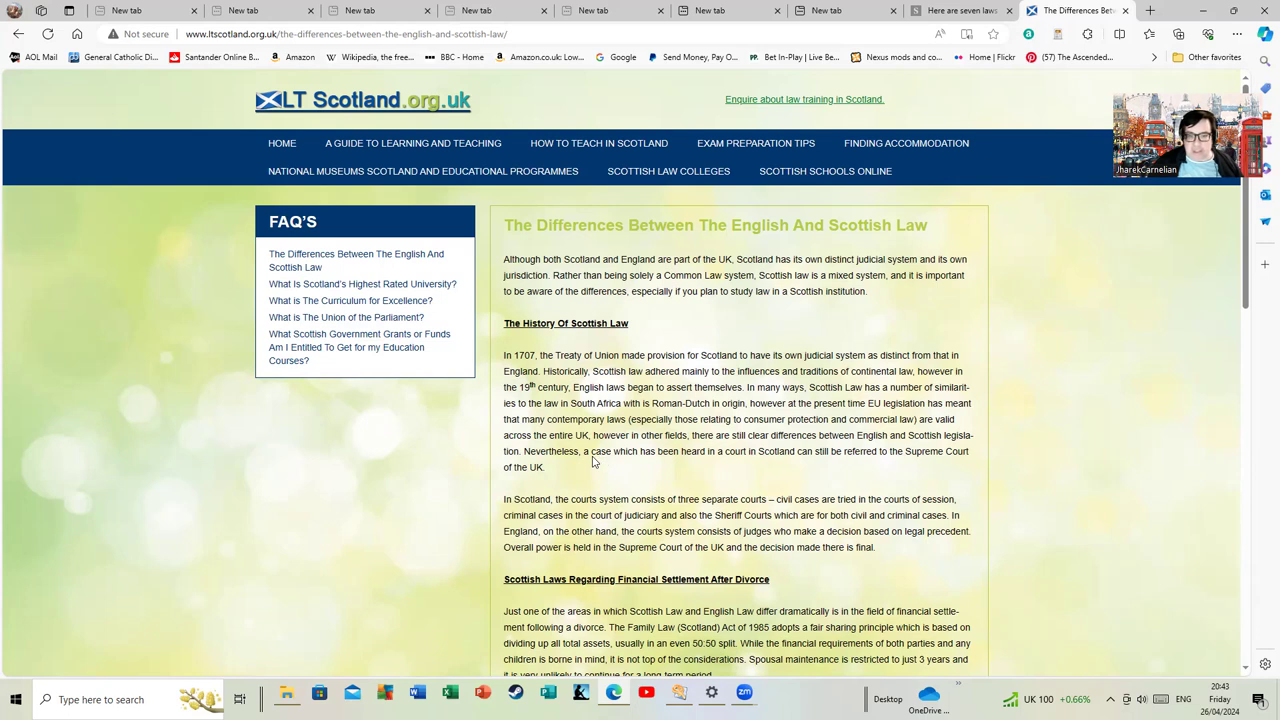
{"action": "mouse_move", "coordinate": [626, 430]}
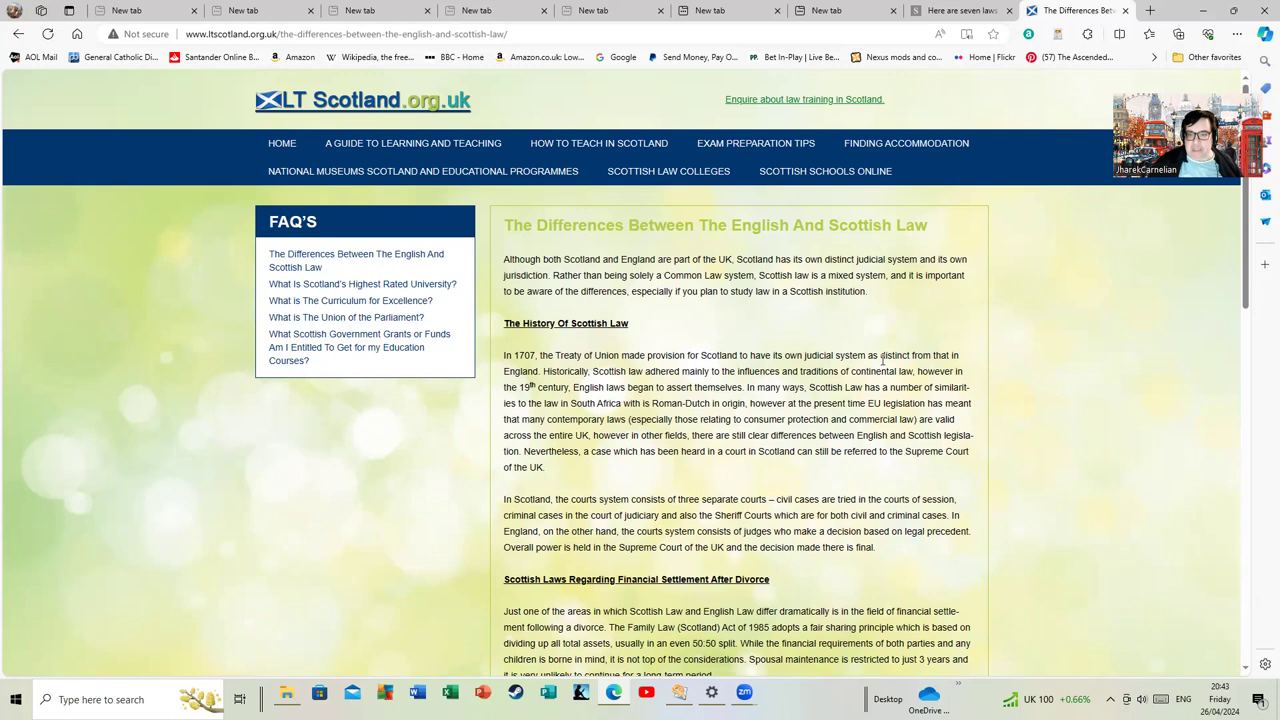
{"action": "mouse_move", "coordinate": [676, 370]}
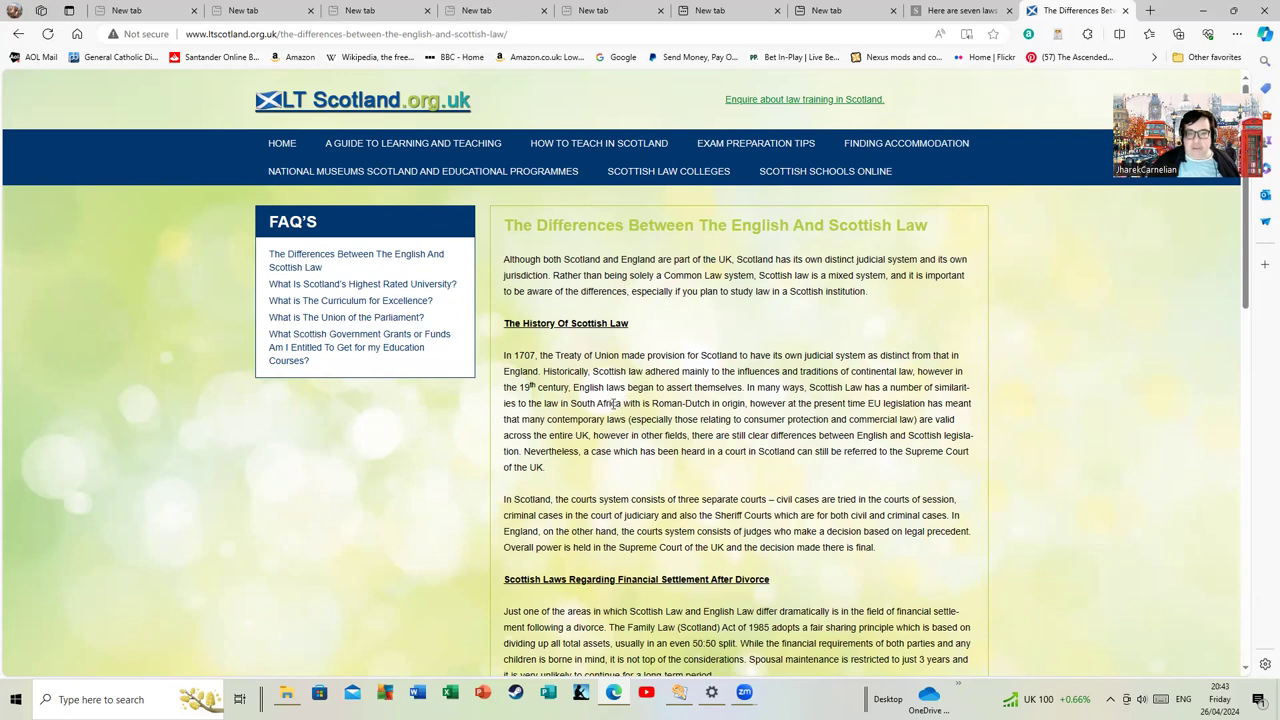
{"action": "mouse_move", "coordinate": [814, 392]}
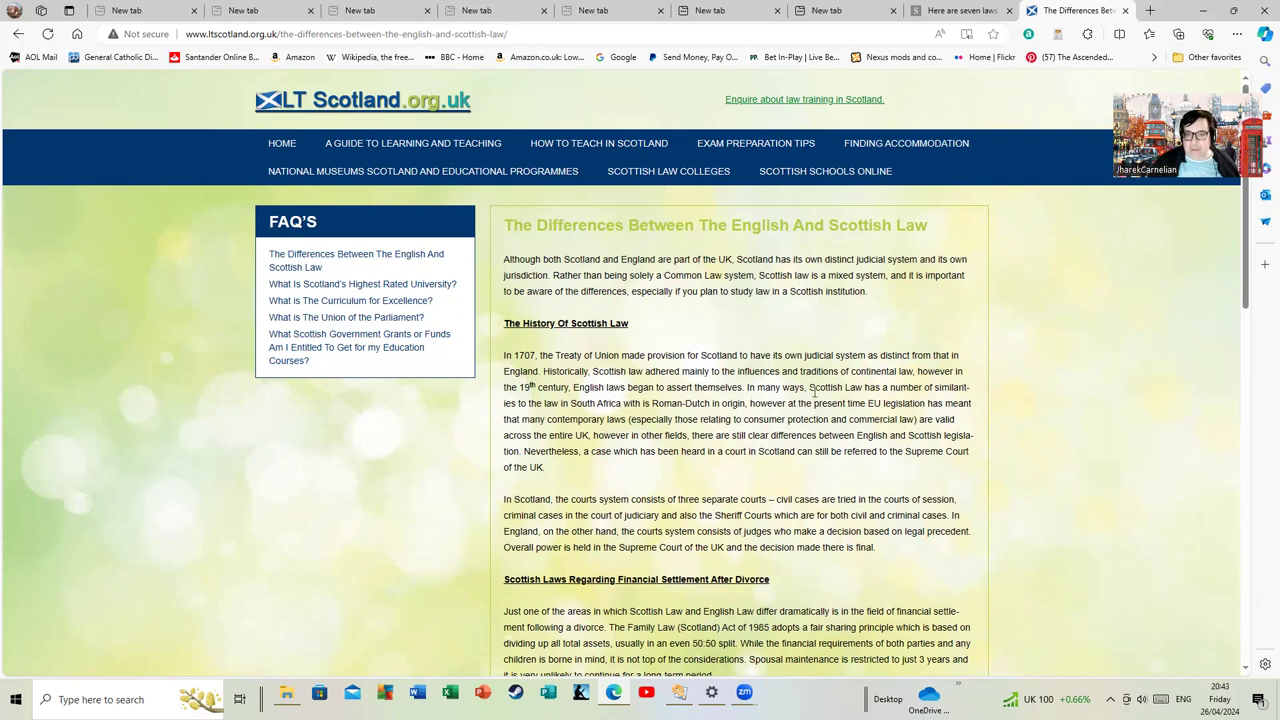
{"action": "mouse_move", "coordinate": [884, 400]}
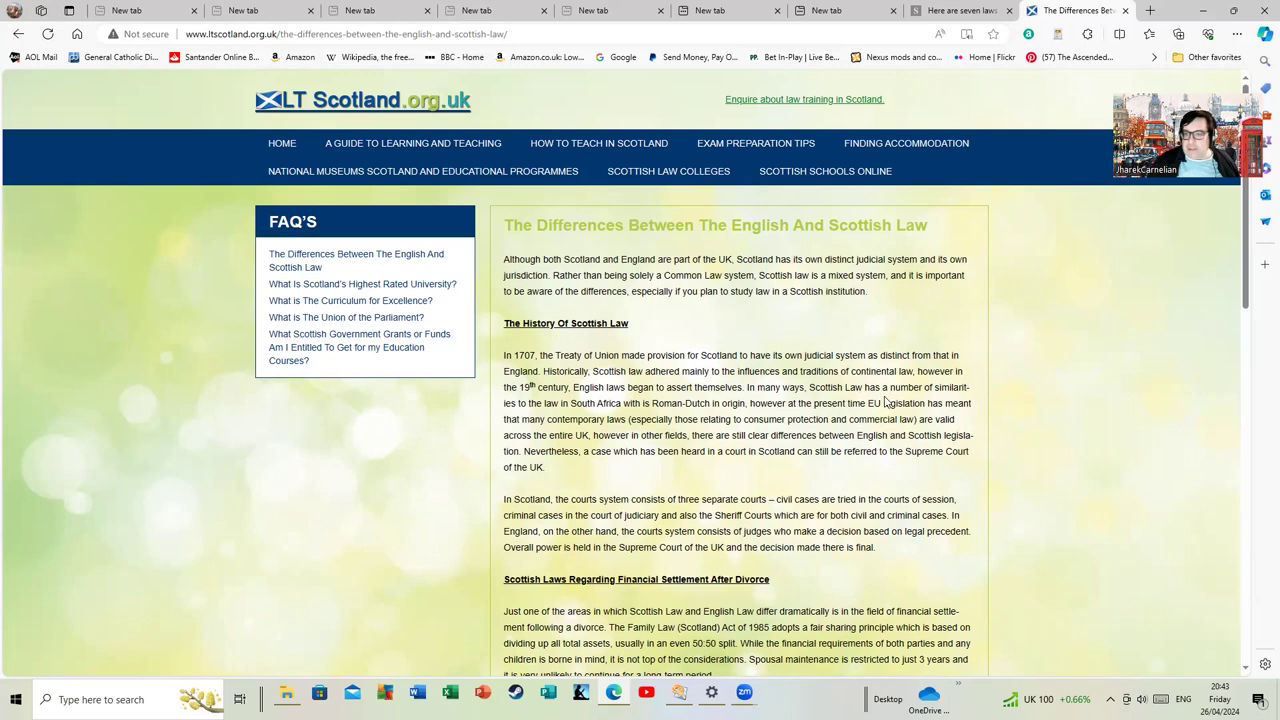
{"action": "mouse_move", "coordinate": [620, 420]}
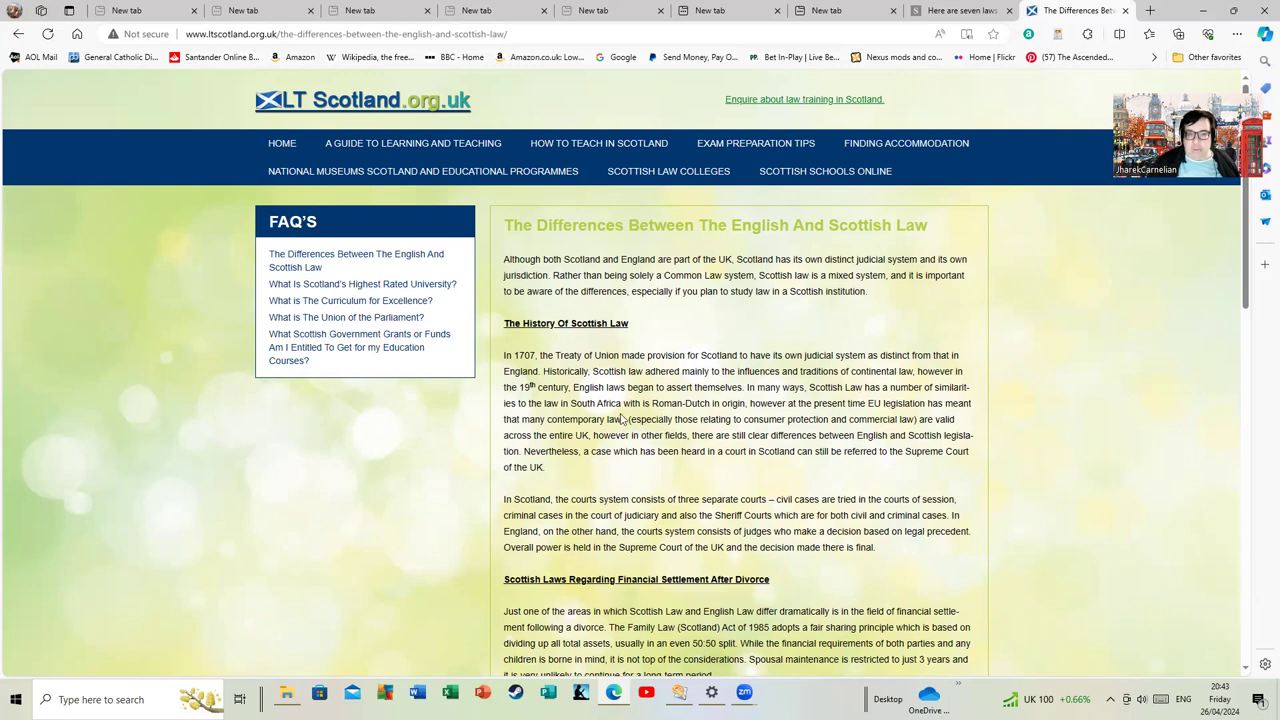
{"action": "mouse_move", "coordinate": [732, 424]}
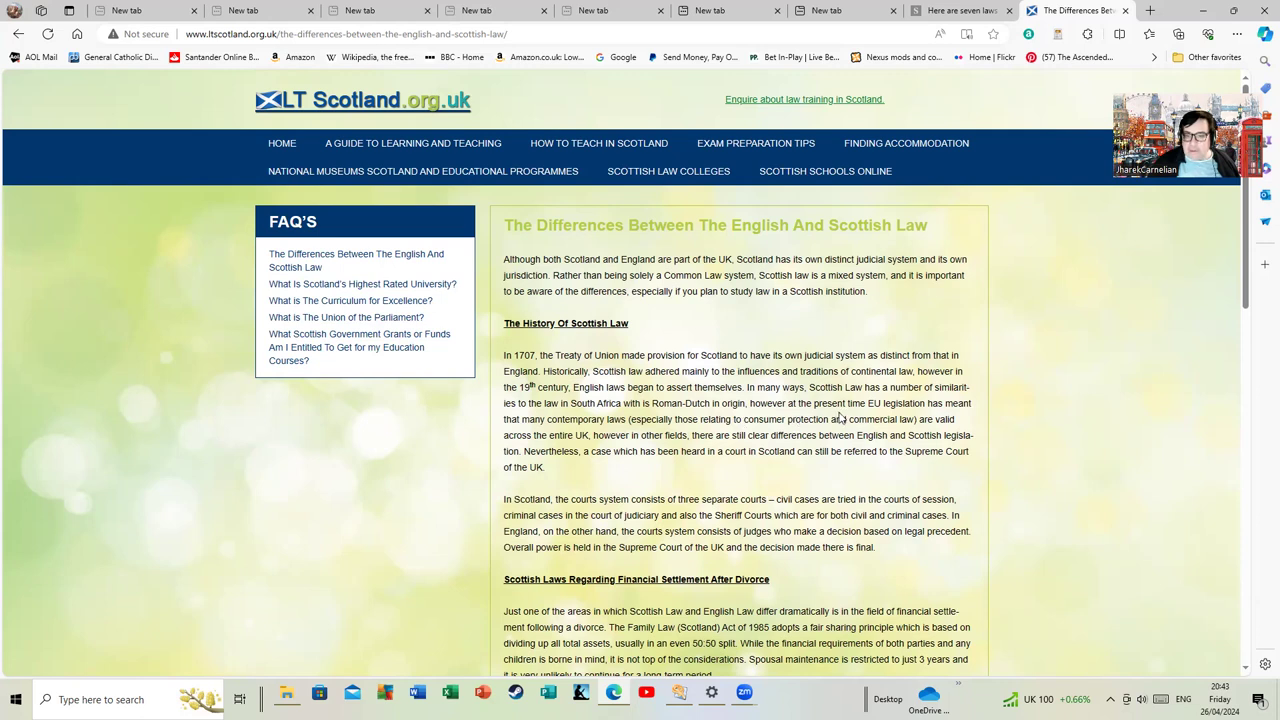
{"action": "mouse_move", "coordinate": [520, 432]}
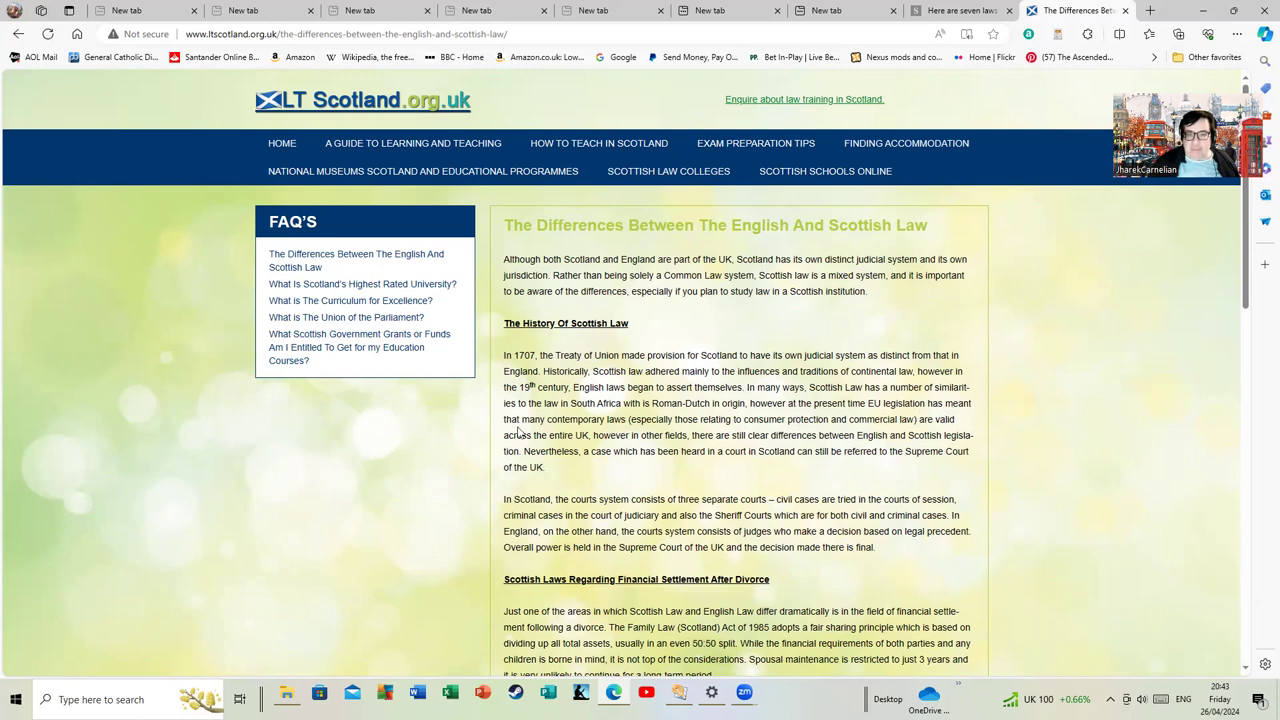
{"action": "mouse_move", "coordinate": [768, 432]}
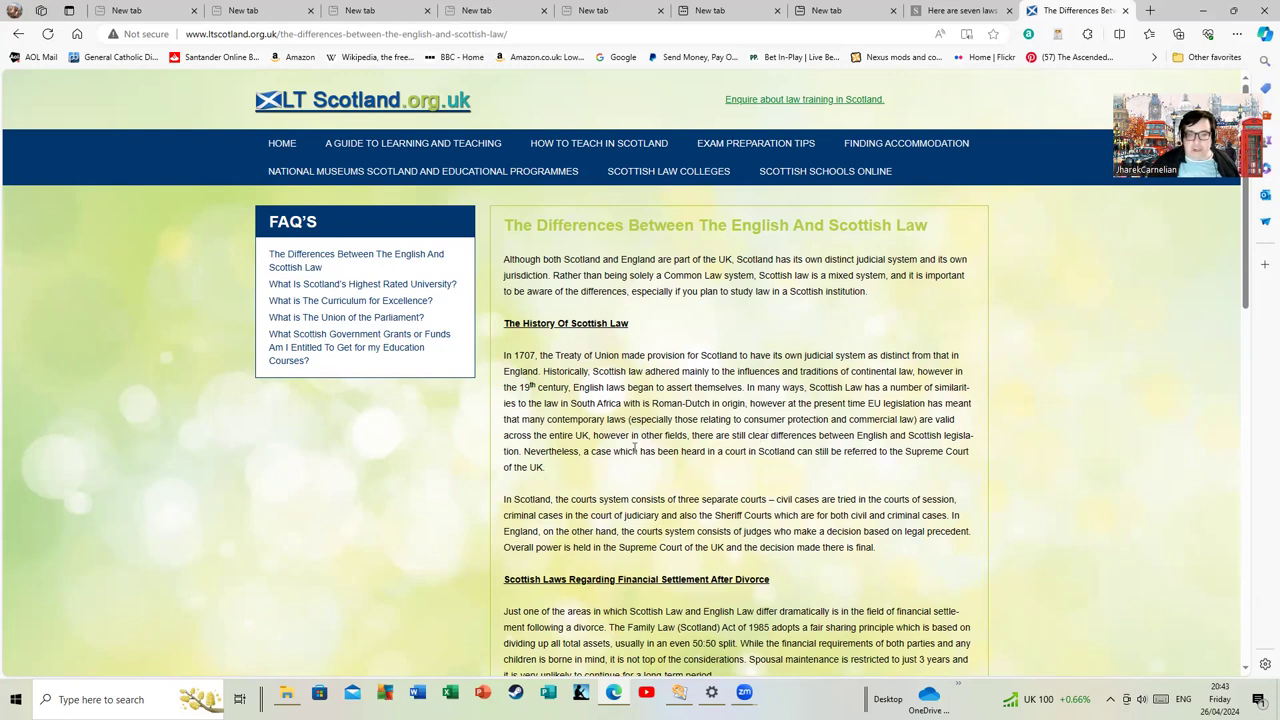
{"action": "mouse_move", "coordinate": [584, 448]}
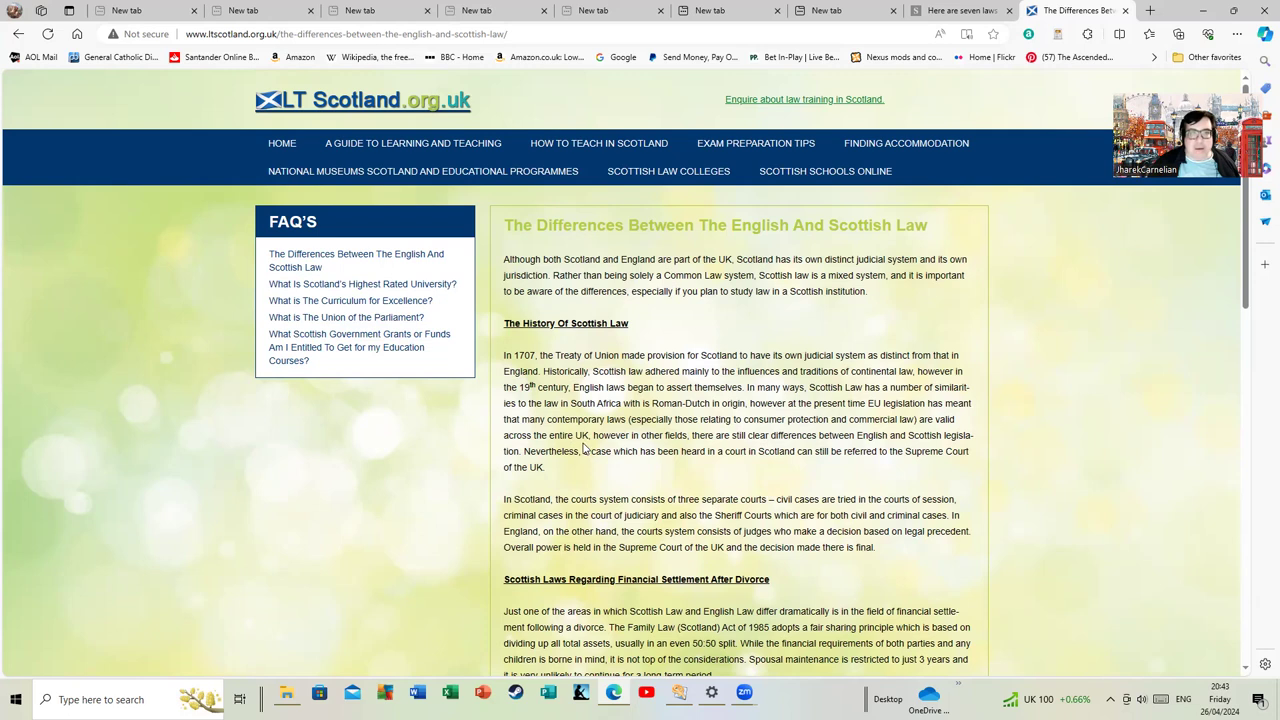
{"action": "mouse_move", "coordinate": [758, 452]}
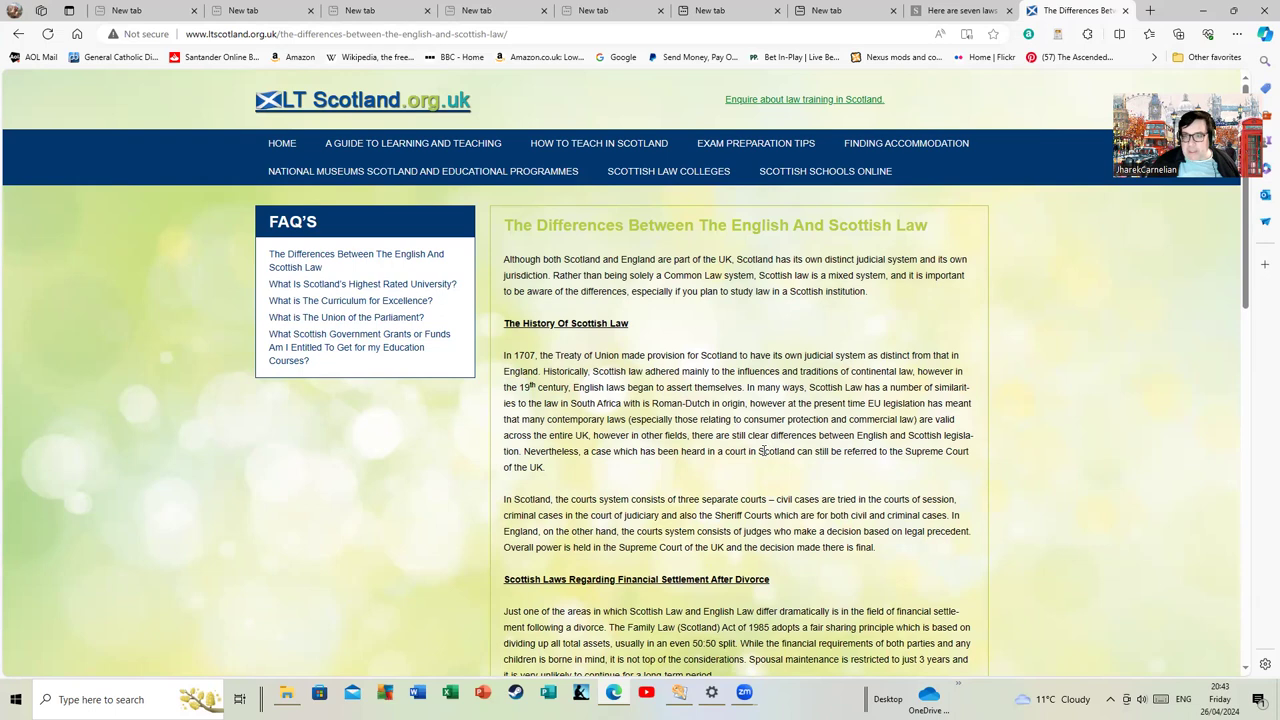
{"action": "mouse_move", "coordinate": [742, 456]}
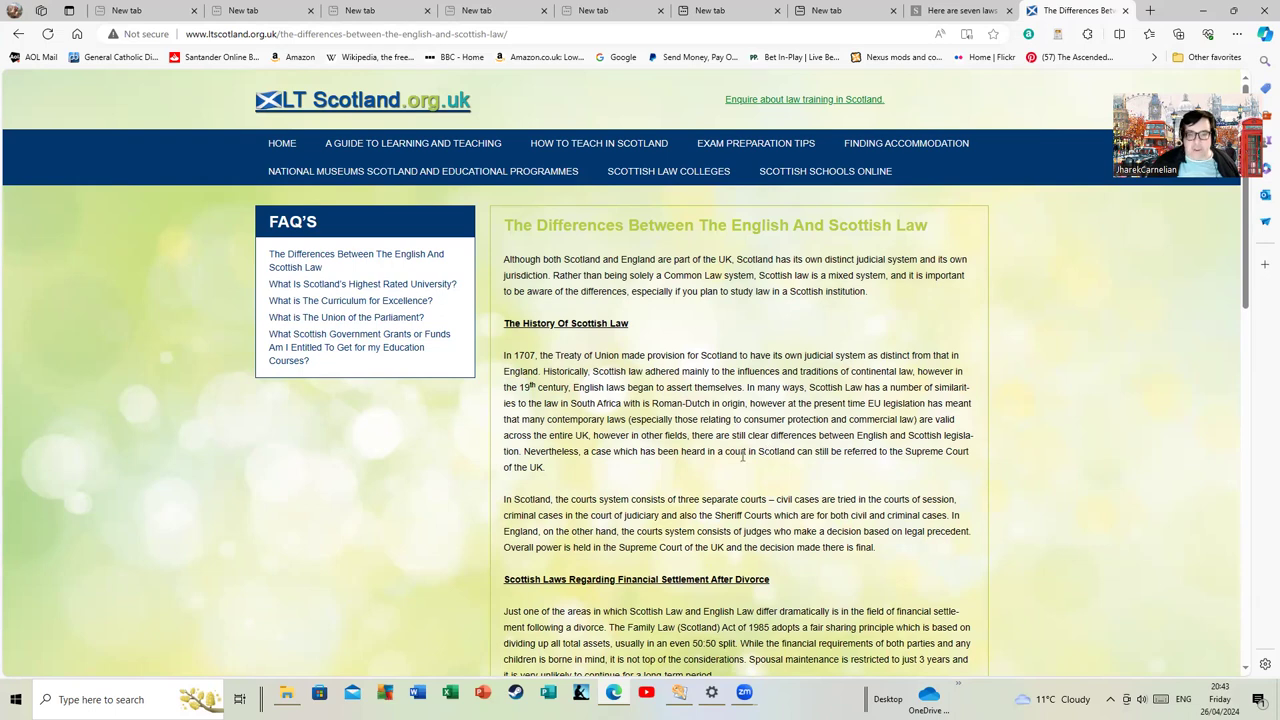
- Scroll down to the Financial Settlement After Divorce and Wills And Probate sections
{"action": "scroll", "scroll_direction": "down", "scroll_amount": 3}
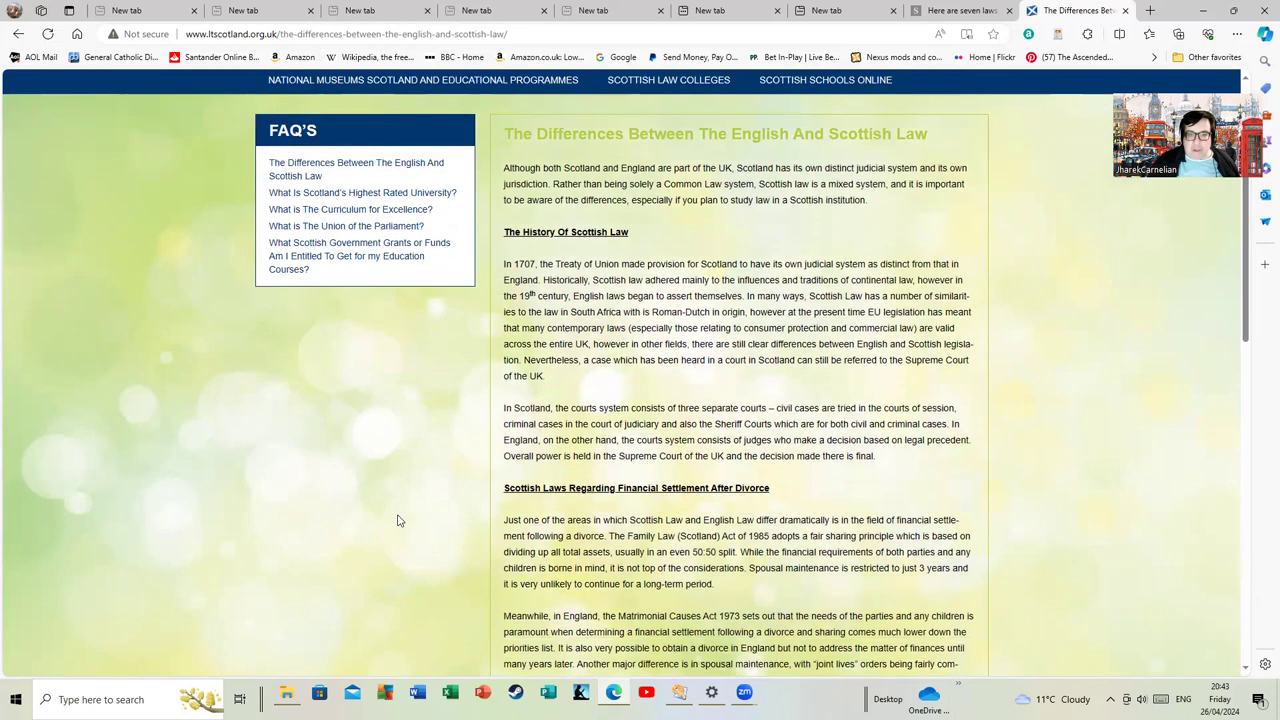
{"action": "mouse_move", "coordinate": [172, 616]}
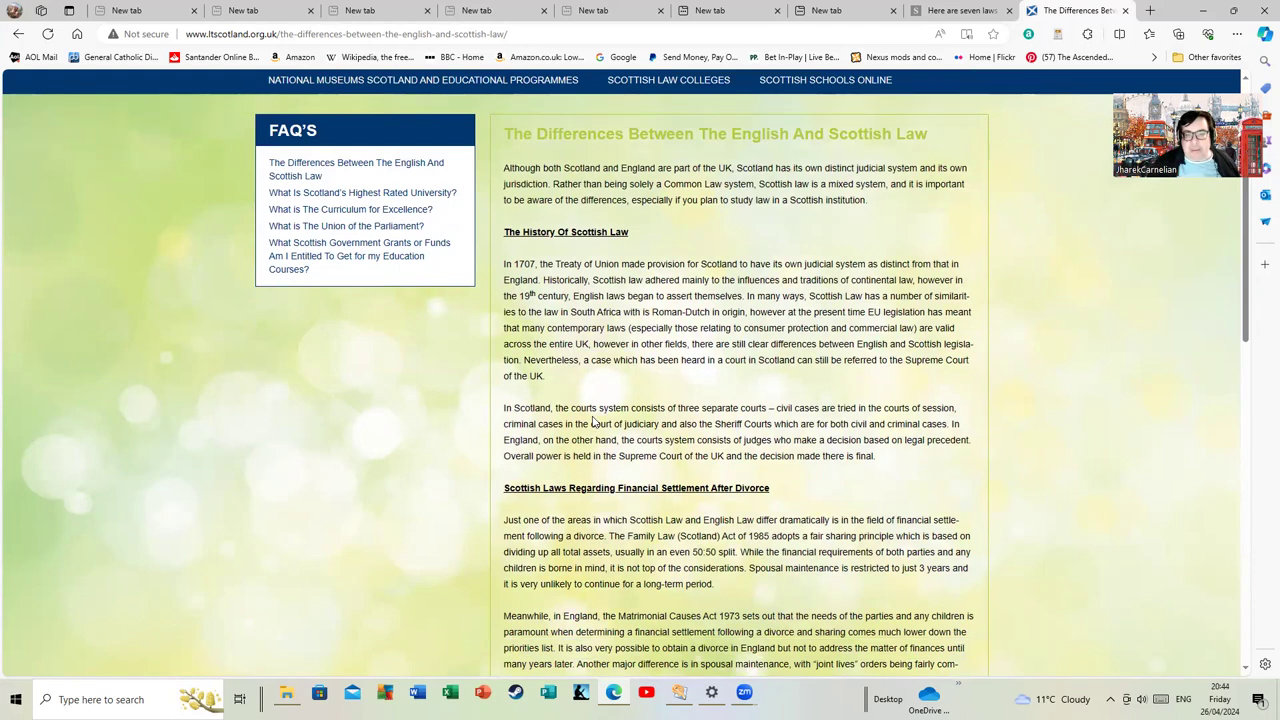
{"action": "mouse_move", "coordinate": [828, 420]}
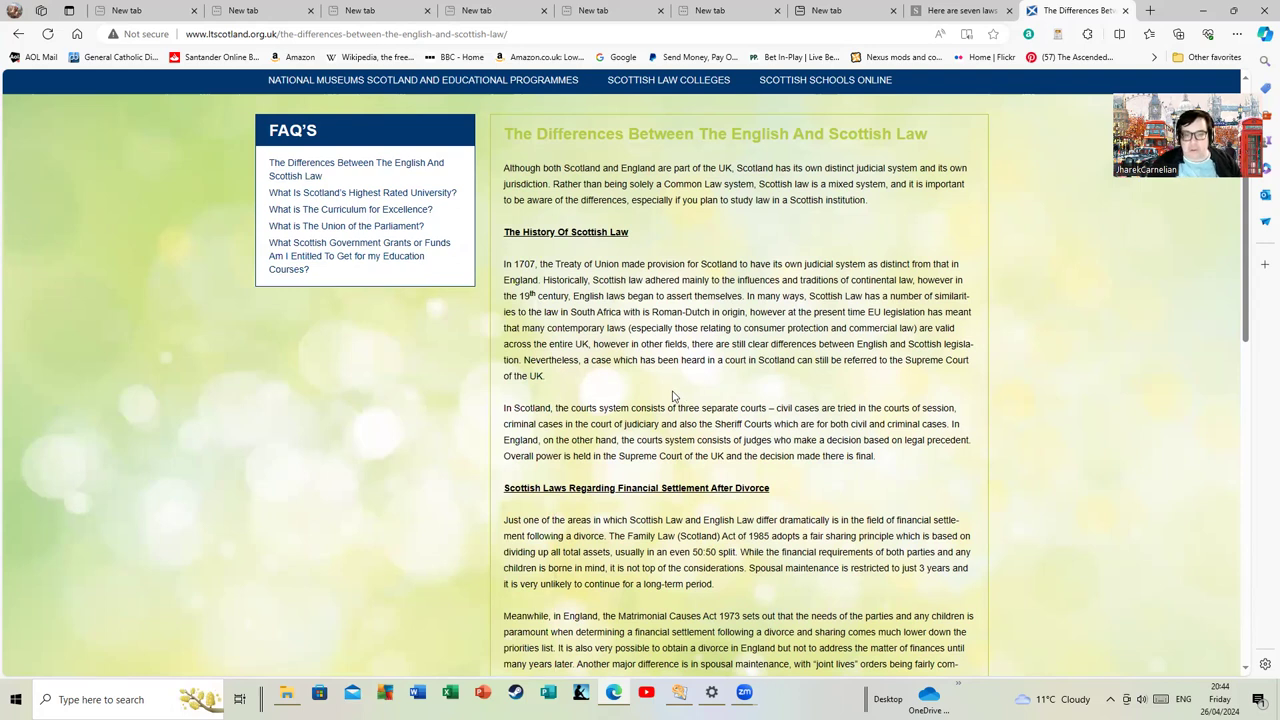
{"action": "scroll", "scroll_direction": "down", "scroll_amount": 3}
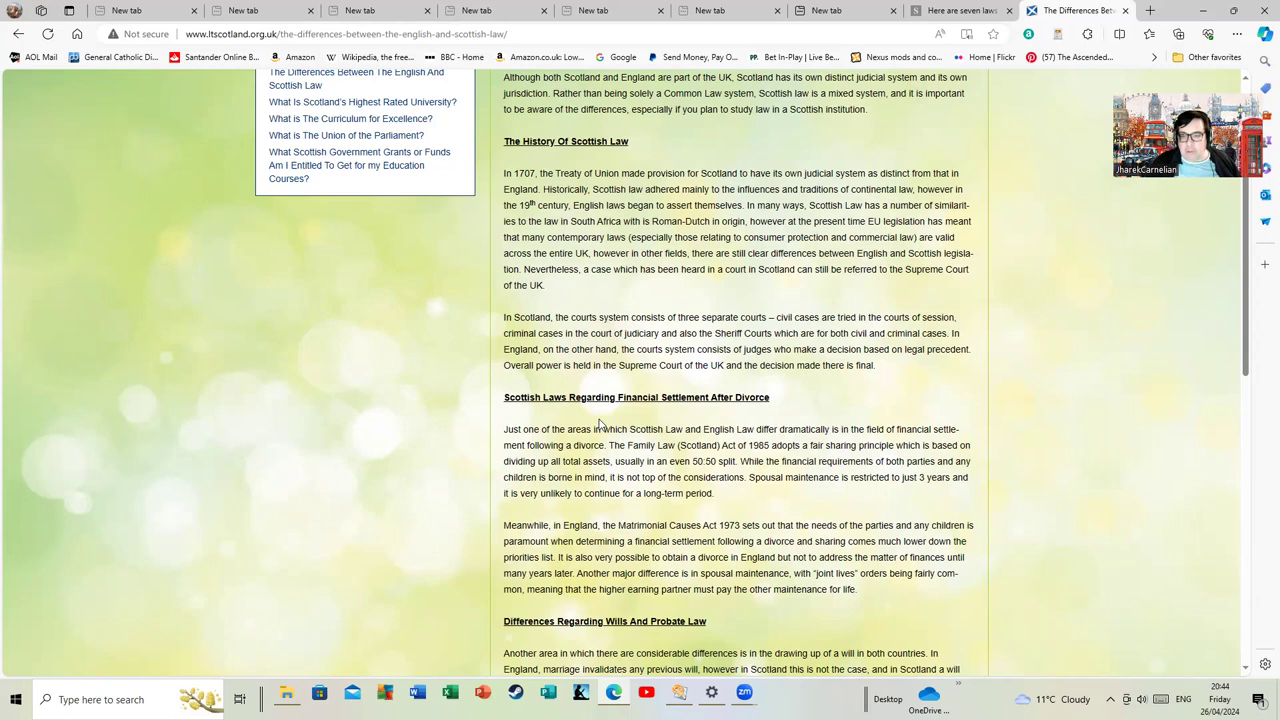
{"action": "mouse_move", "coordinate": [816, 482]}
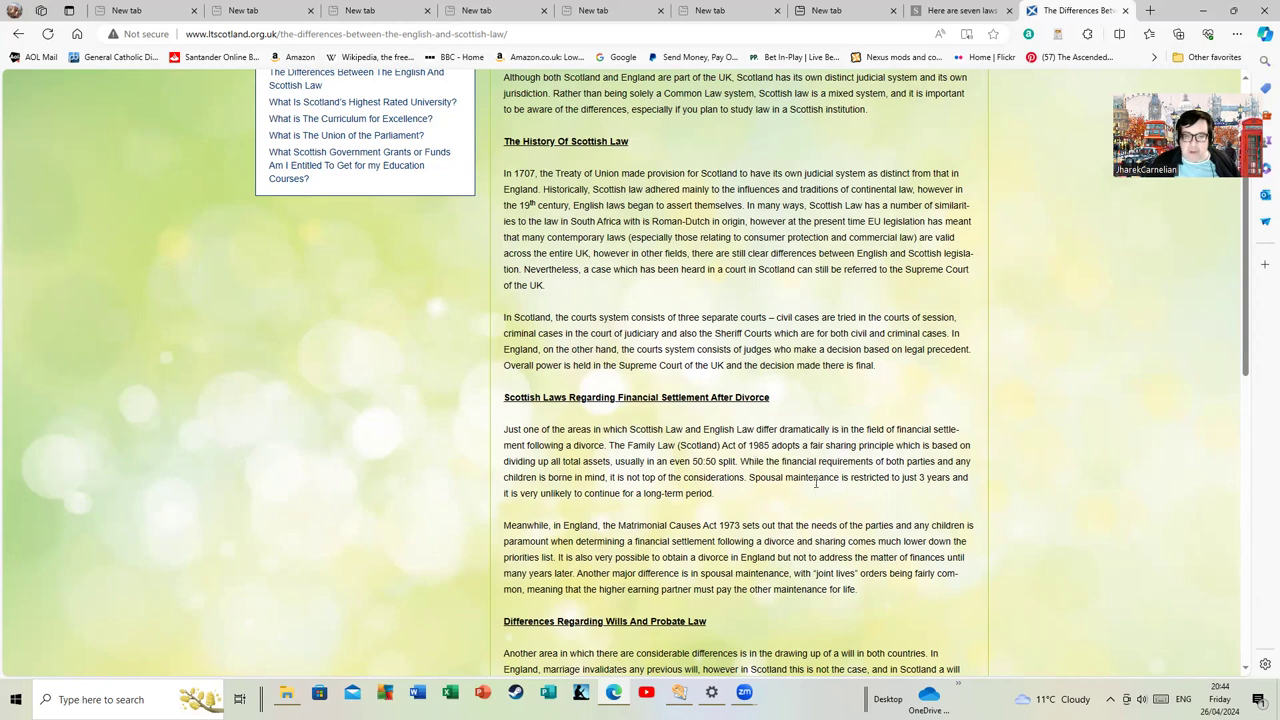
{"action": "mouse_move", "coordinate": [800, 500]}
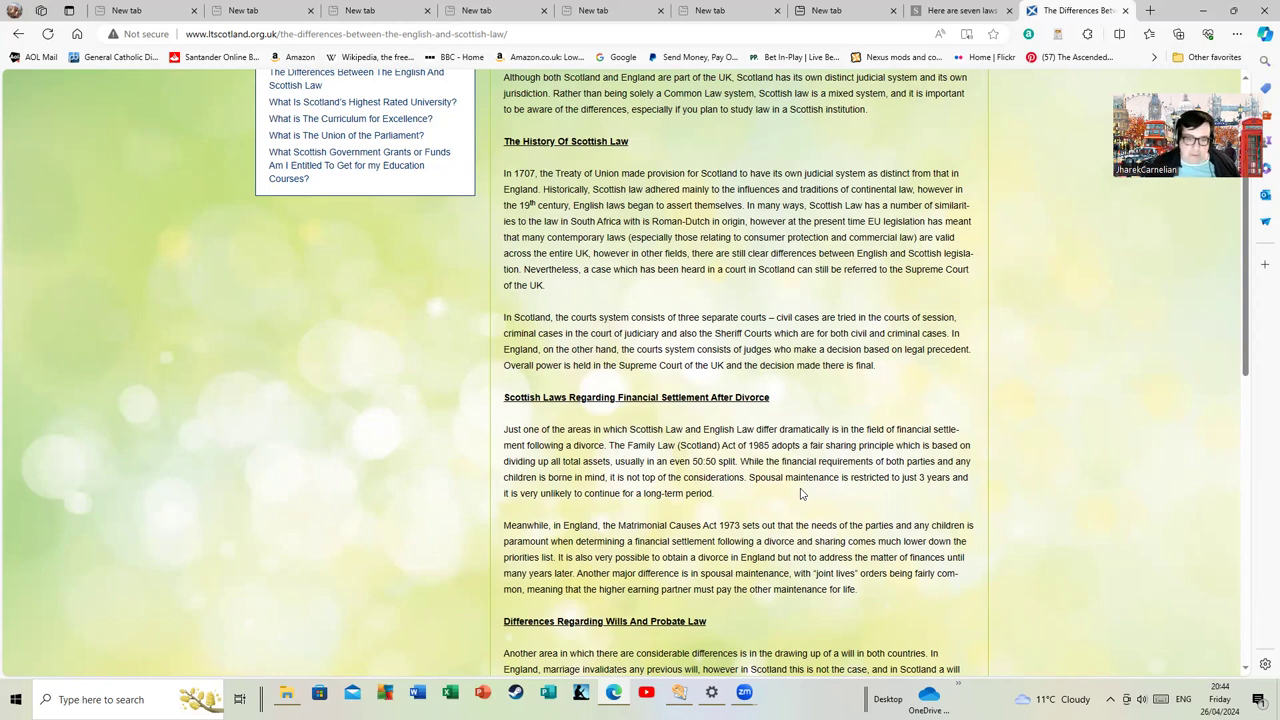
{"action": "scroll", "scroll_direction": "down", "scroll_amount": 3}
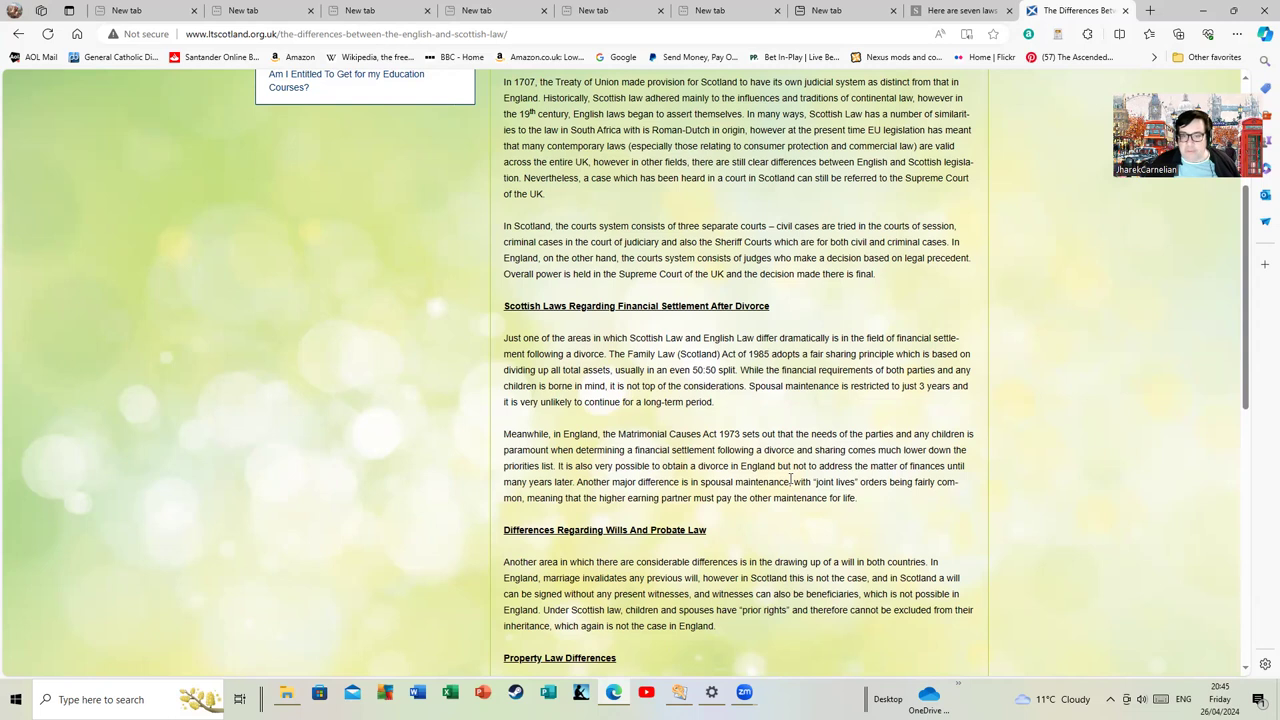
- Scroll down to the Property Law Differences section and the personal injury heading
{"action": "scroll", "scroll_direction": "down", "scroll_amount": 3}
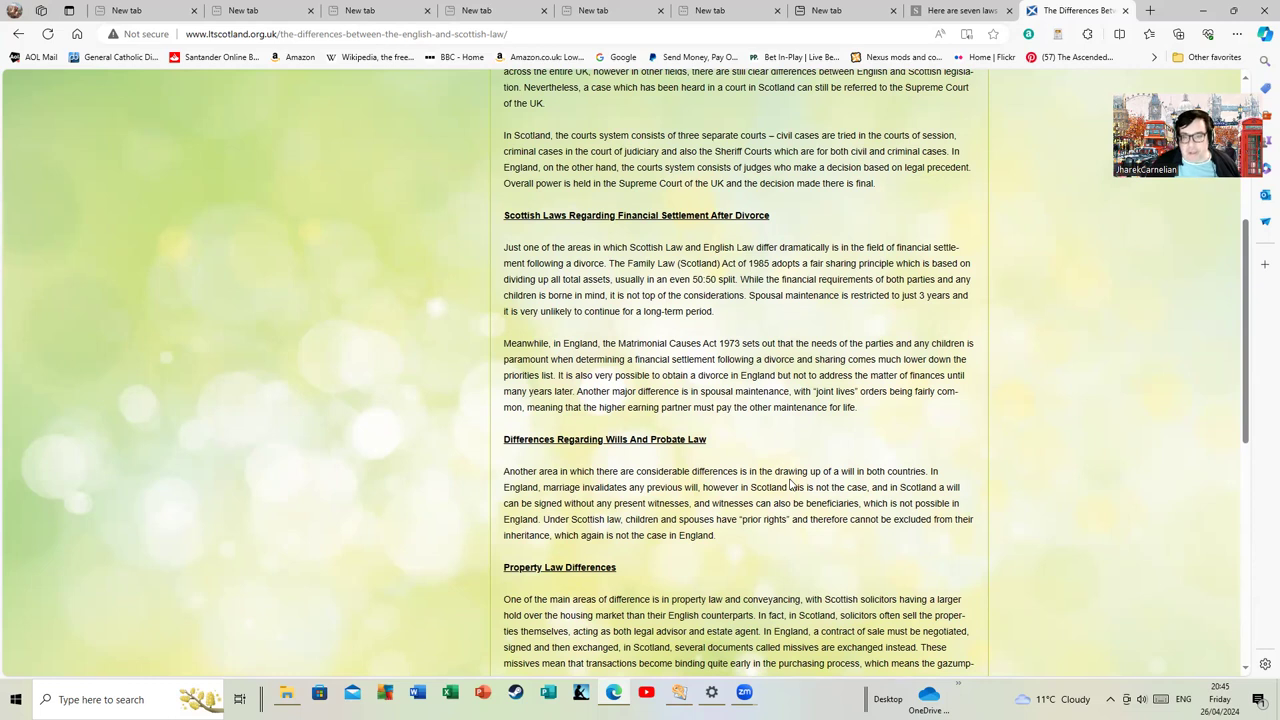
{"action": "mouse_move", "coordinate": [736, 502]}
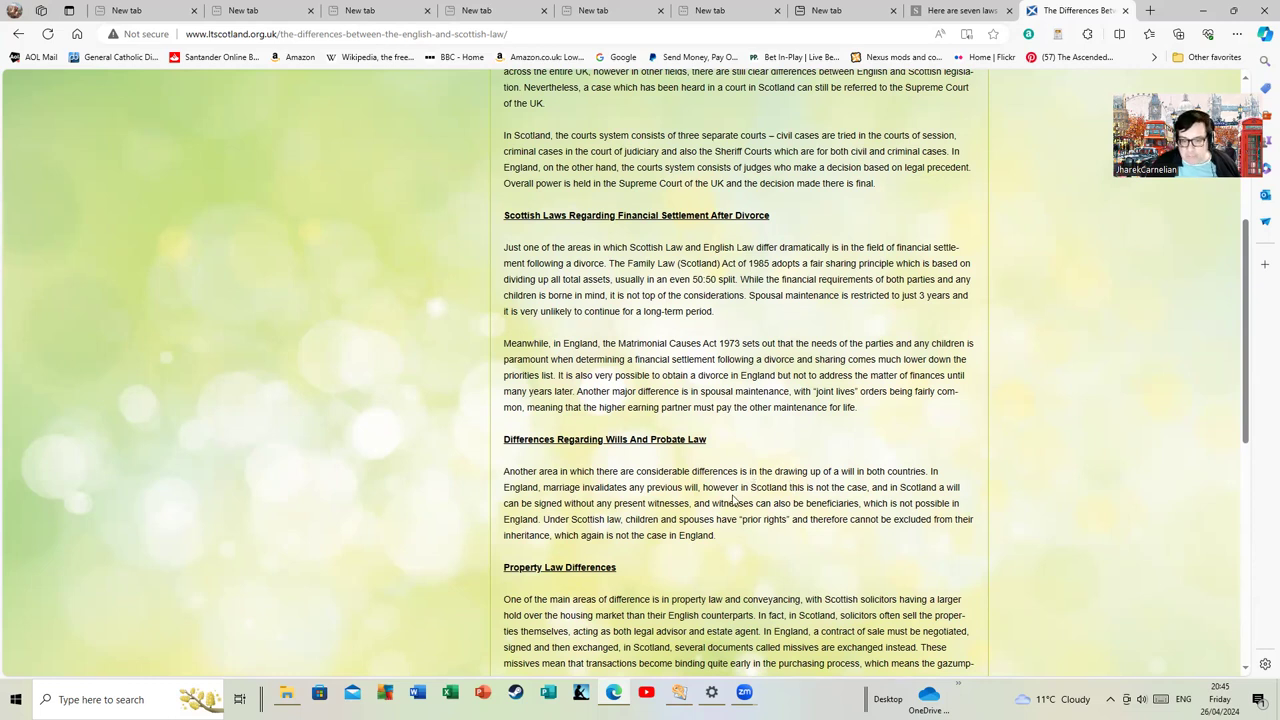
{"action": "scroll", "scroll_direction": "down", "scroll_amount": 3}
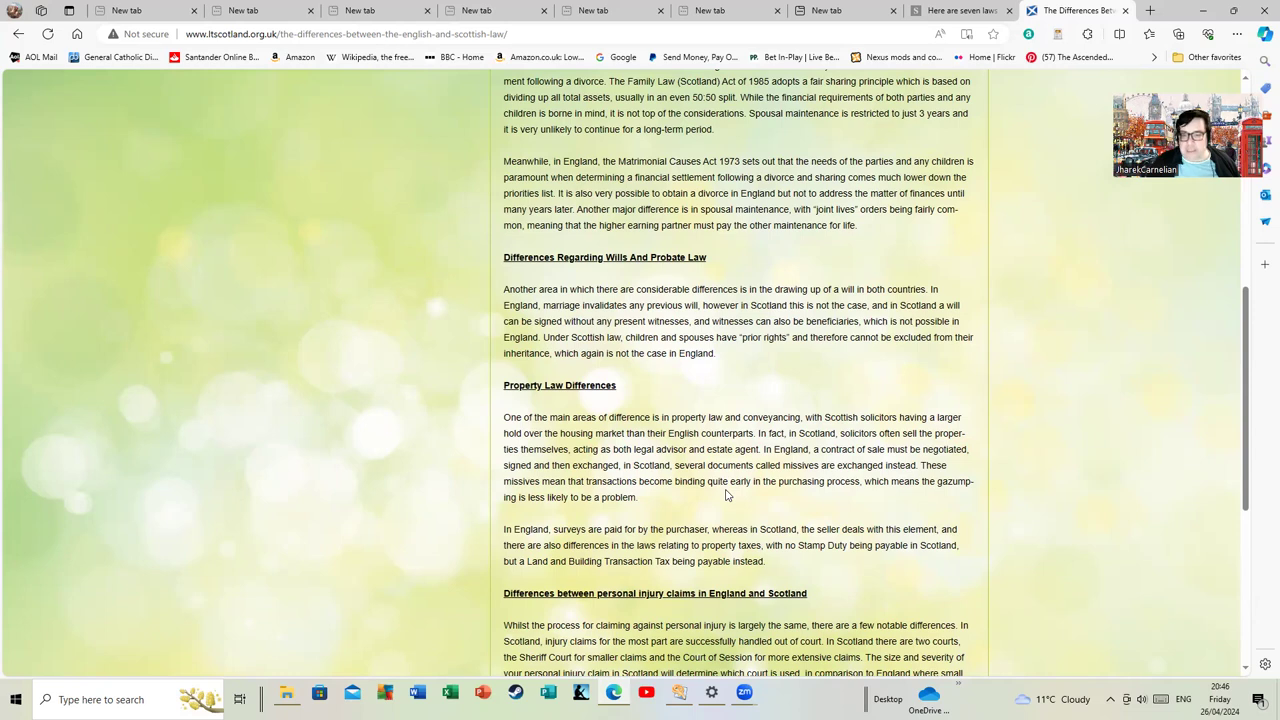
{"action": "scroll", "scroll_direction": "down", "scroll_amount": 3}
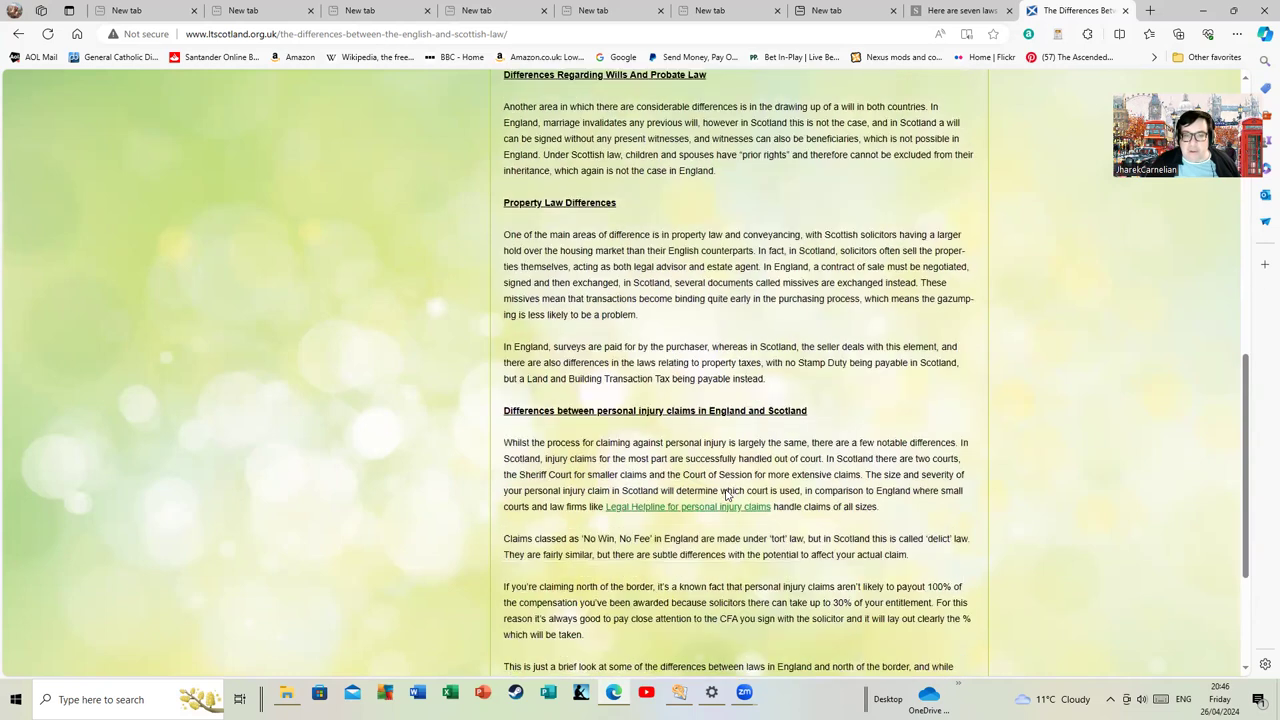
{"action": "scroll", "scroll_direction": "down", "scroll_amount": 3}
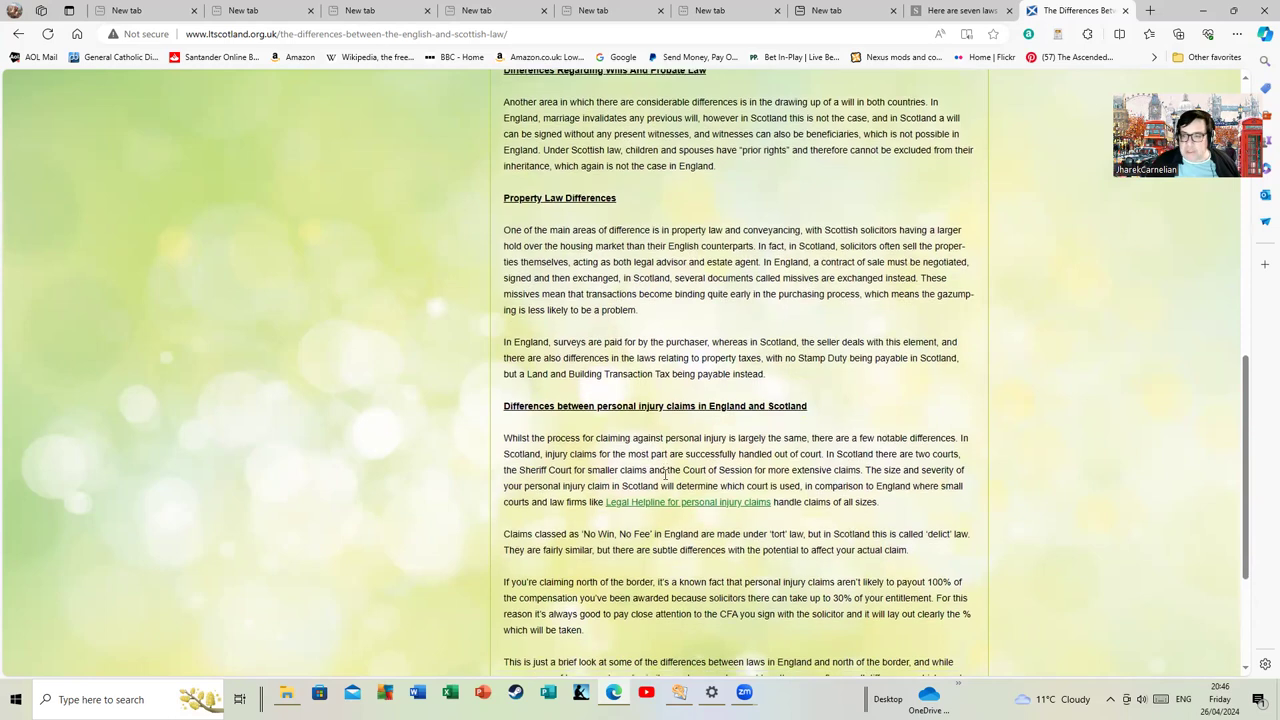
{"action": "scroll", "scroll_direction": "down", "scroll_amount": 3}
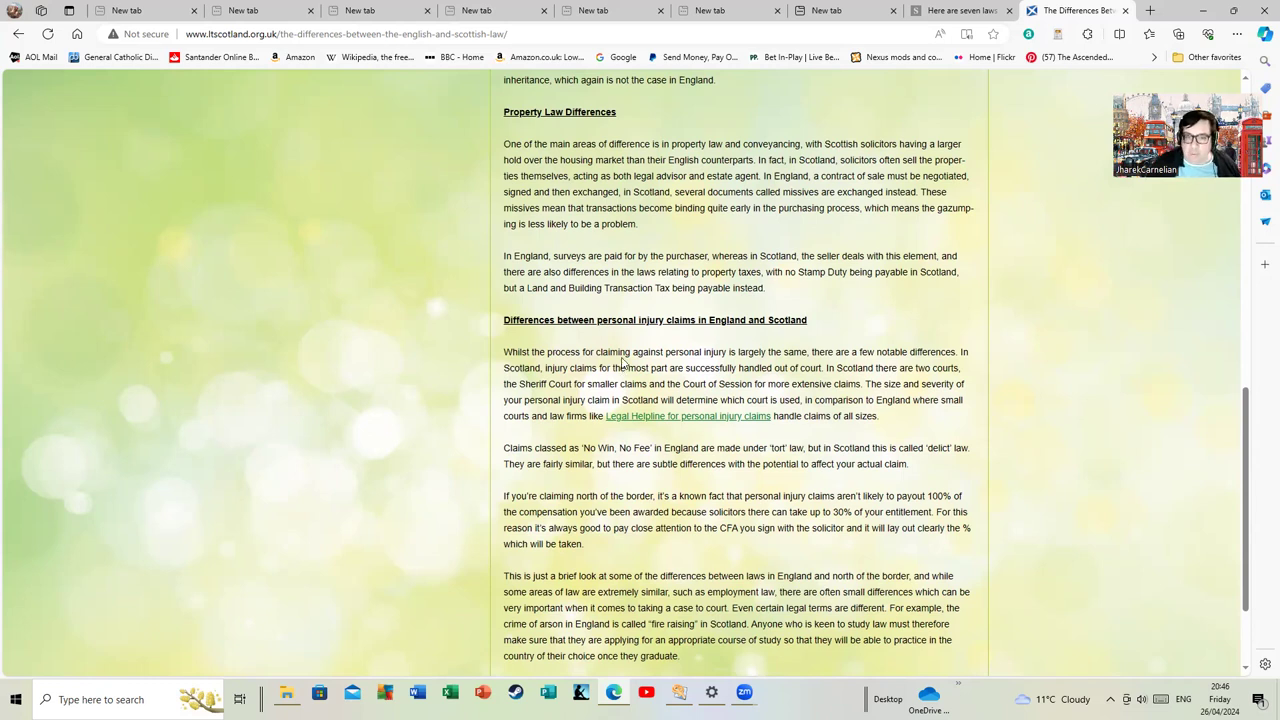
{"action": "mouse_move", "coordinate": [584, 404]}
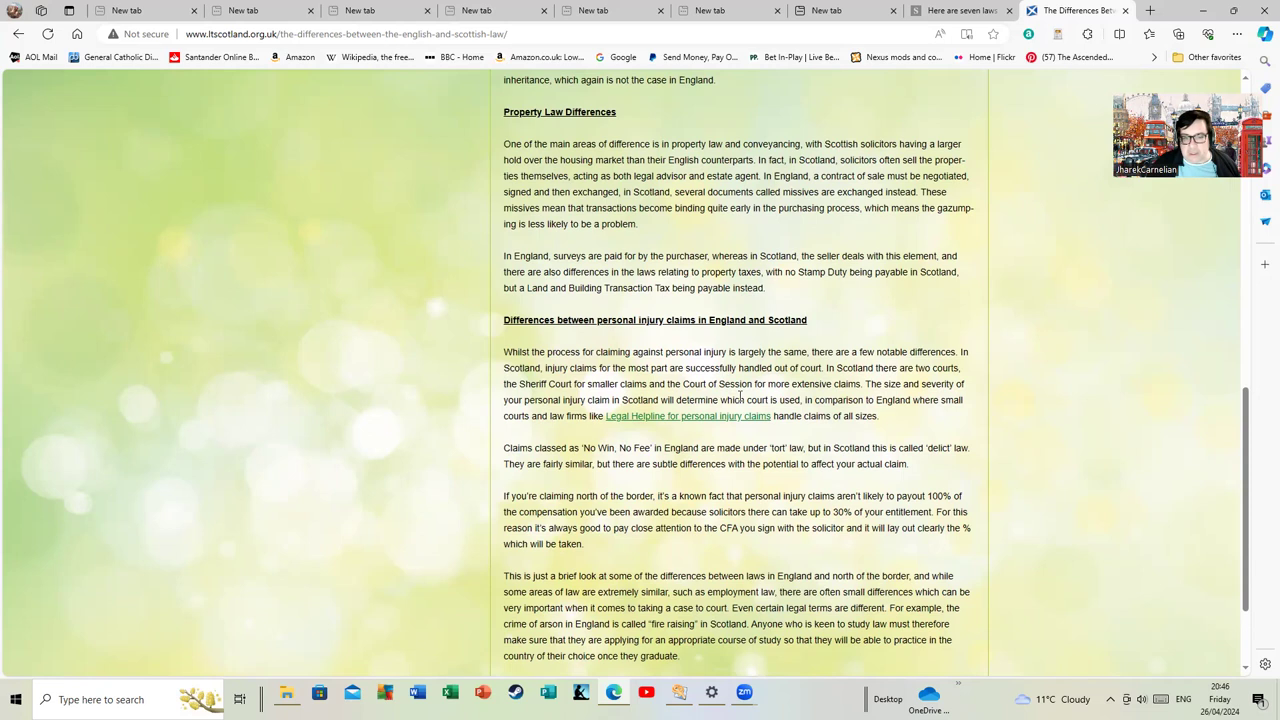
{"action": "scroll", "scroll_direction": "down", "scroll_amount": 3}
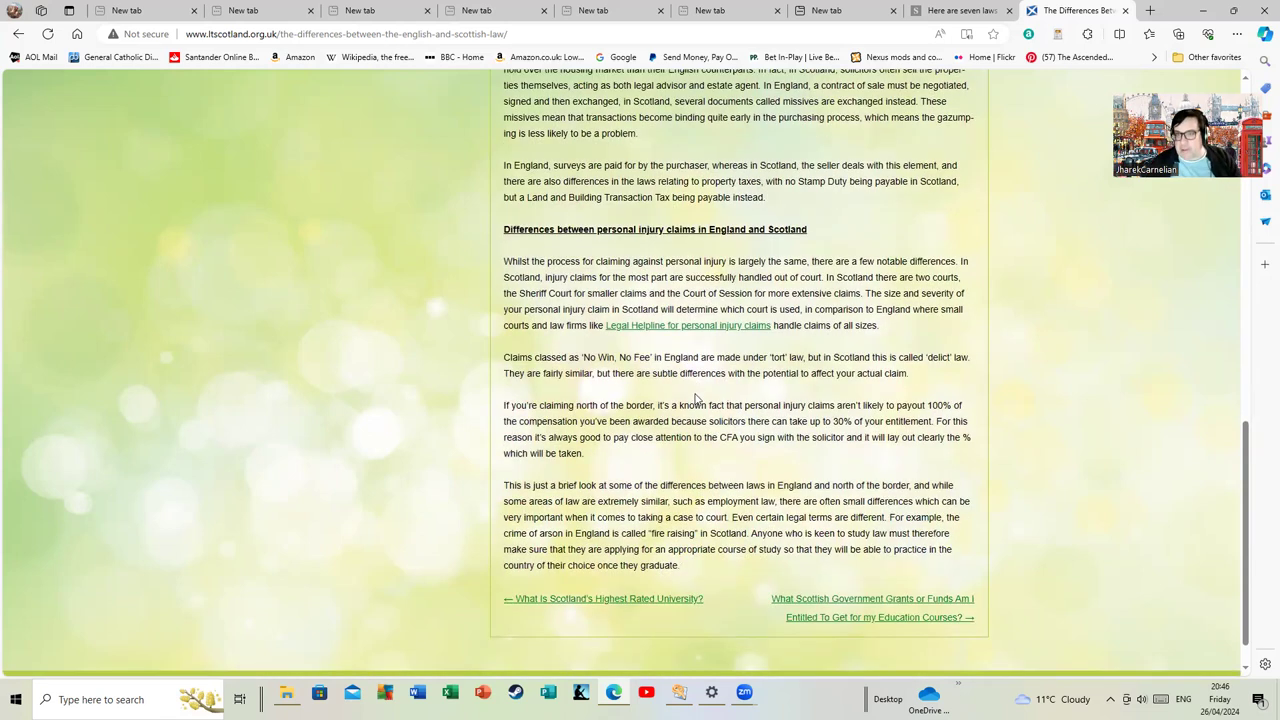
{"action": "mouse_move", "coordinate": [212, 648]}
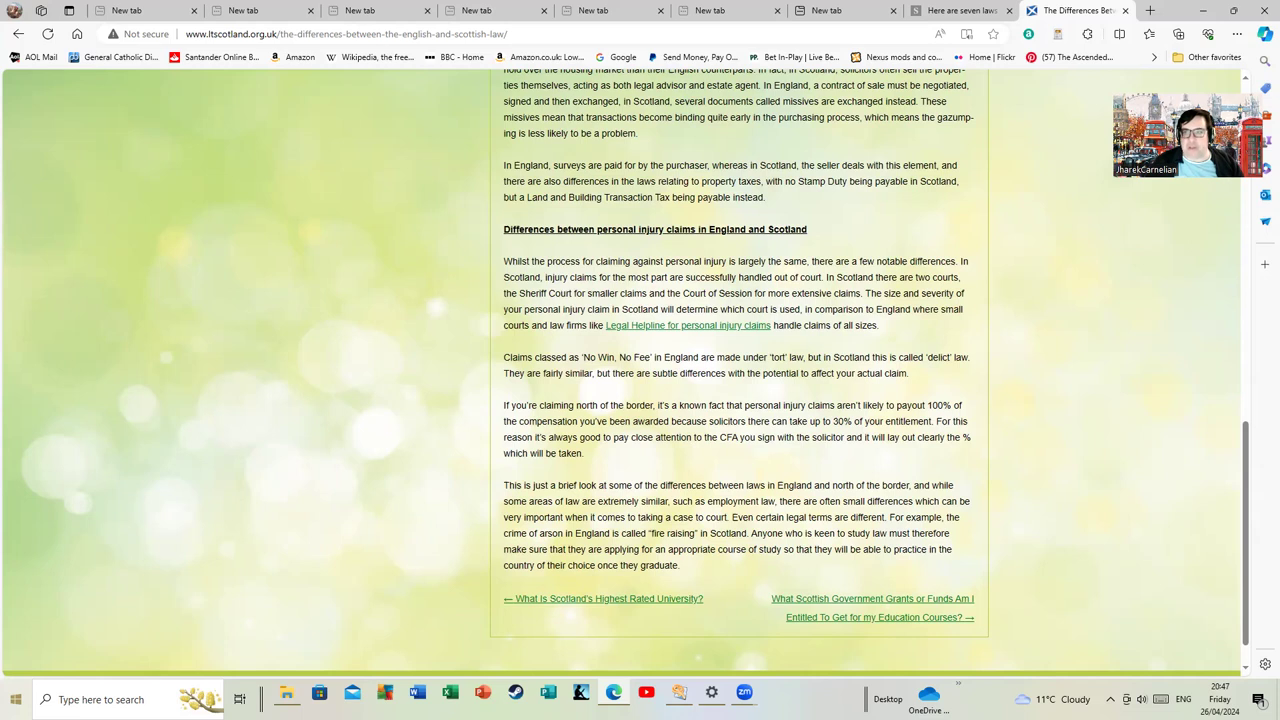
{"action": "mouse_move", "coordinate": [184, 626]}
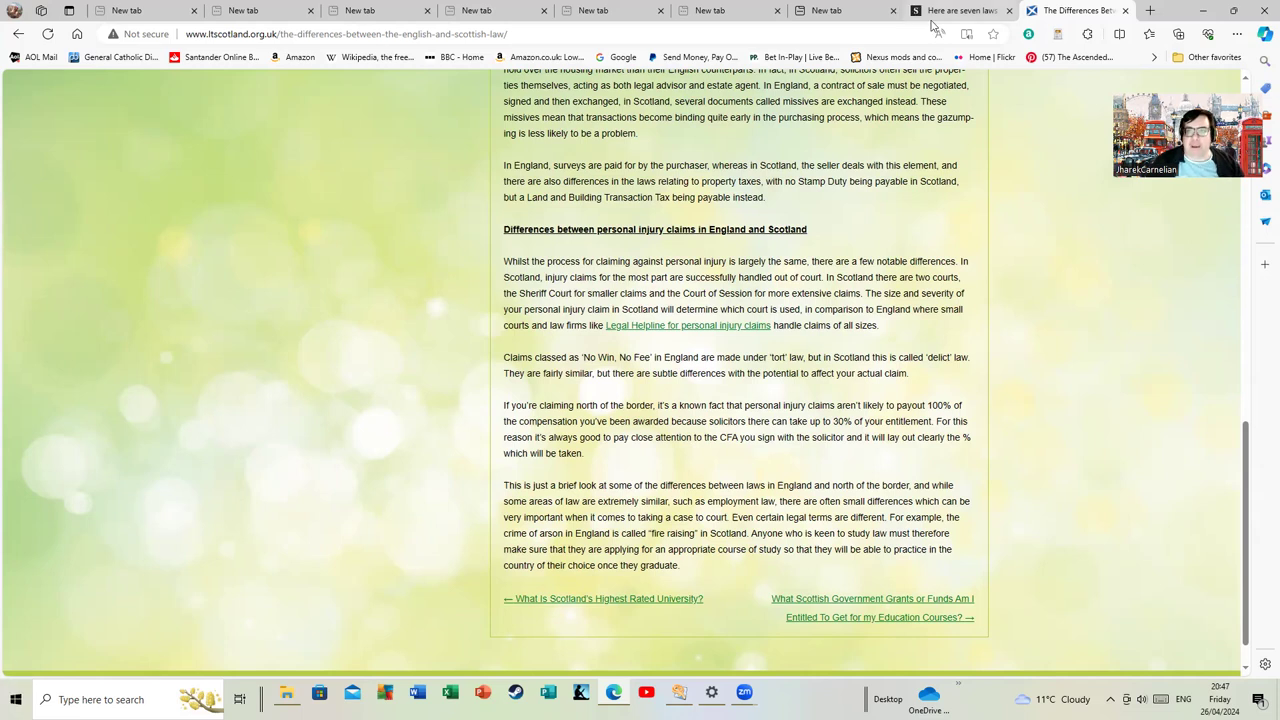
- Switch to the Scotsman seven Scottish laws article and read down through the arson and manslaughter sections
{"action": "left_click", "coordinate": [960, 10]}
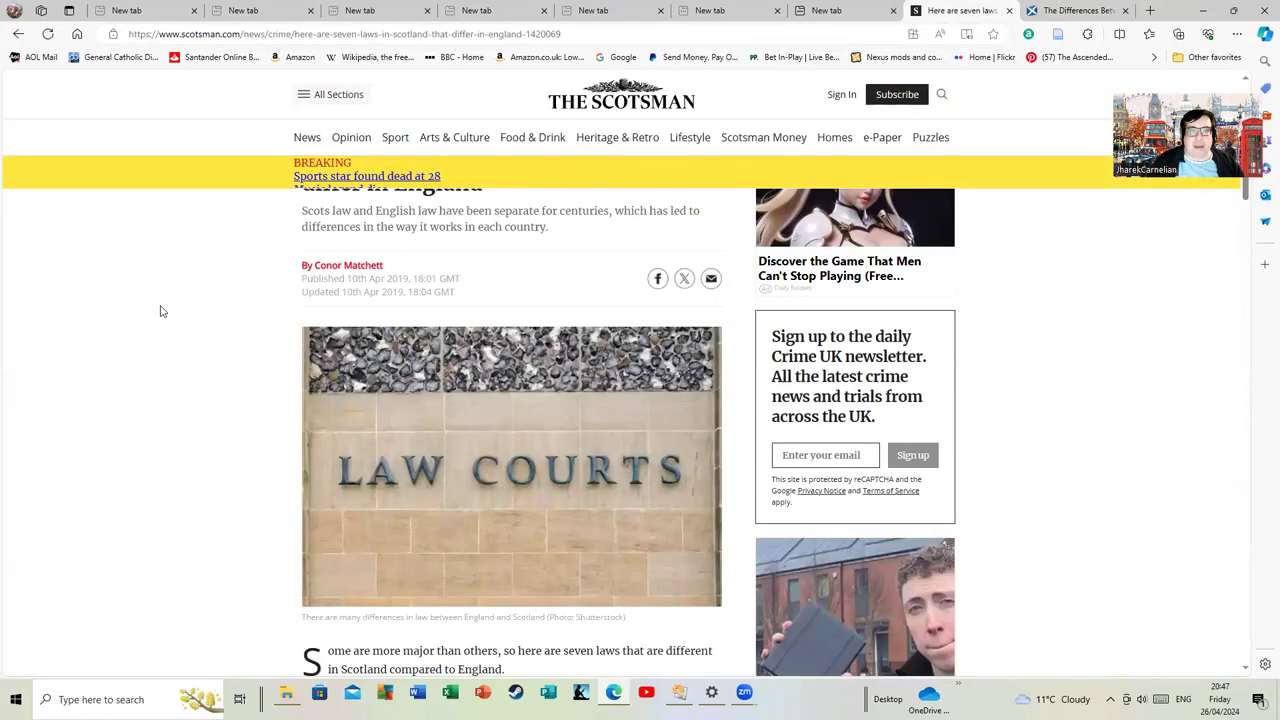
{"action": "mouse_move", "coordinate": [388, 292]}
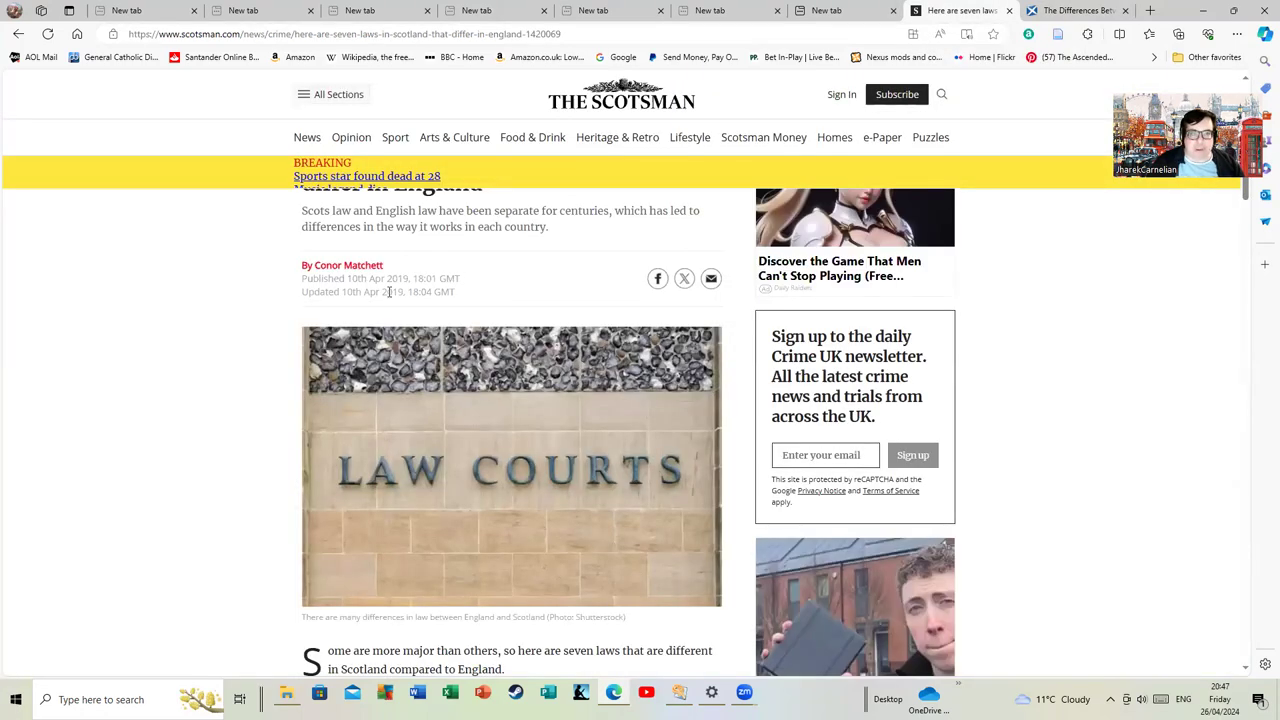
{"action": "scroll", "scroll_direction": "up", "scroll_amount": 3}
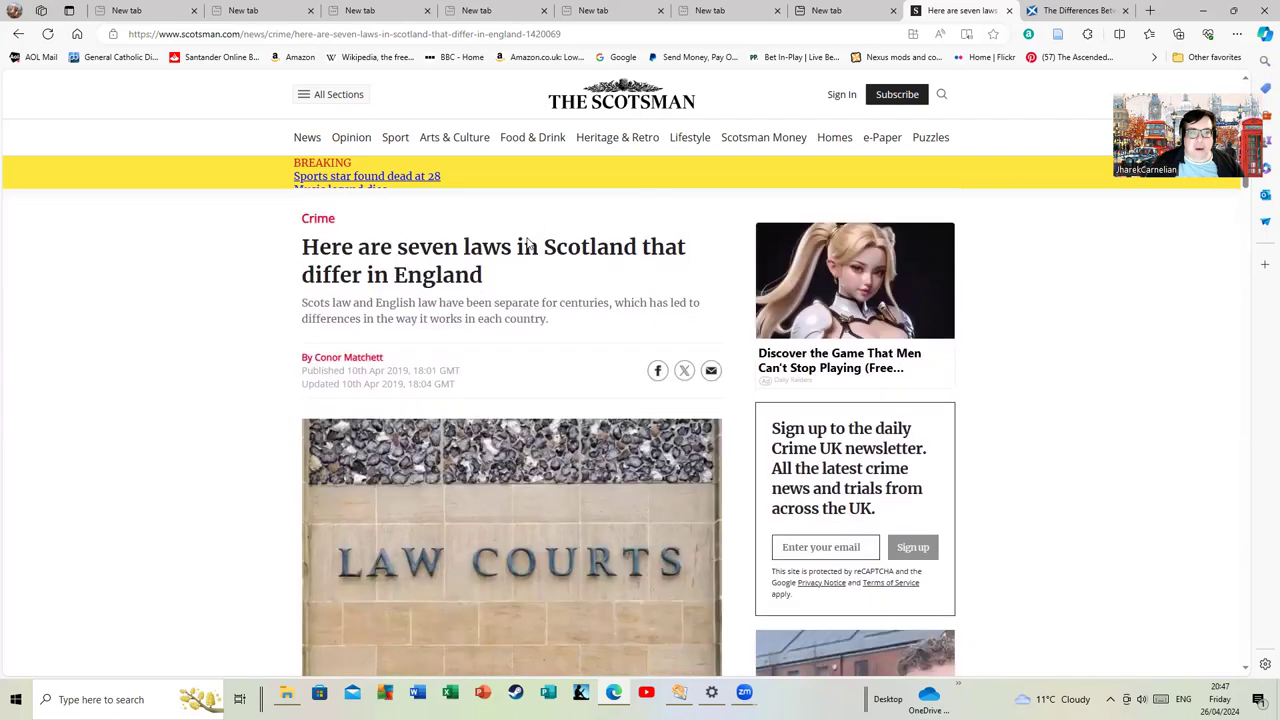
{"action": "scroll", "scroll_direction": "down", "scroll_amount": 3}
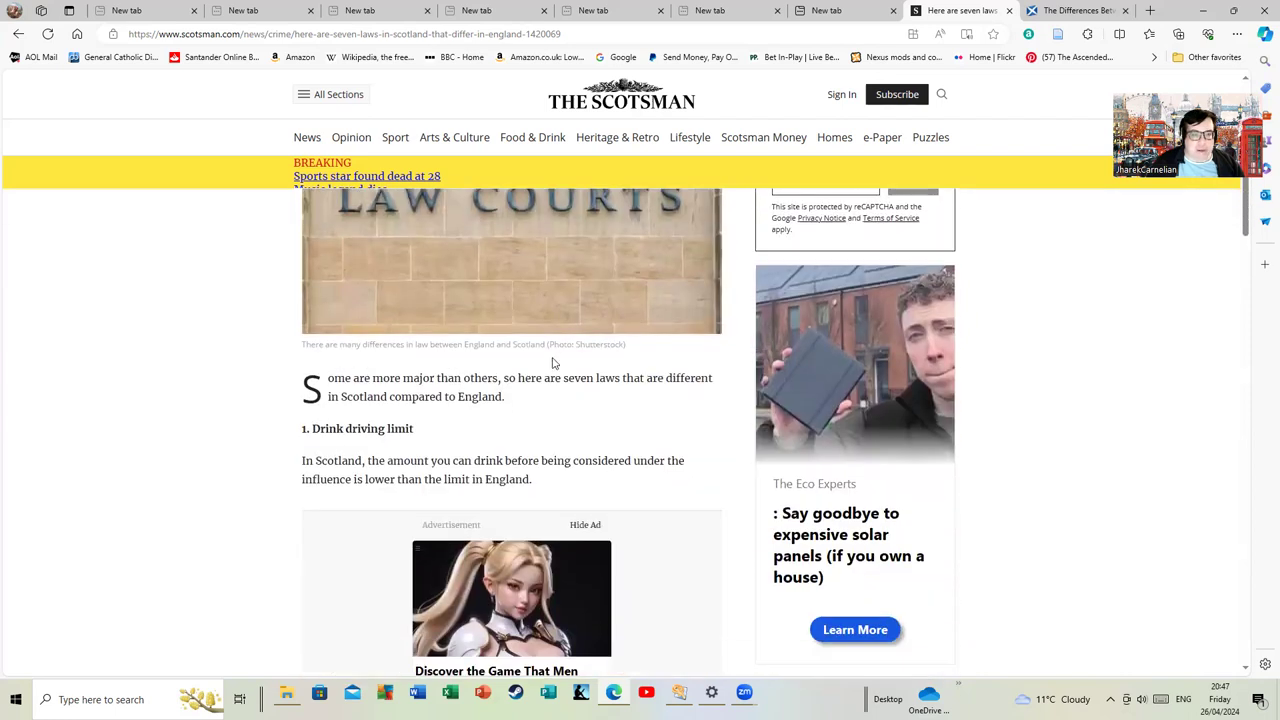
{"action": "scroll", "scroll_direction": "down", "scroll_amount": 3}
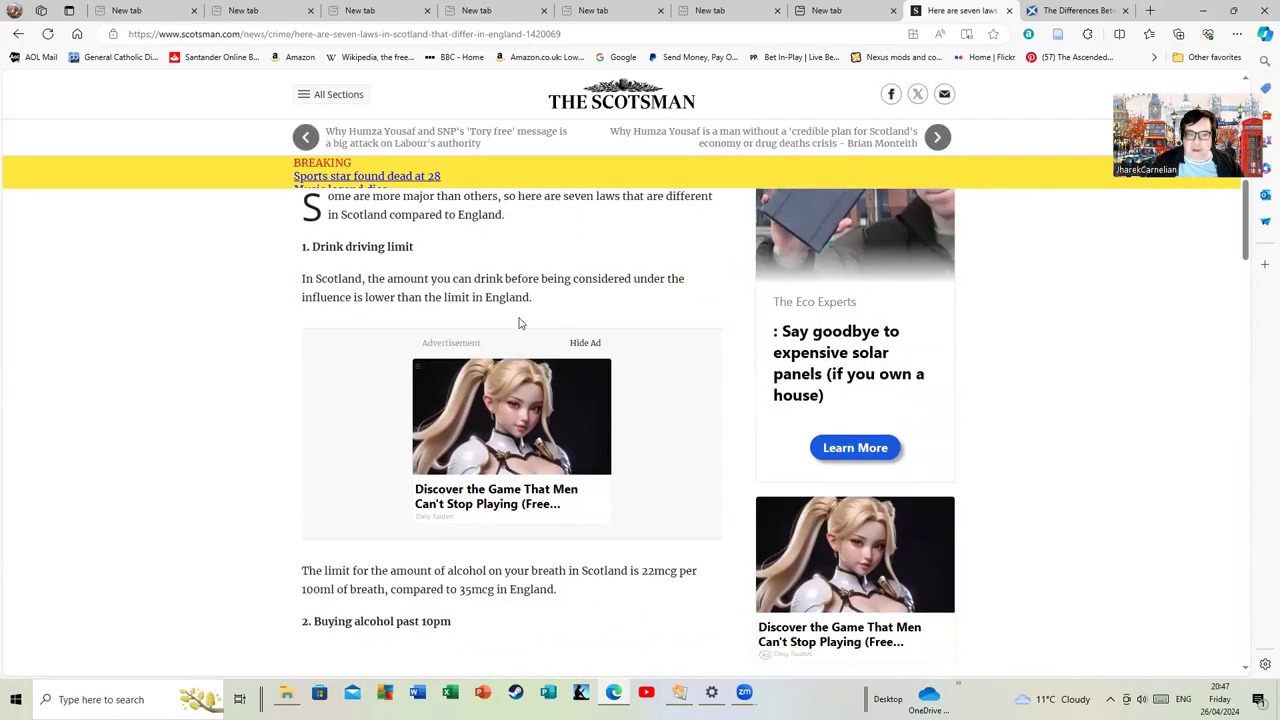
{"action": "mouse_move", "coordinate": [236, 508]}
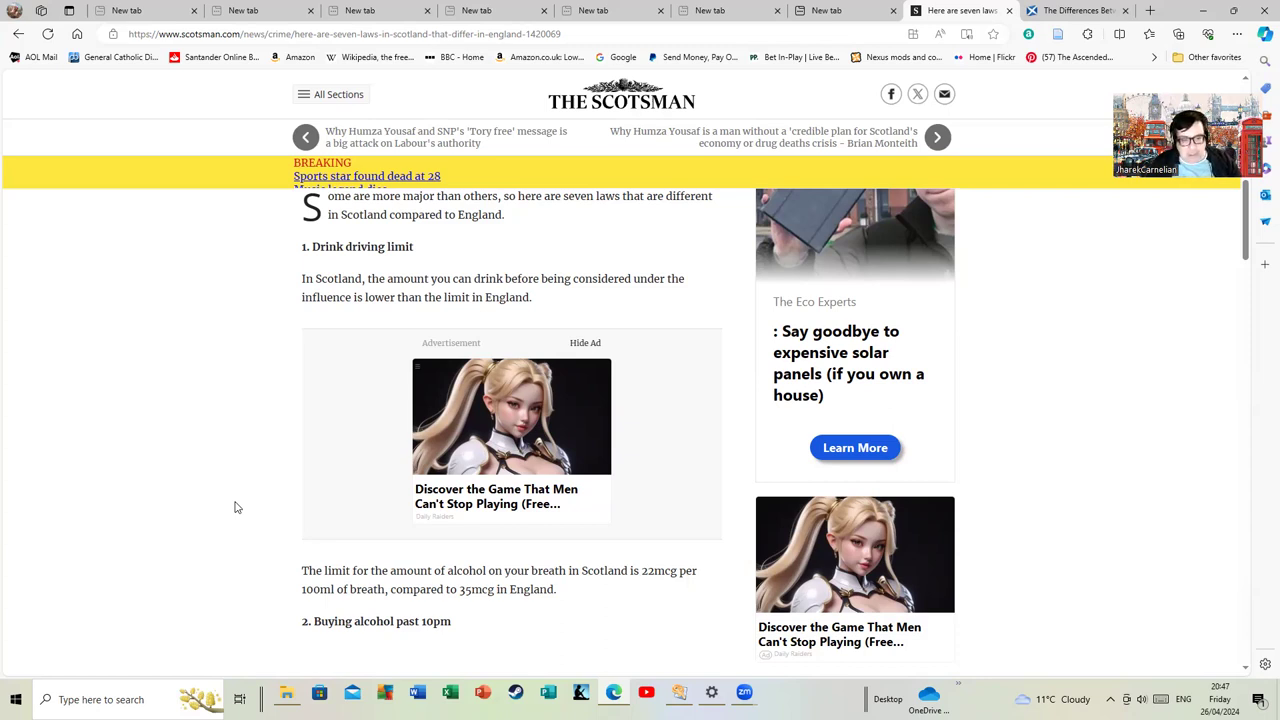
{"action": "scroll", "scroll_direction": "down", "scroll_amount": 3}
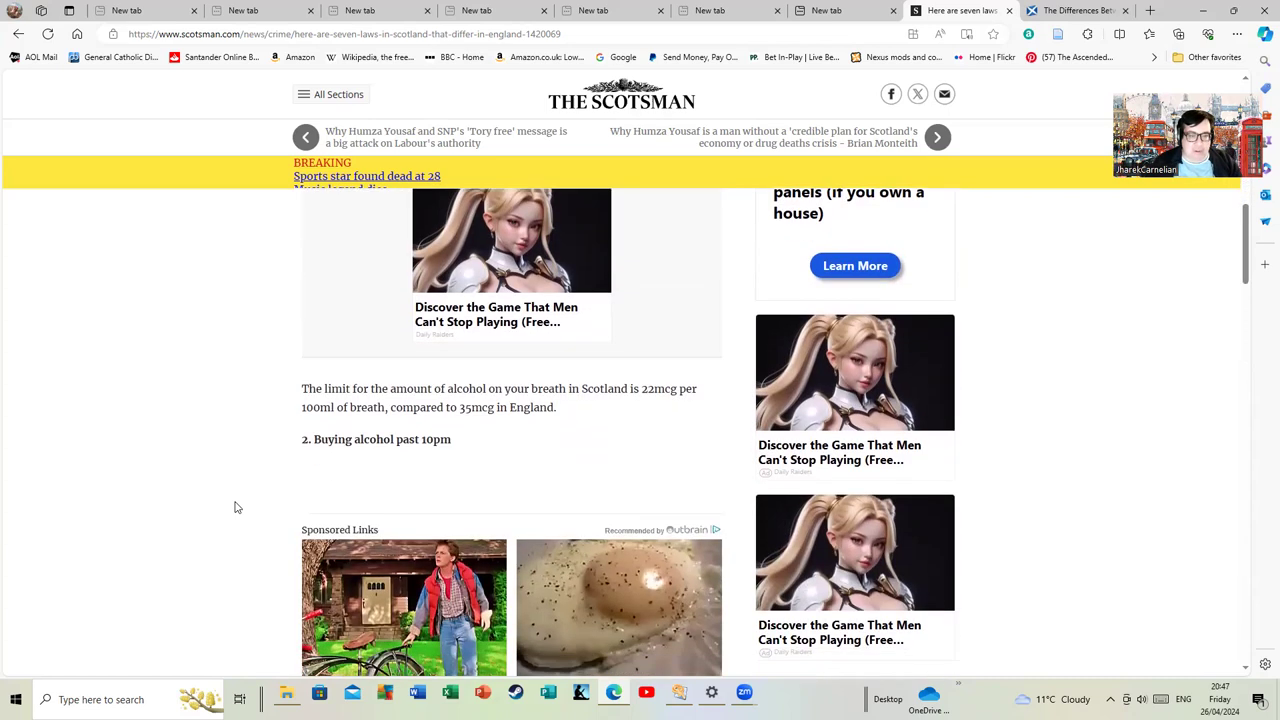
{"action": "scroll", "scroll_direction": "down", "scroll_amount": 3}
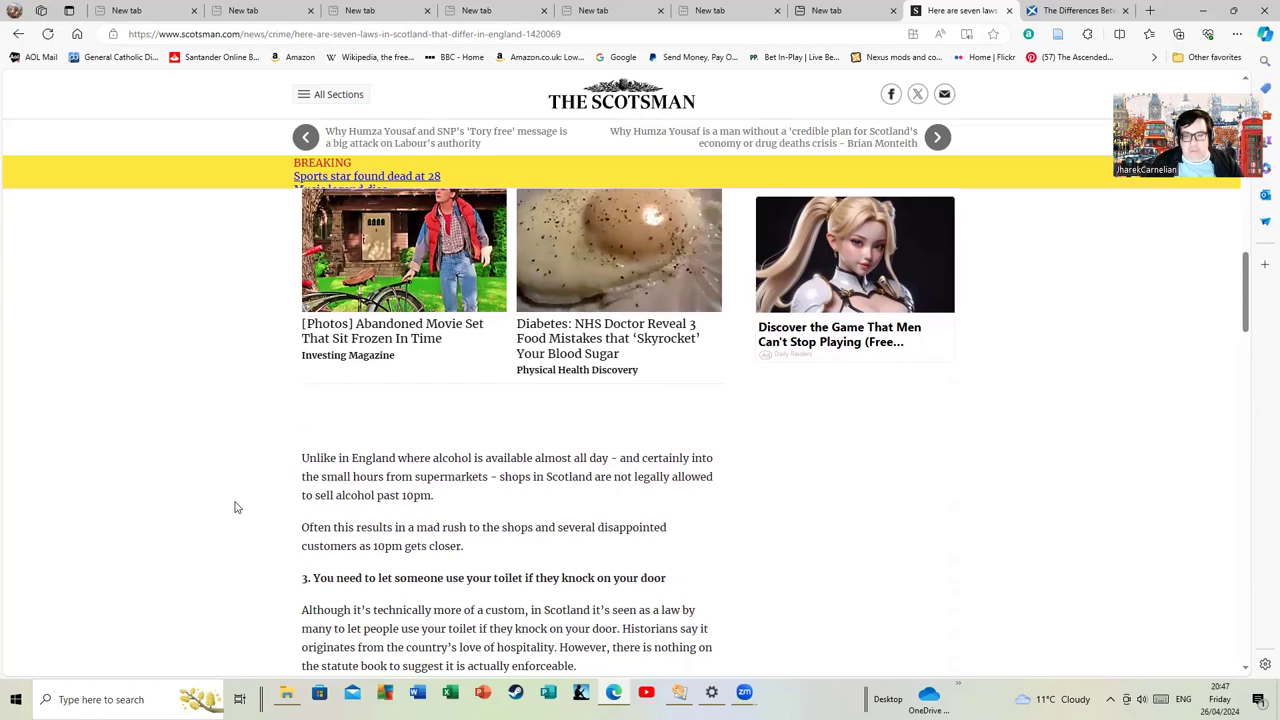
{"action": "mouse_move", "coordinate": [216, 538]}
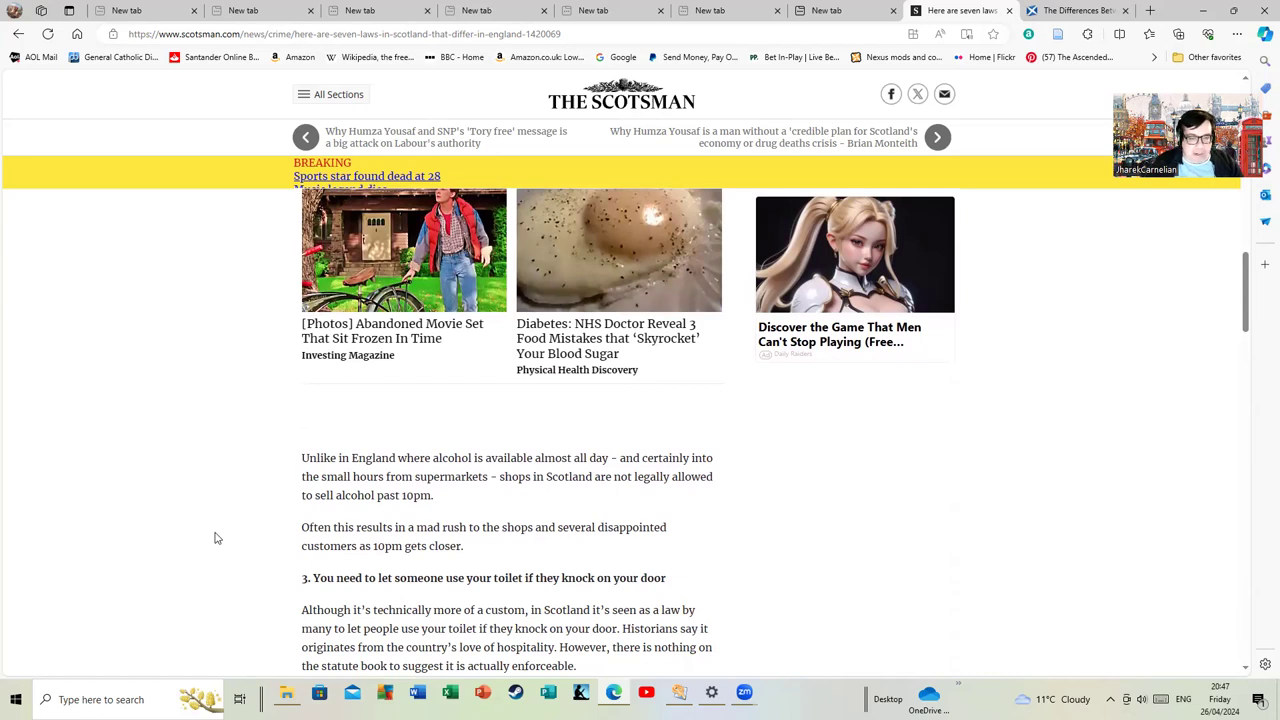
{"action": "mouse_move", "coordinate": [80, 578]}
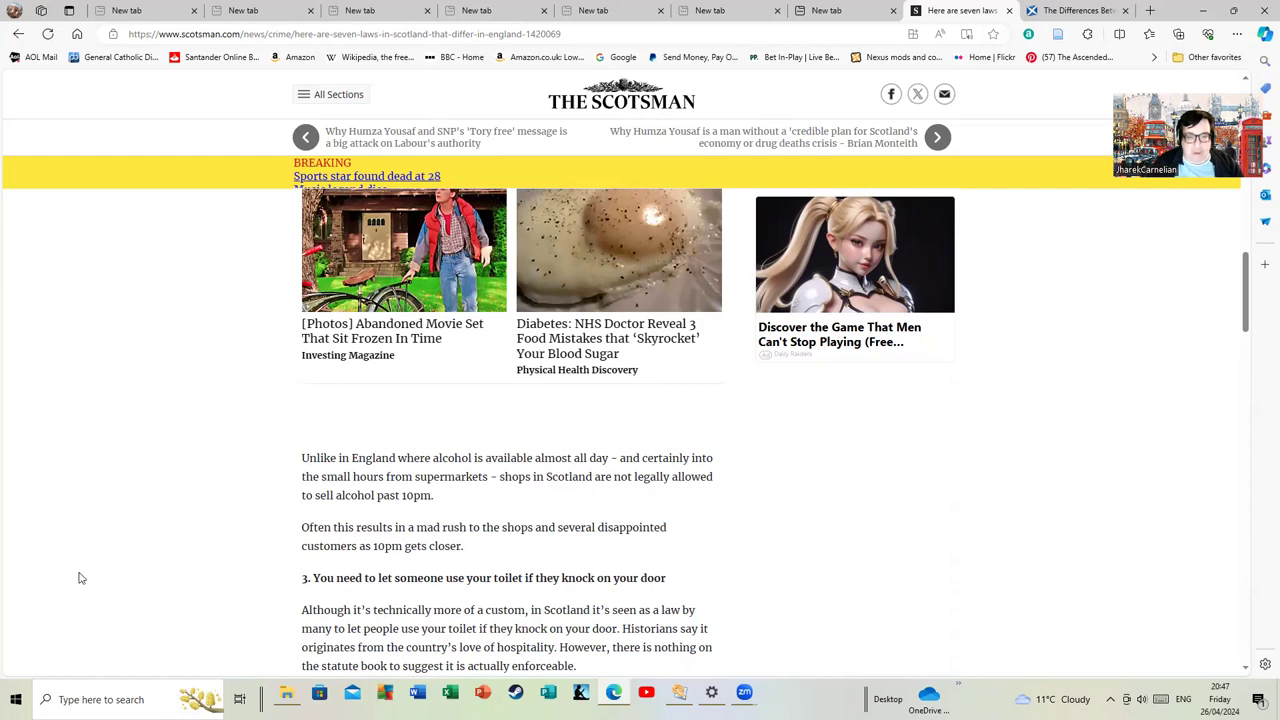
{"action": "mouse_move", "coordinate": [504, 512]}
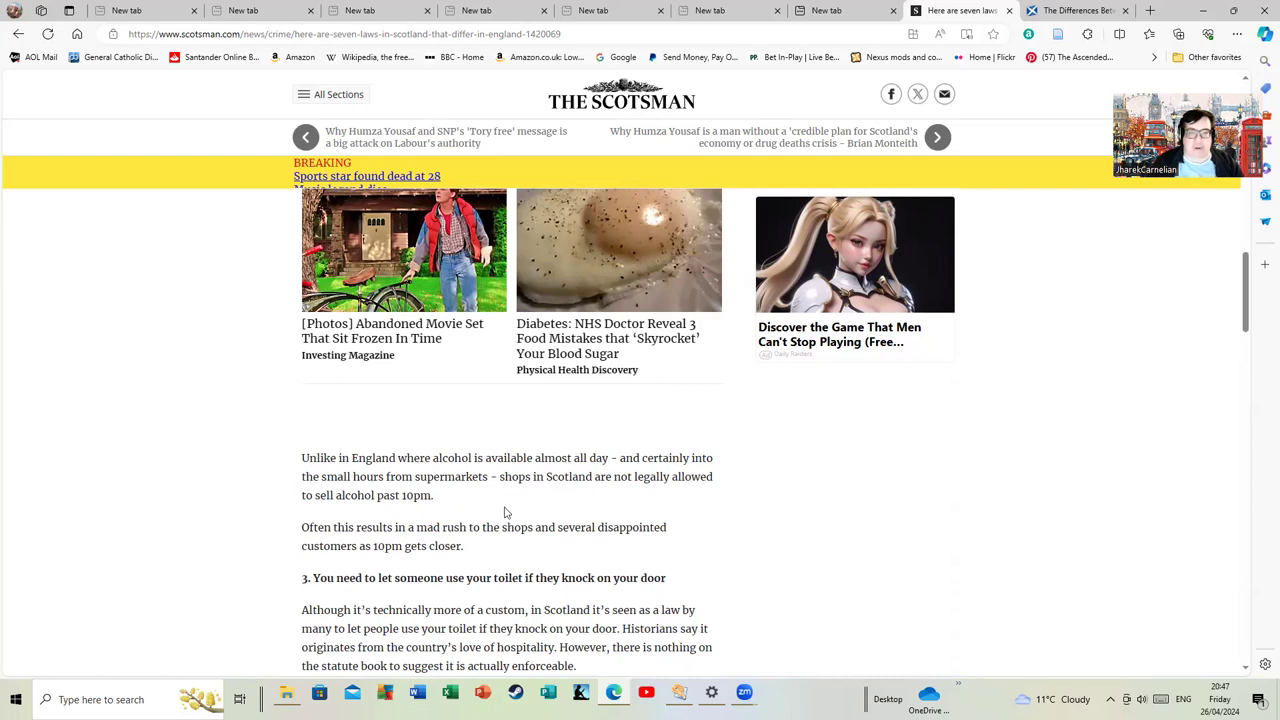
{"action": "mouse_move", "coordinate": [484, 512]}
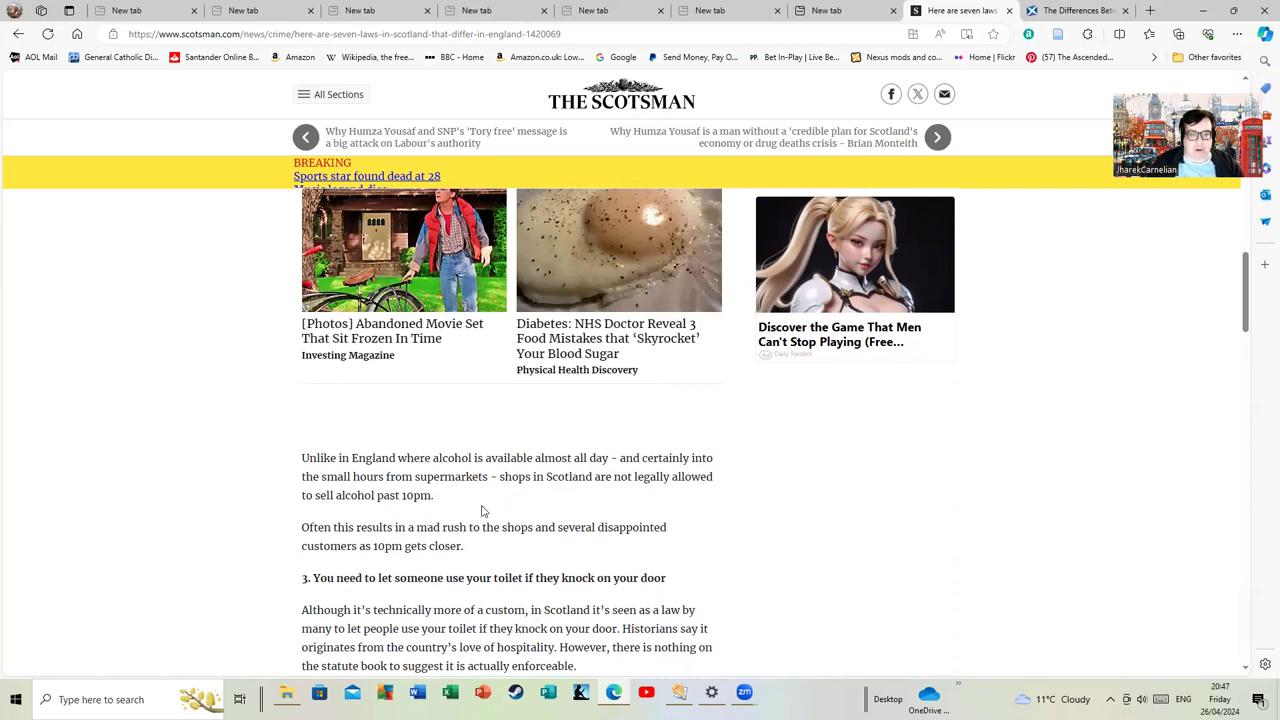
{"action": "mouse_move", "coordinate": [456, 512]}
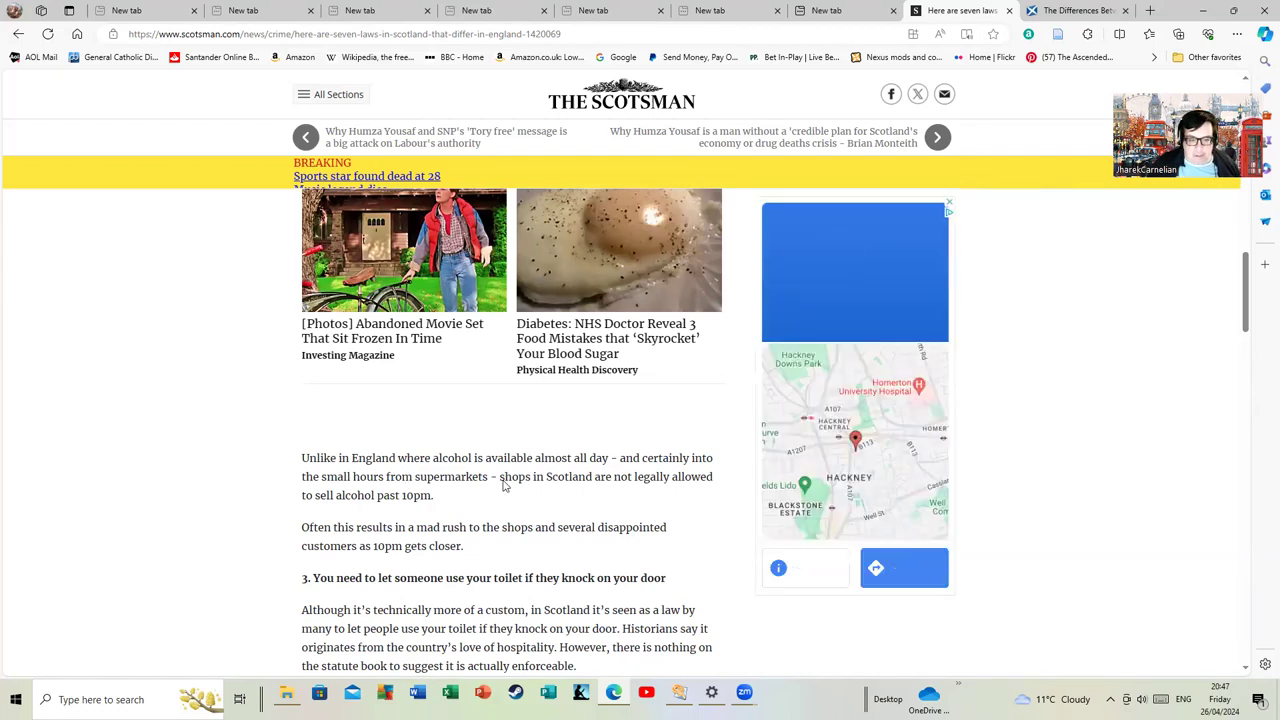
{"action": "scroll", "scroll_direction": "down", "scroll_amount": 3}
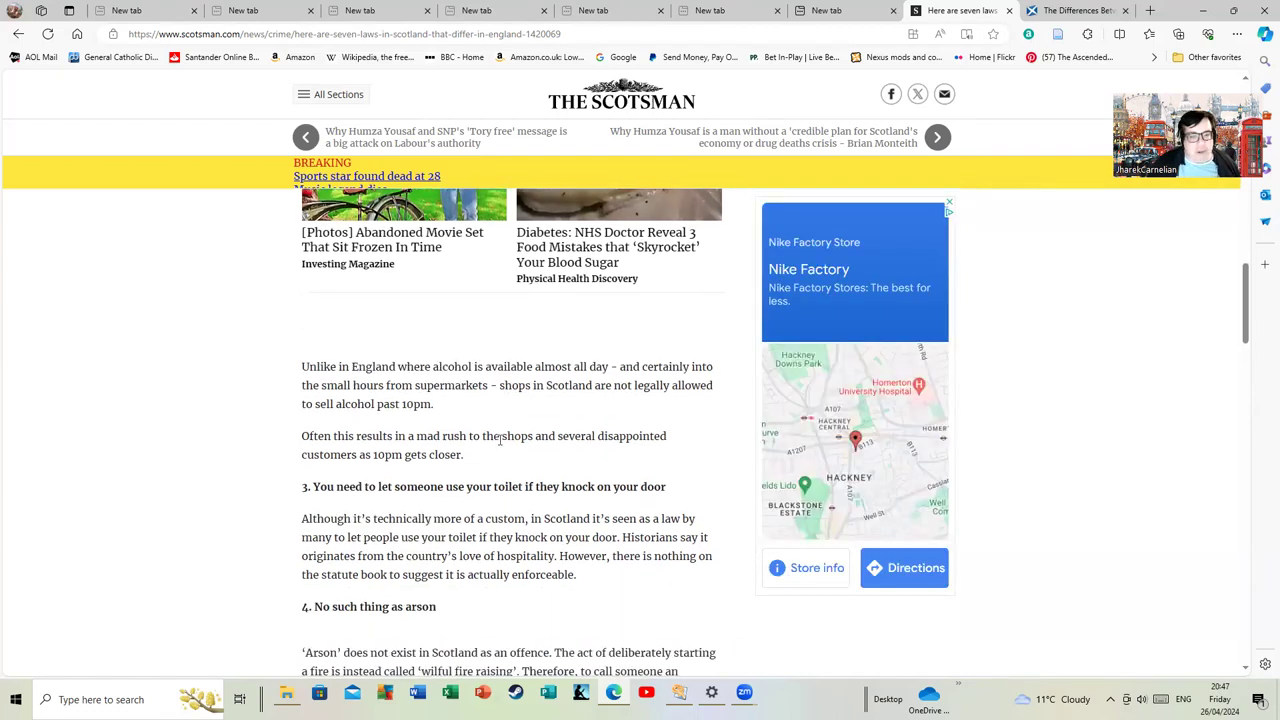
{"action": "scroll", "scroll_direction": "down", "scroll_amount": 3}
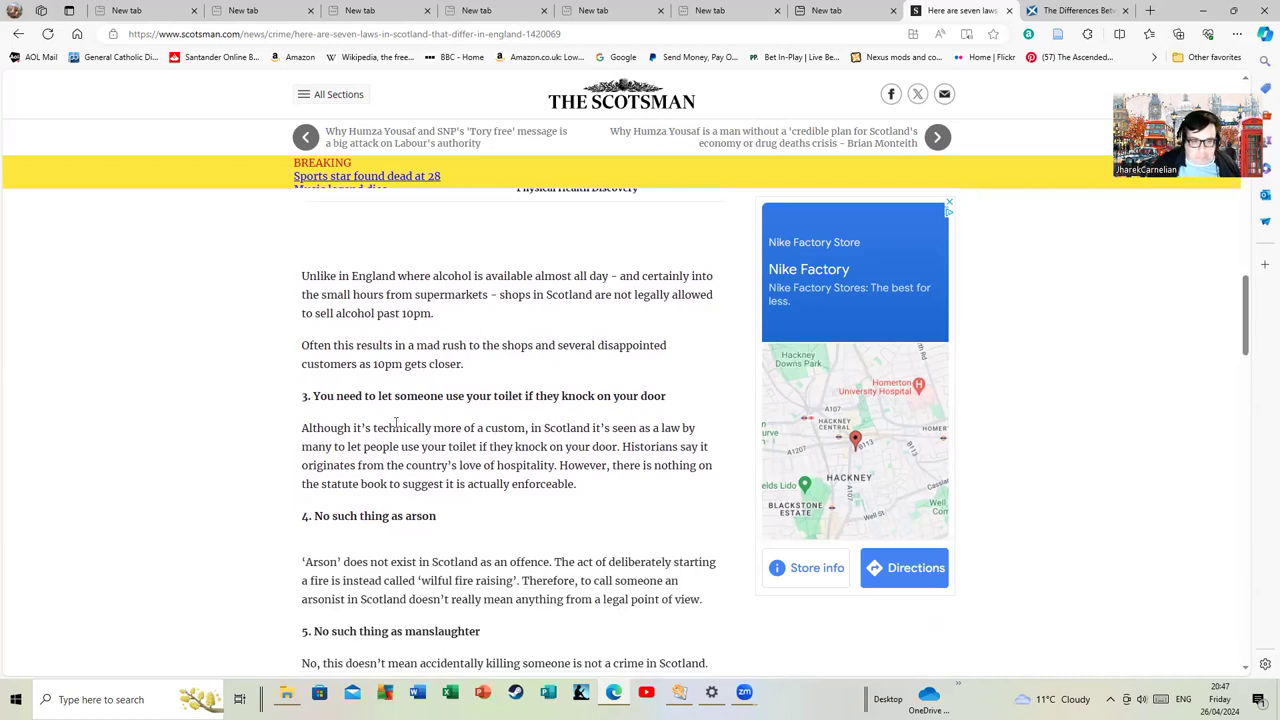
{"action": "mouse_move", "coordinate": [356, 414]}
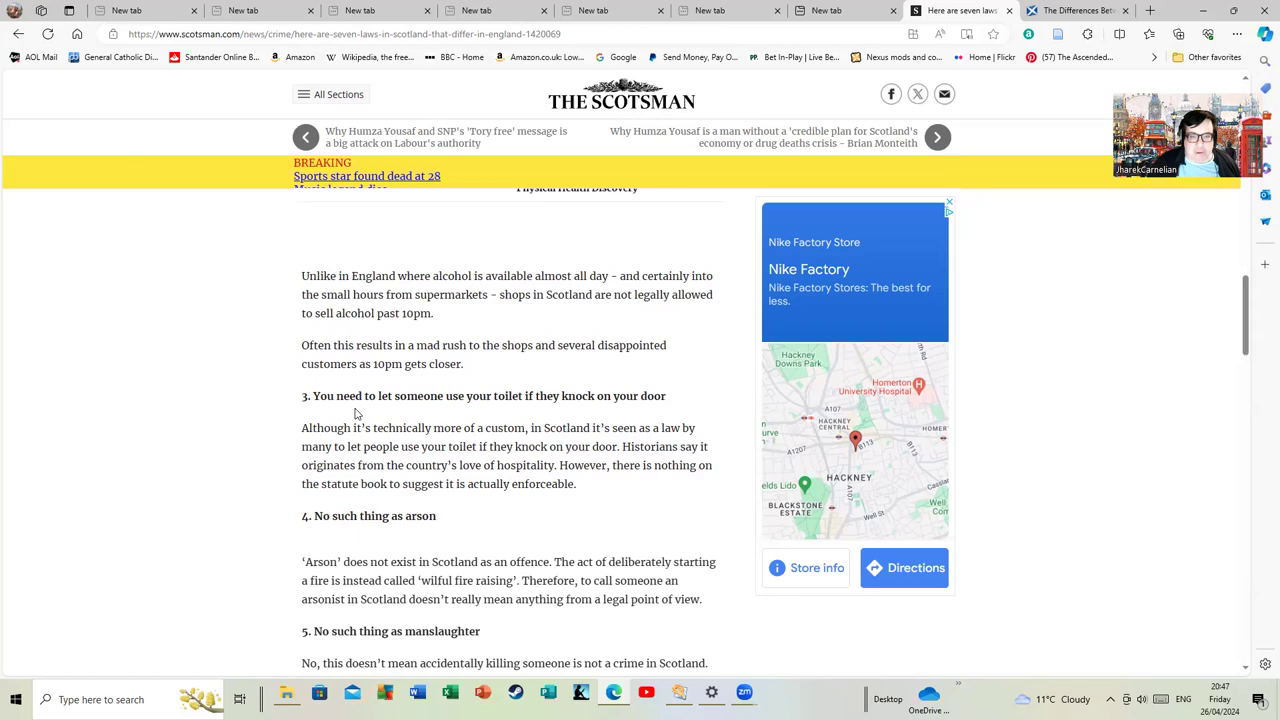
{"action": "mouse_move", "coordinate": [376, 424]}
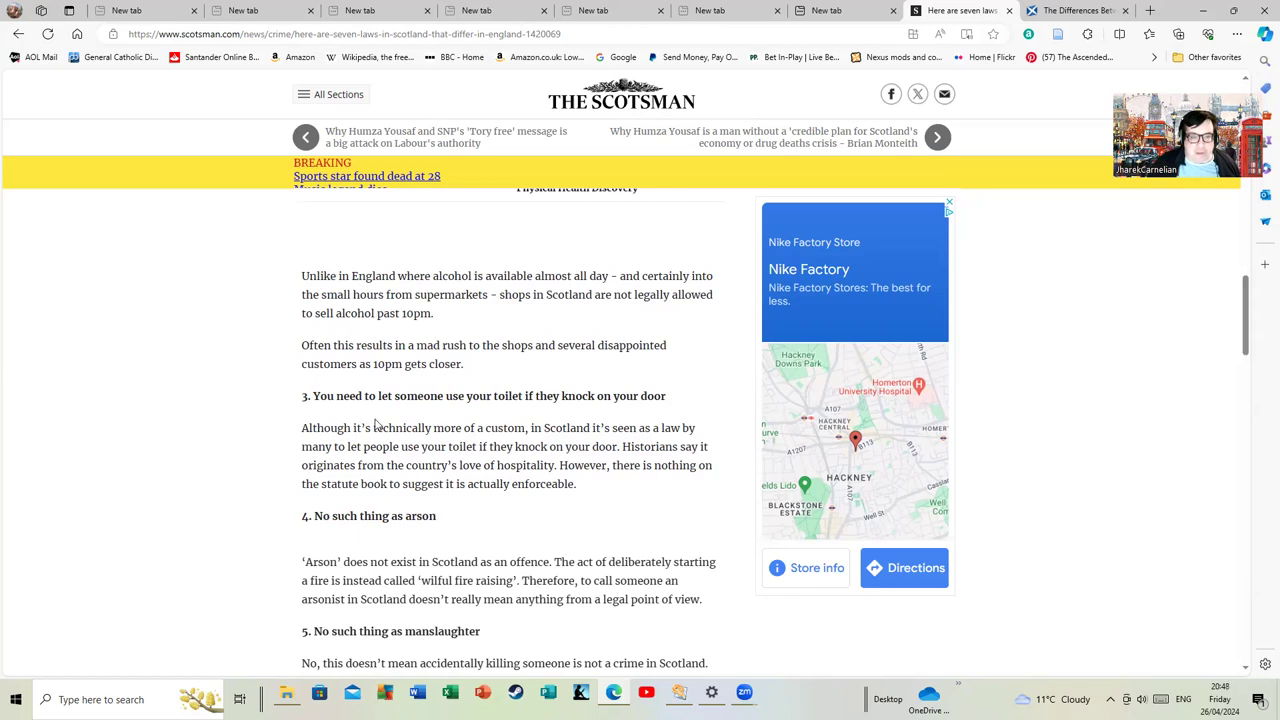
{"action": "mouse_move", "coordinate": [368, 420]}
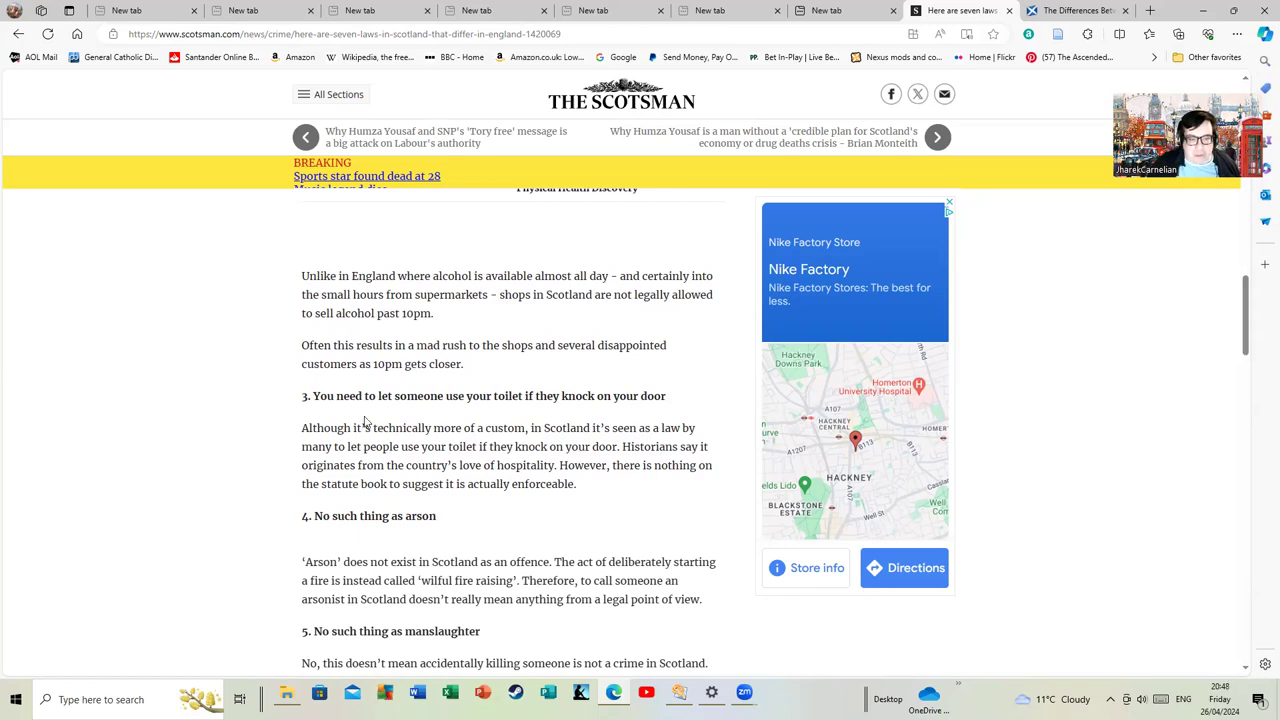
- Continue reading down through the Sunday shop opening section toward the 'Not proven' verdict item
{"action": "scroll", "scroll_direction": "down", "scroll_amount": 3}
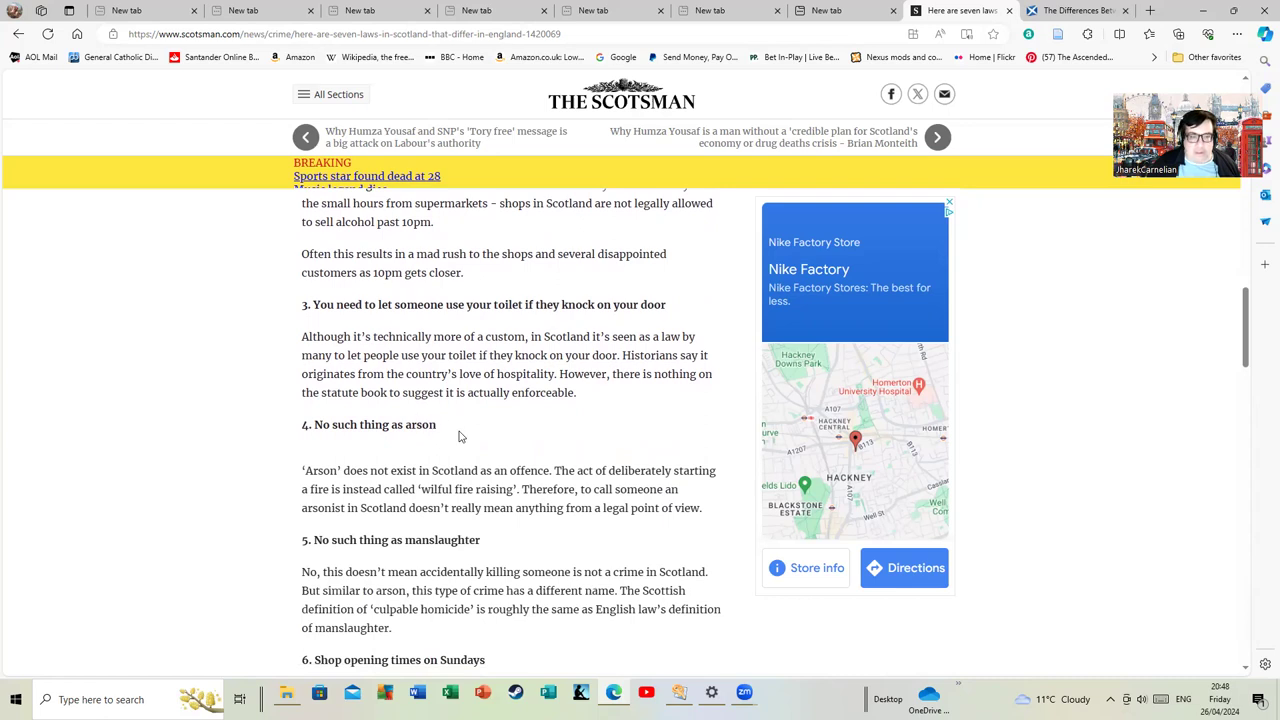
{"action": "scroll", "scroll_direction": "down", "scroll_amount": 3}
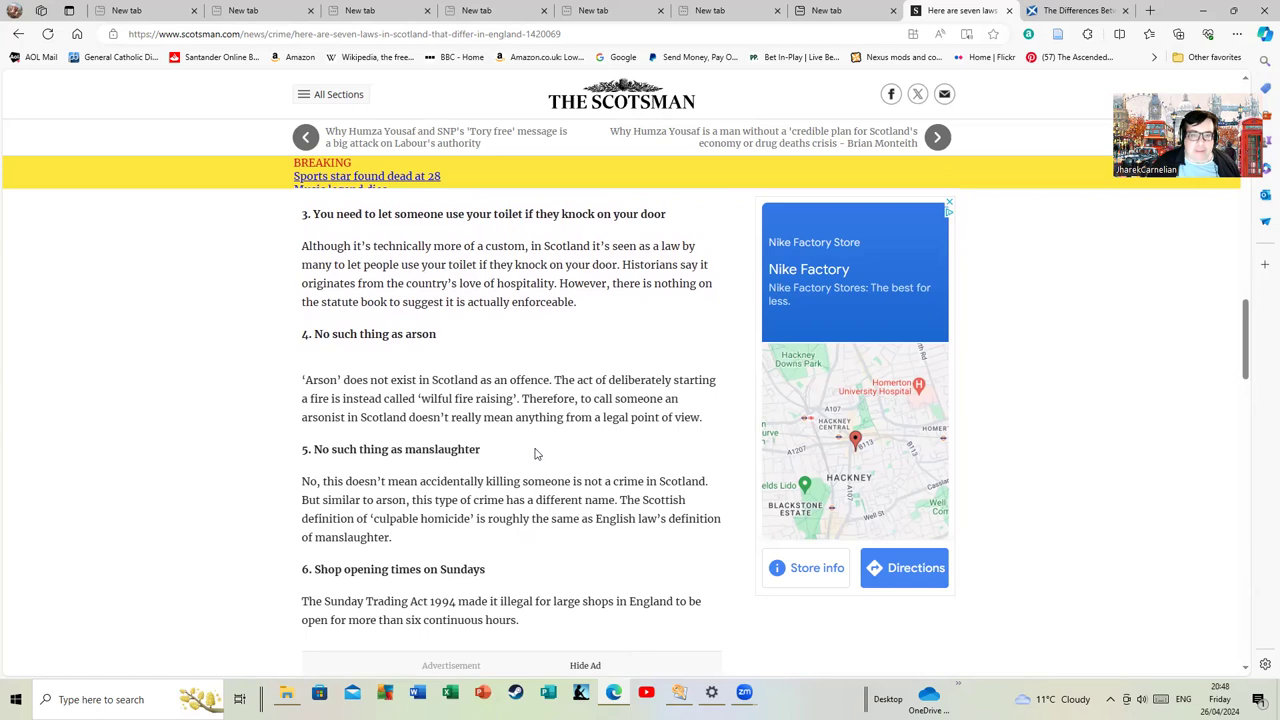
{"action": "mouse_move", "coordinate": [552, 464]}
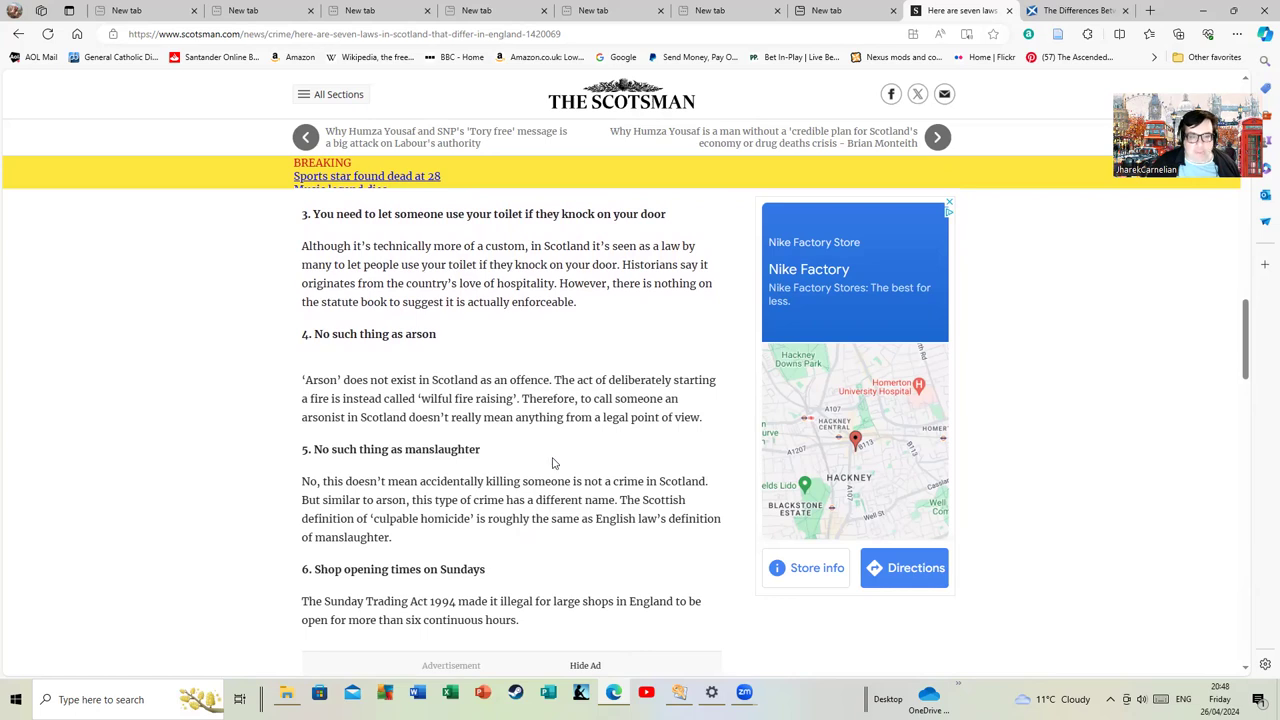
{"action": "scroll", "scroll_direction": "up", "scroll_amount": 3}
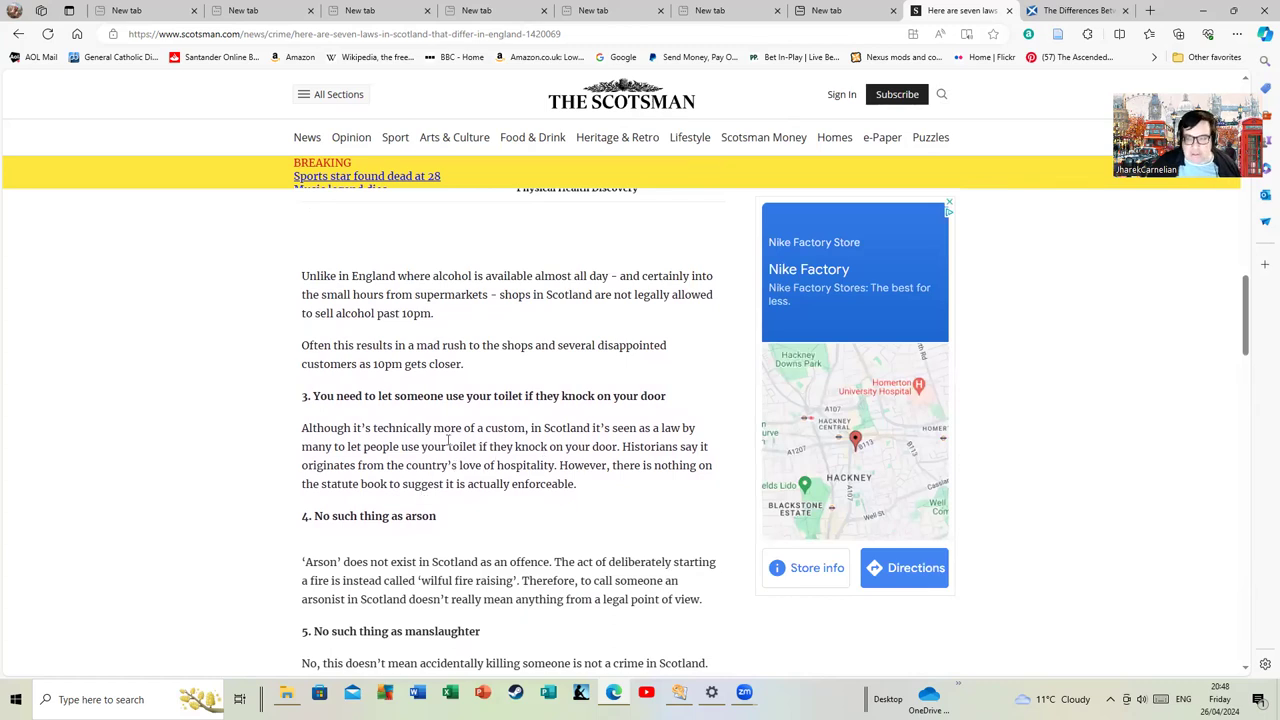
{"action": "mouse_move", "coordinate": [348, 510]}
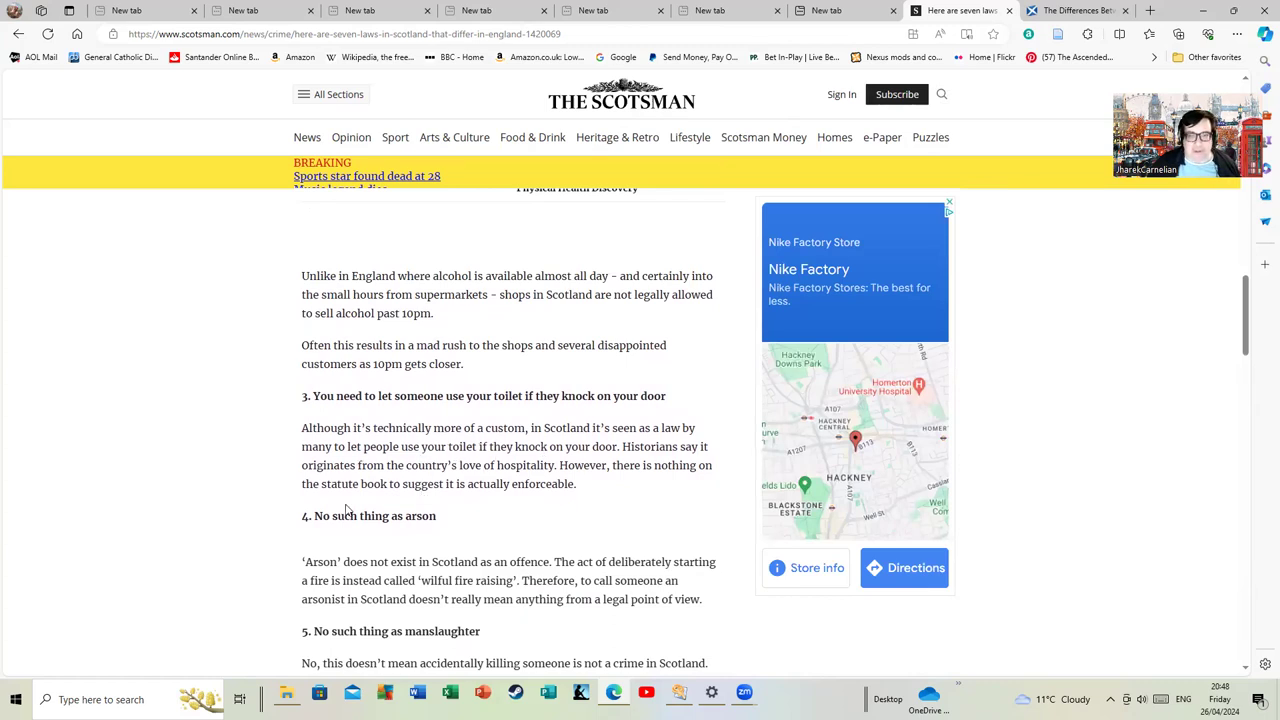
{"action": "scroll", "scroll_direction": "down", "scroll_amount": 3}
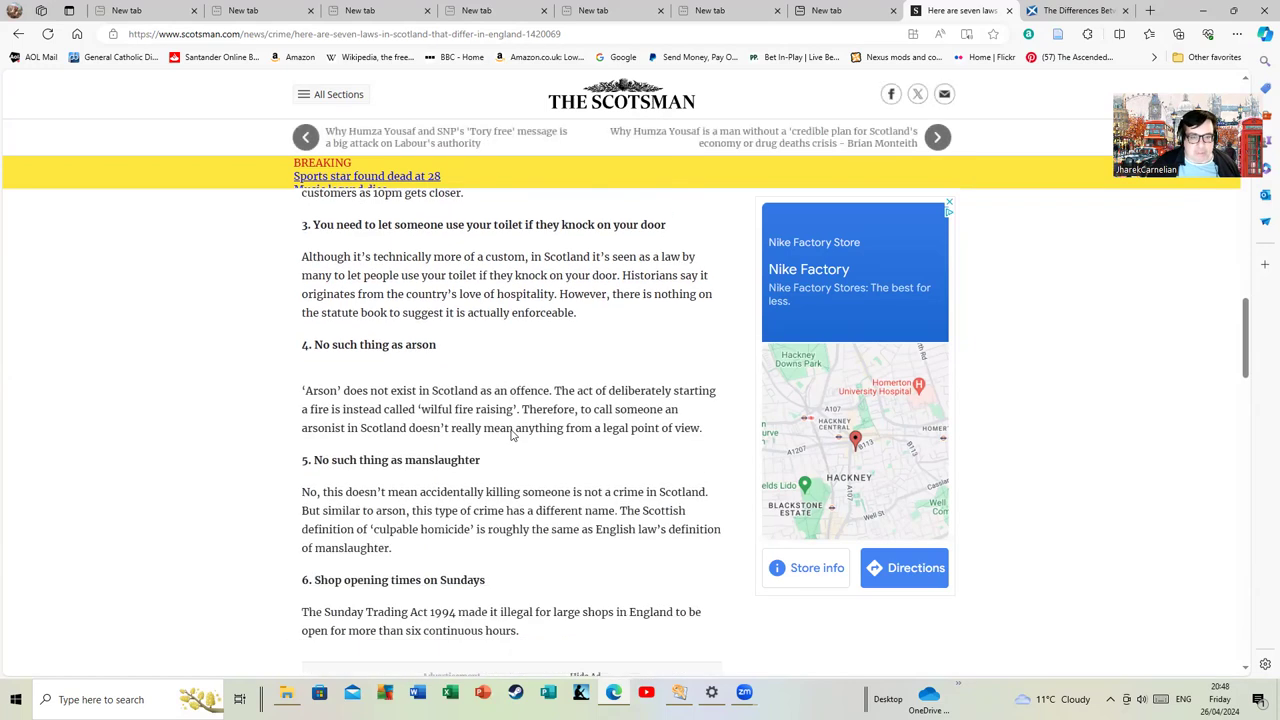
{"action": "scroll", "scroll_direction": "down", "scroll_amount": 3}
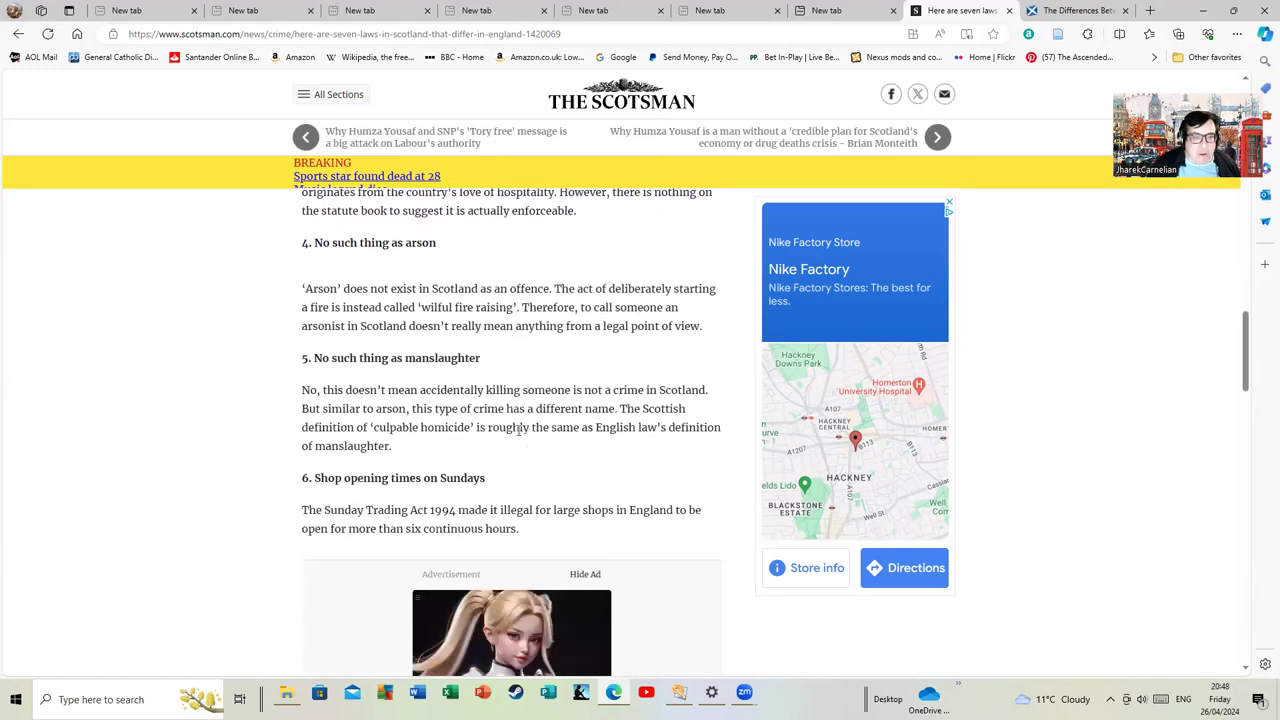
{"action": "mouse_move", "coordinate": [528, 452]}
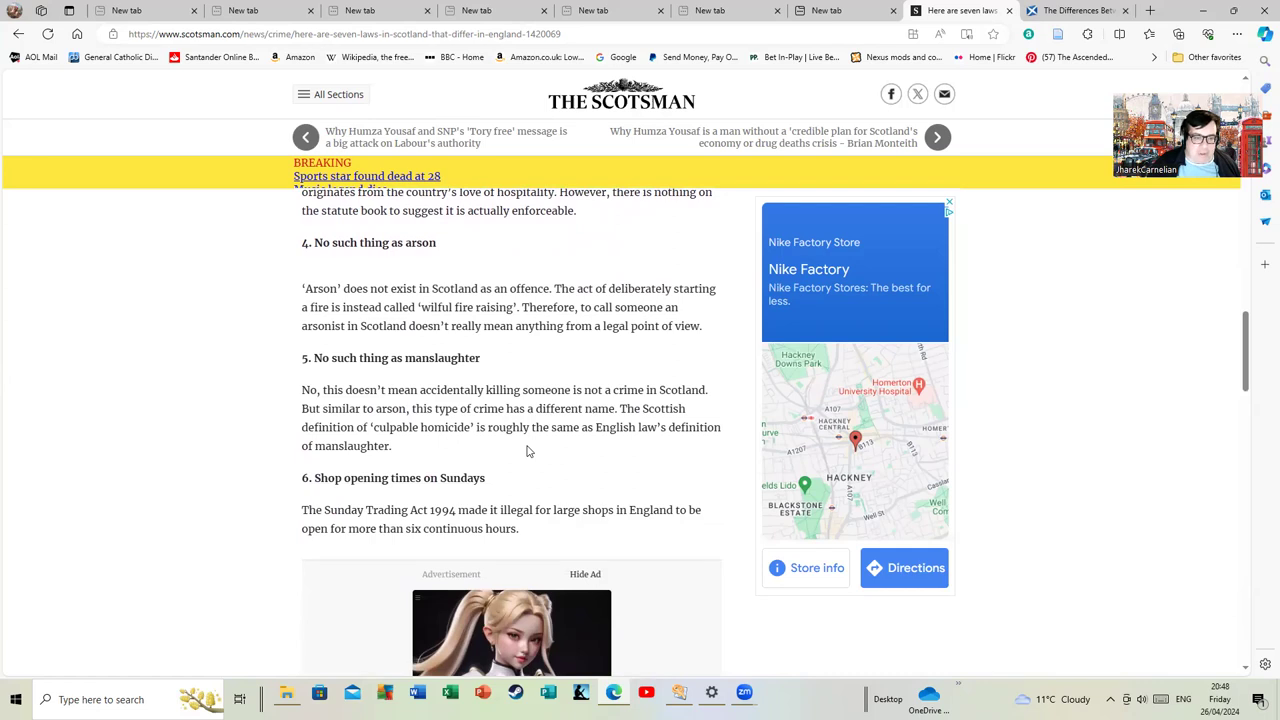
{"action": "scroll", "scroll_direction": "down", "scroll_amount": 3}
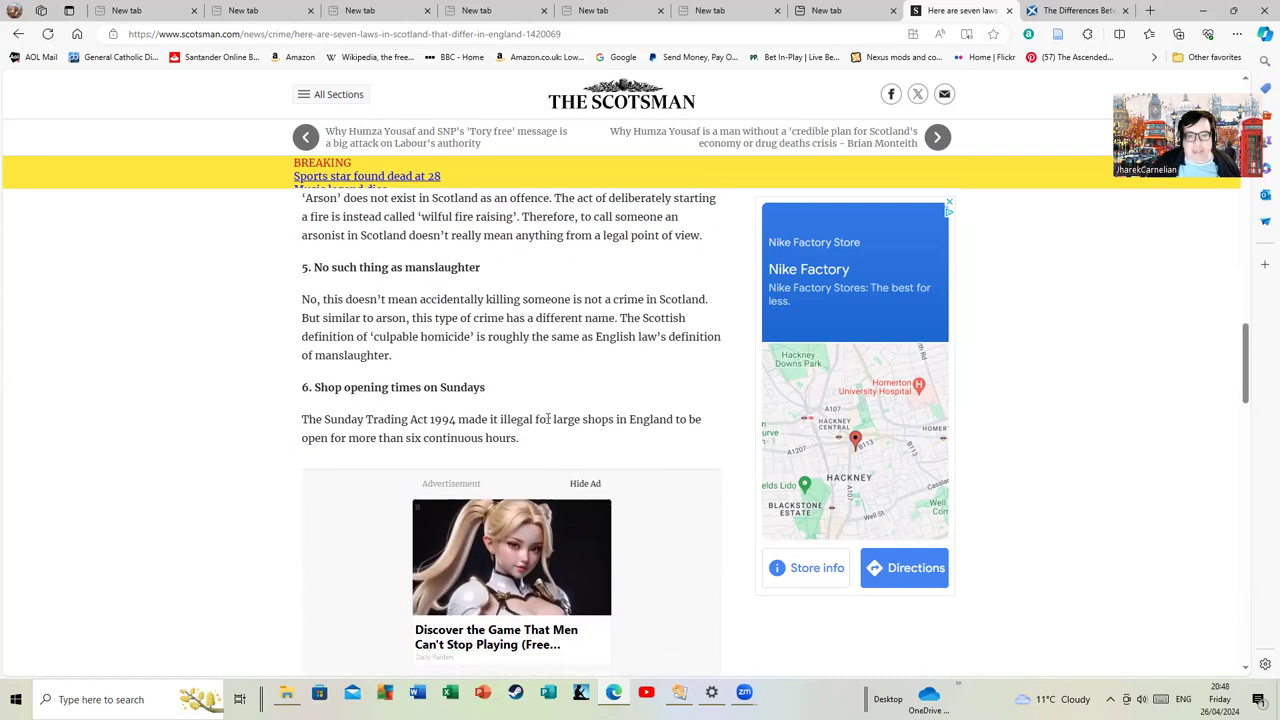
{"action": "scroll", "scroll_direction": "down", "scroll_amount": 3}
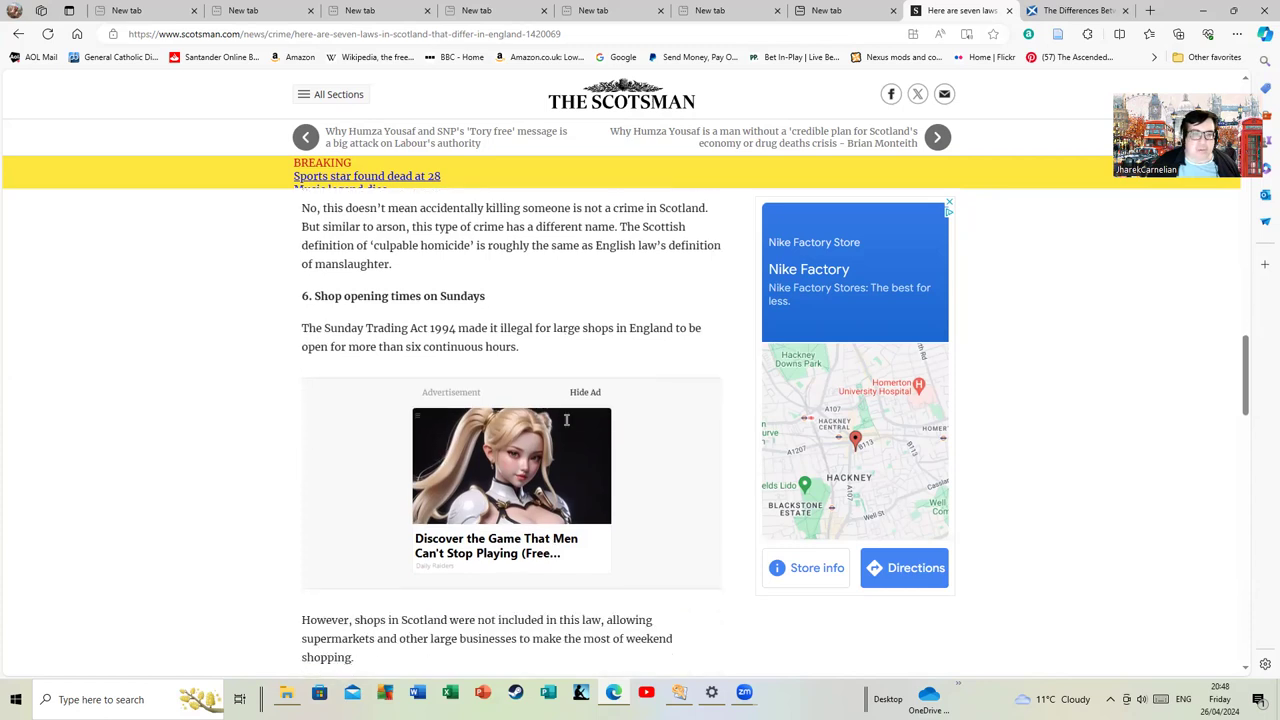
{"action": "scroll", "scroll_direction": "down", "scroll_amount": 3}
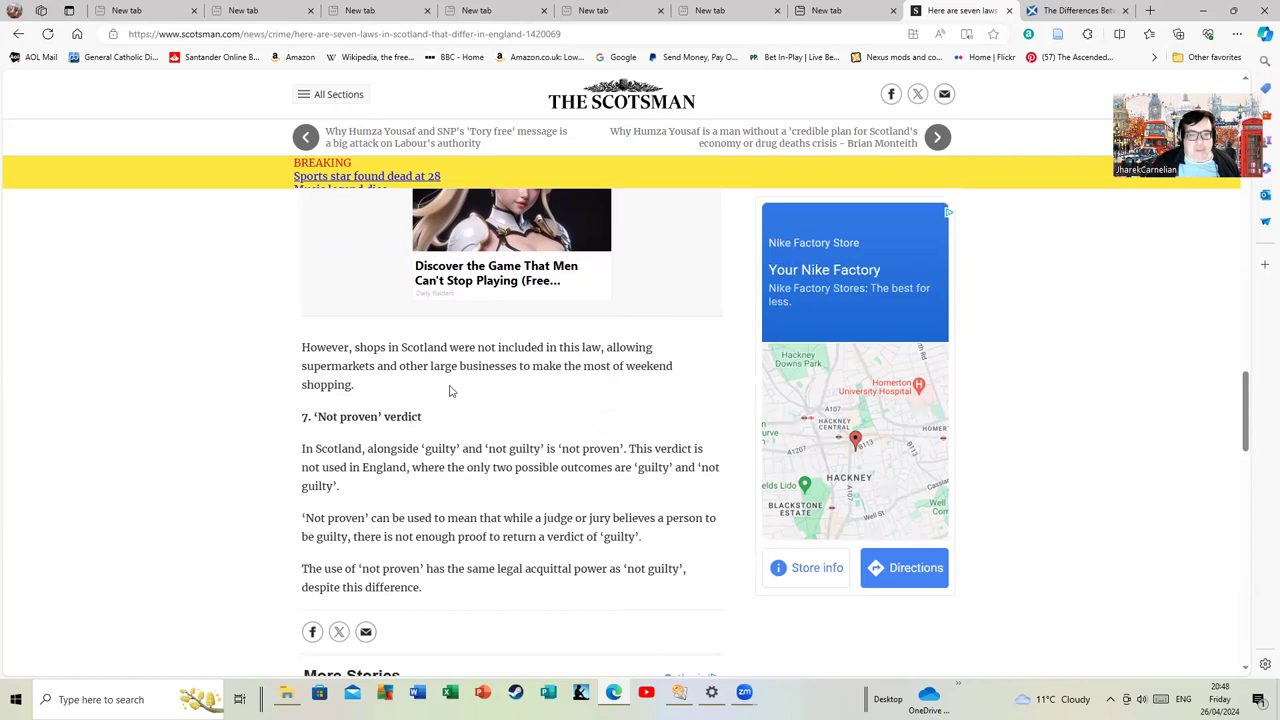
{"action": "mouse_move", "coordinate": [452, 392]}
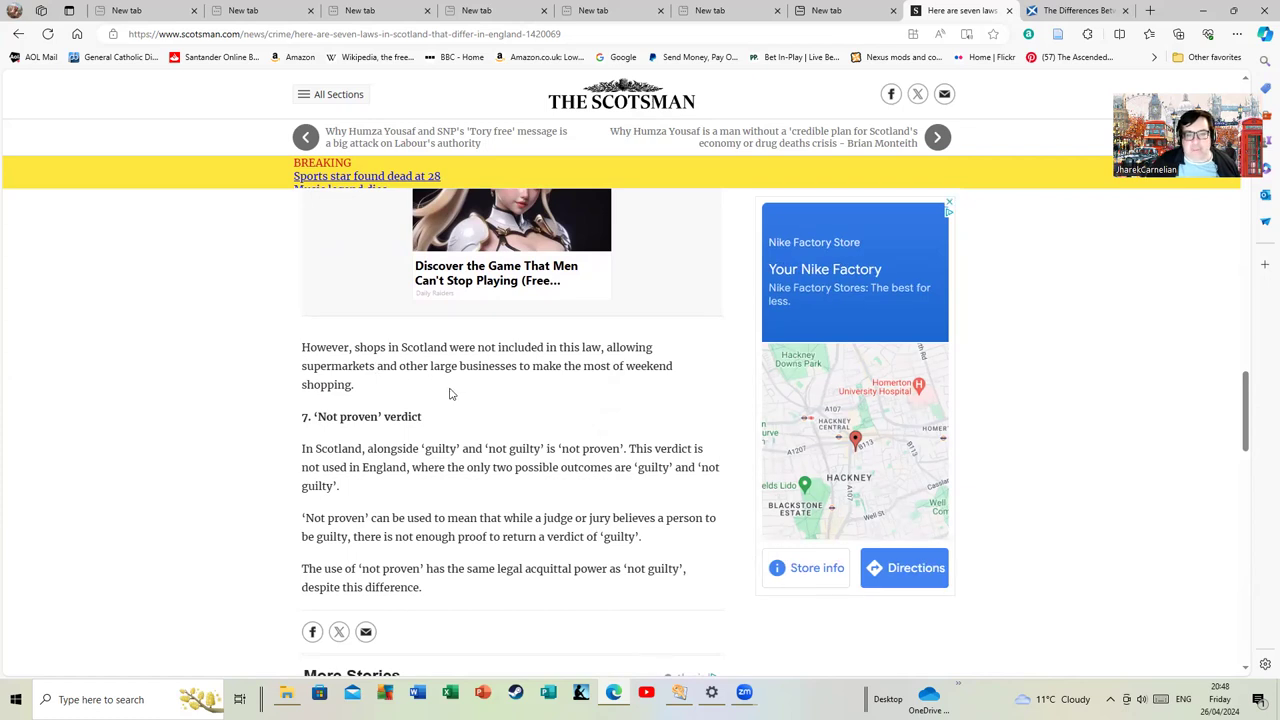
- Read section 7 on the 'not proven' verdict to the article's end, then scroll back up
{"action": "scroll", "scroll_direction": "down", "scroll_amount": 3}
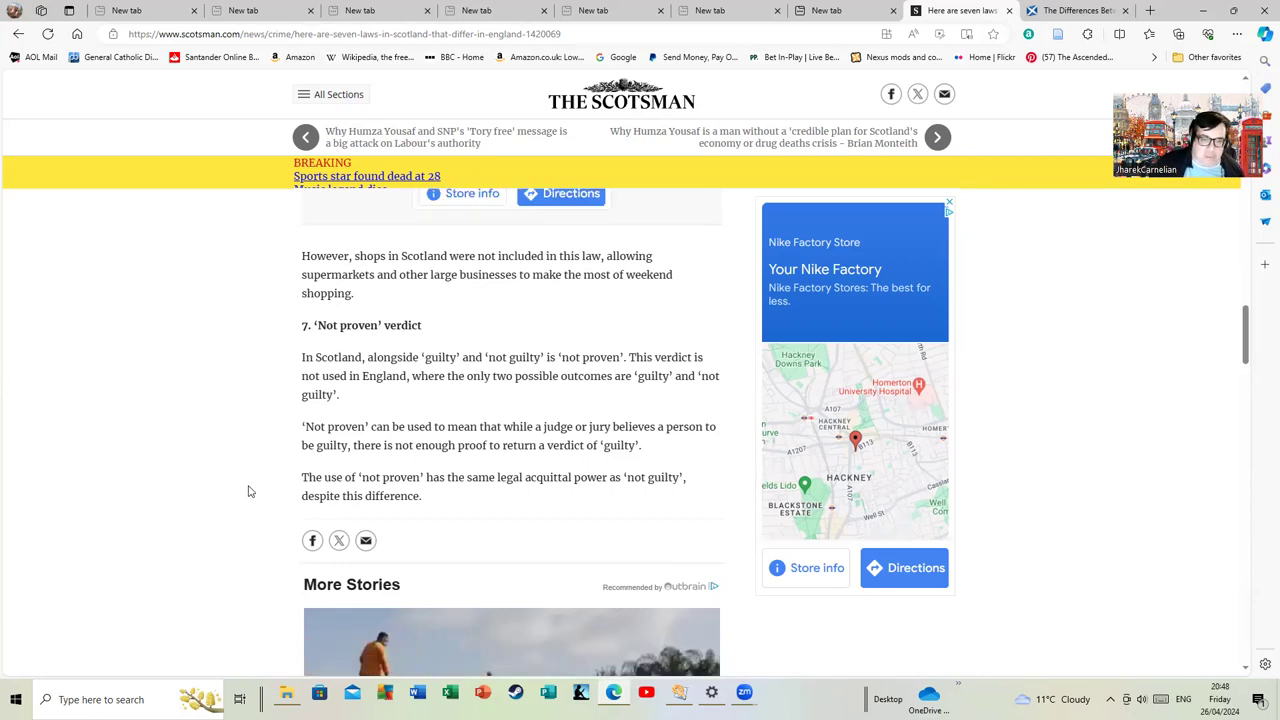
{"action": "mouse_move", "coordinate": [8, 638]}
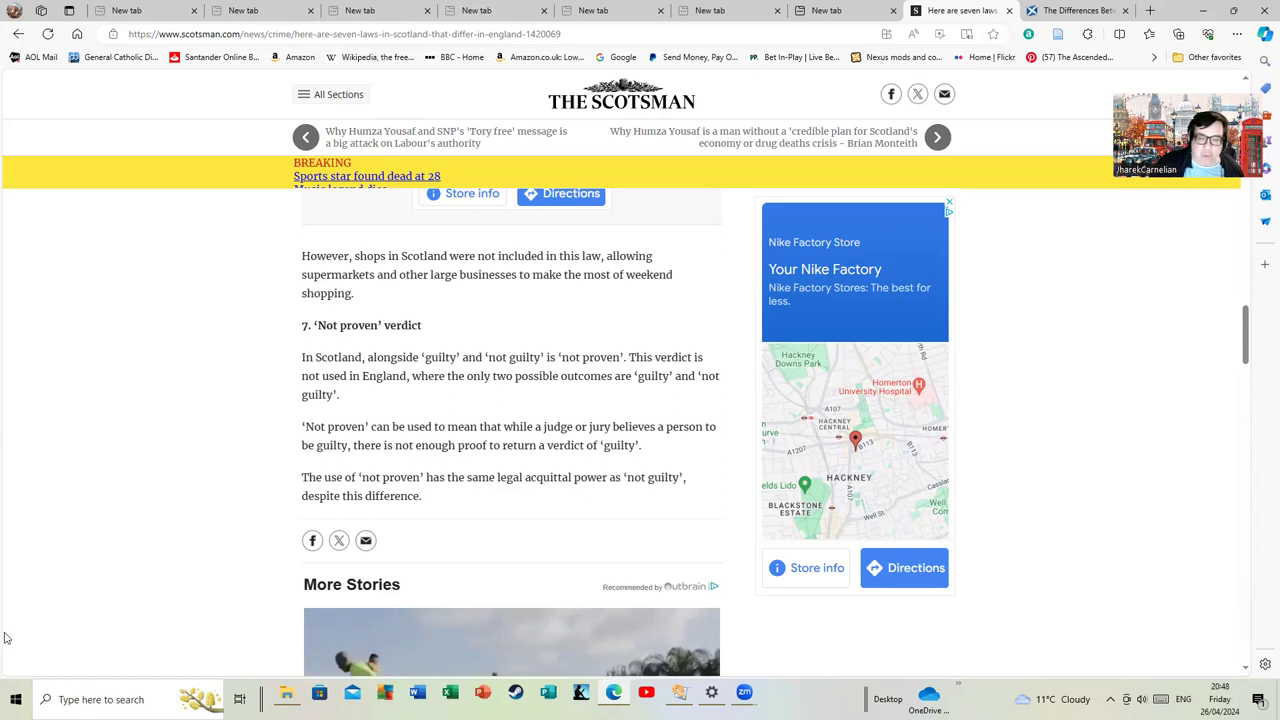
{"action": "mouse_move", "coordinate": [444, 400]}
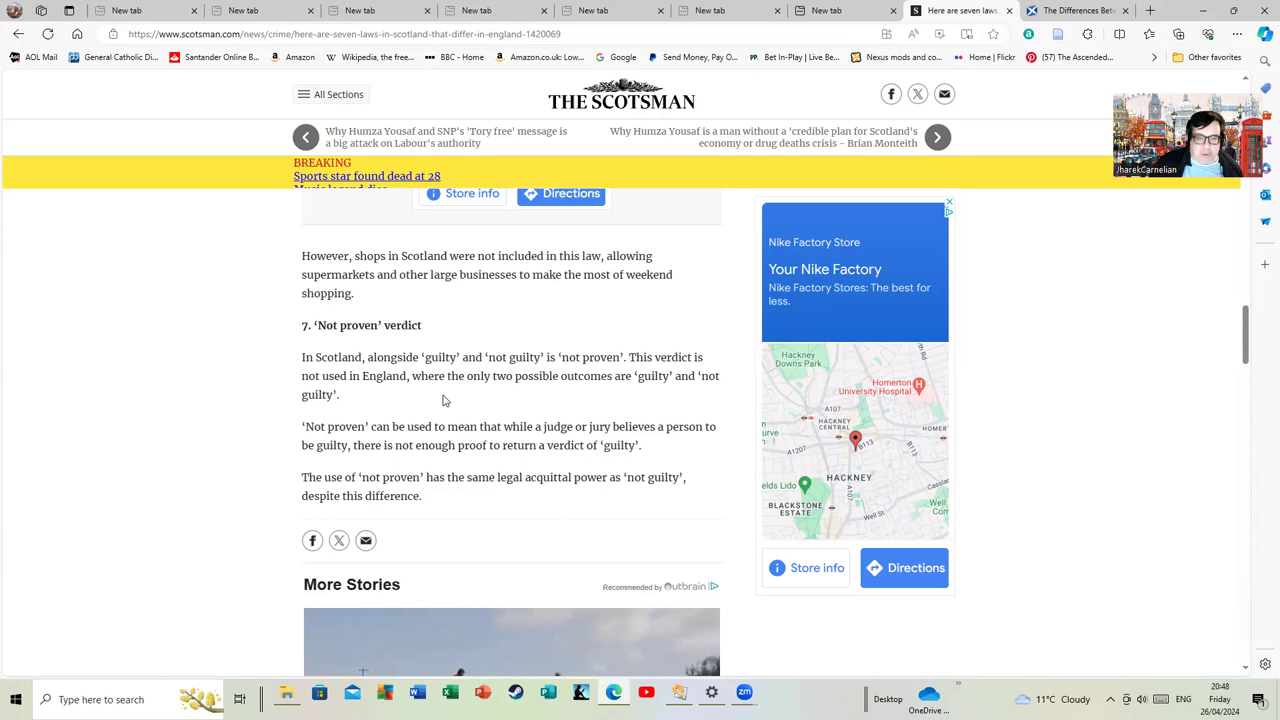
{"action": "left_click", "coordinate": [948, 204]}
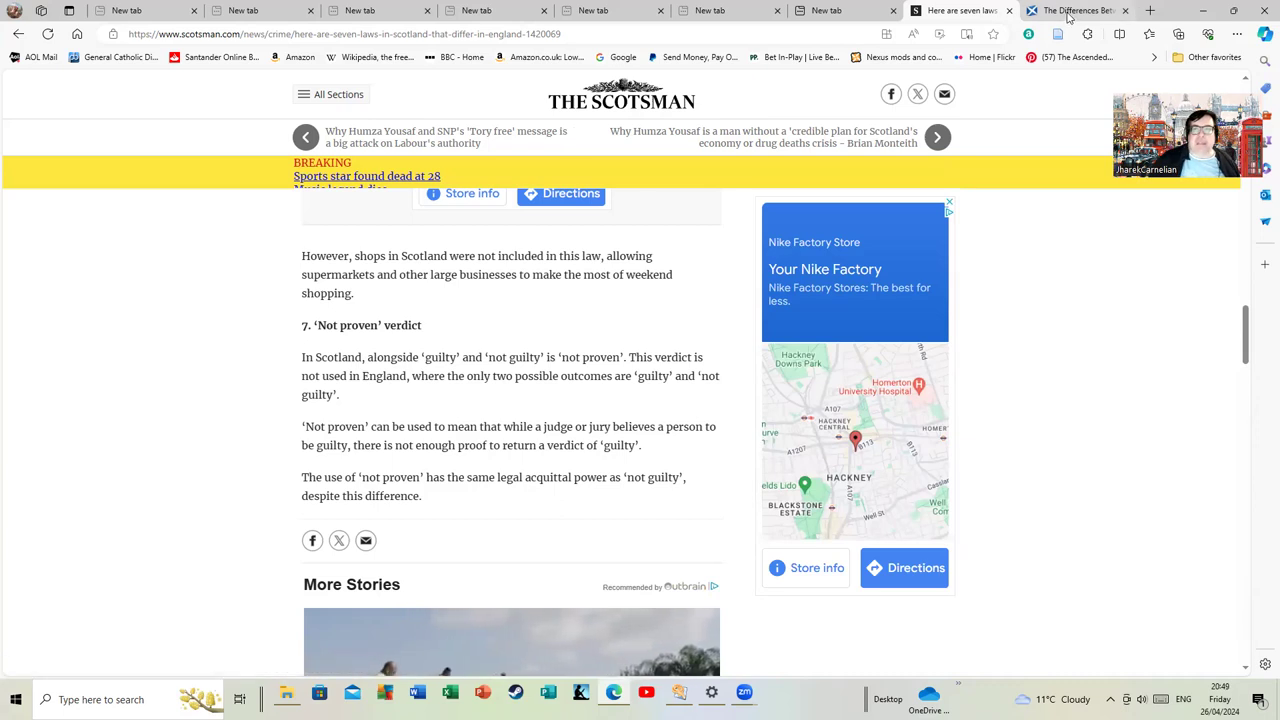
{"action": "mouse_move", "coordinate": [964, 12]}
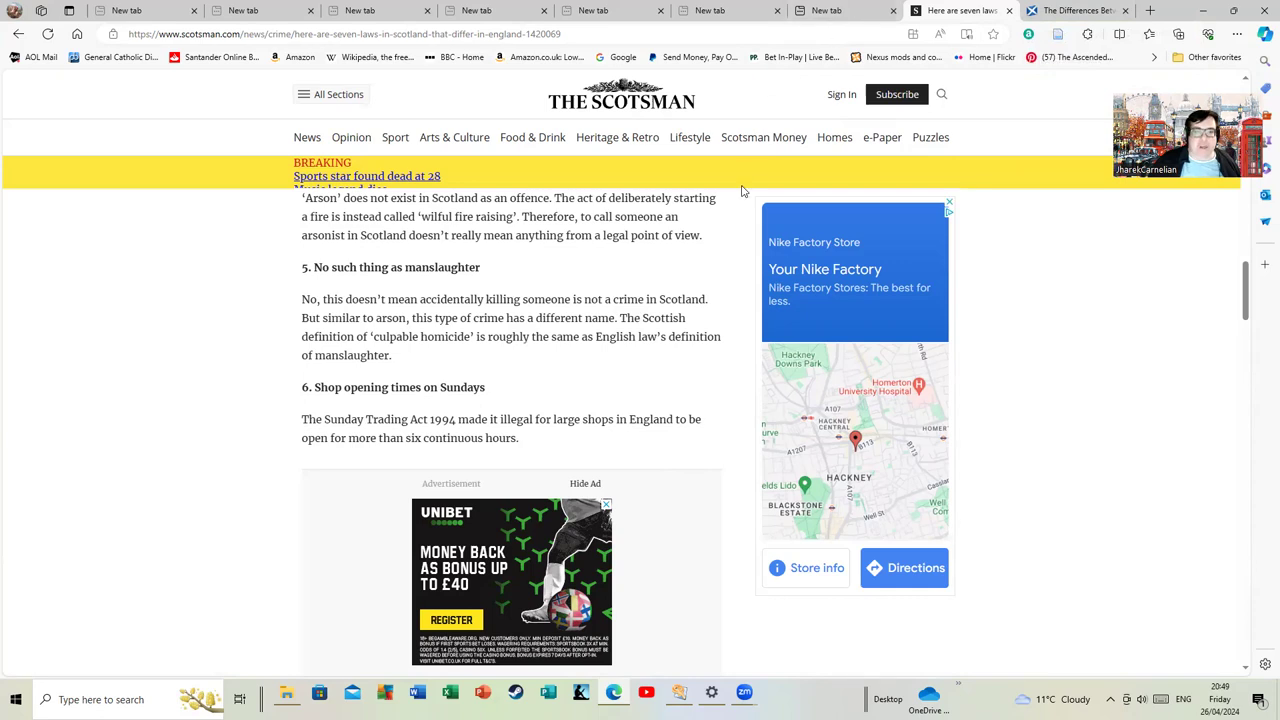
{"action": "scroll", "scroll_direction": "up", "scroll_amount": 3}
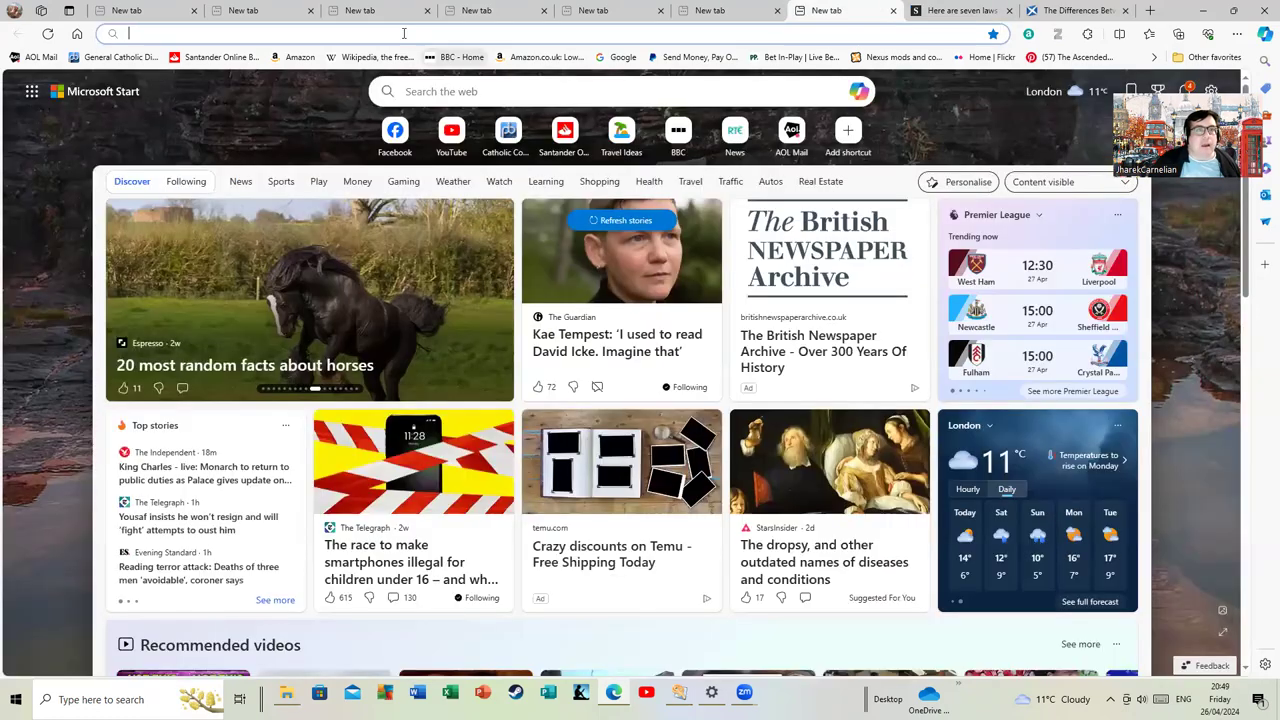
- Search the web for 'anne mings campaign' and open the Northern Echo article about Ann Ming
{"action": "left_click", "coordinate": [400, 32]}
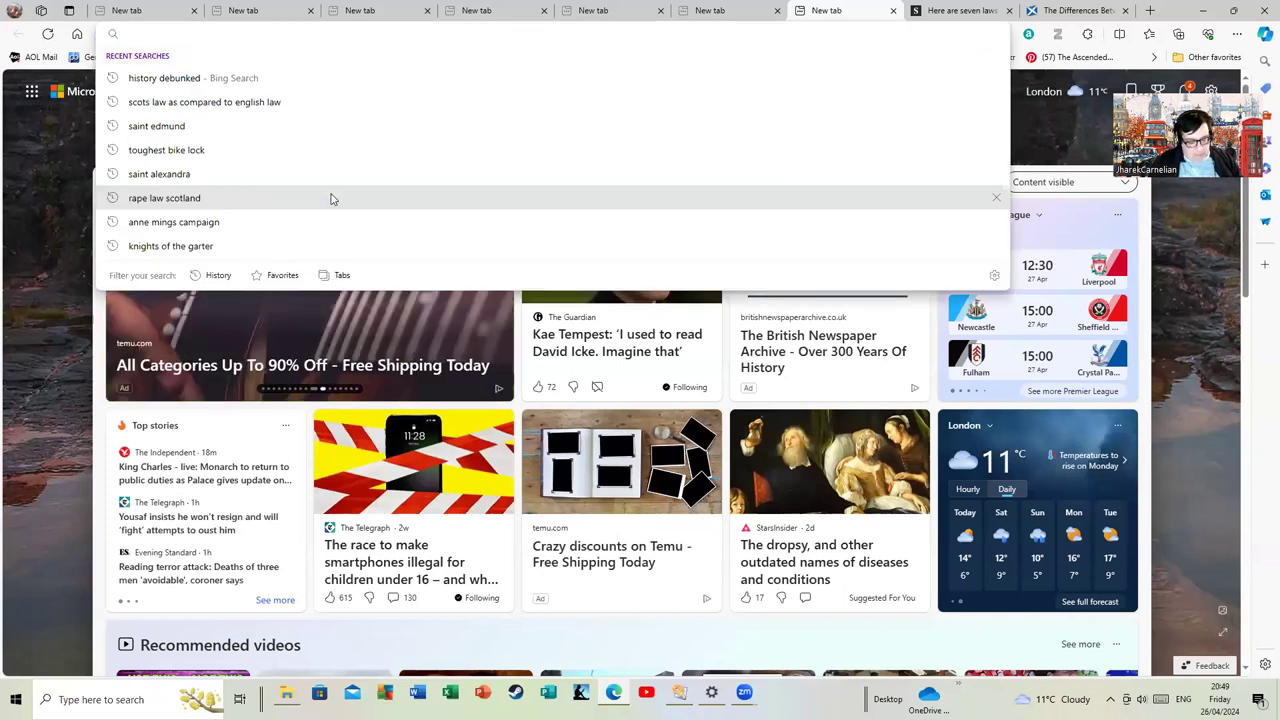
{"action": "type", "text": "smm"}
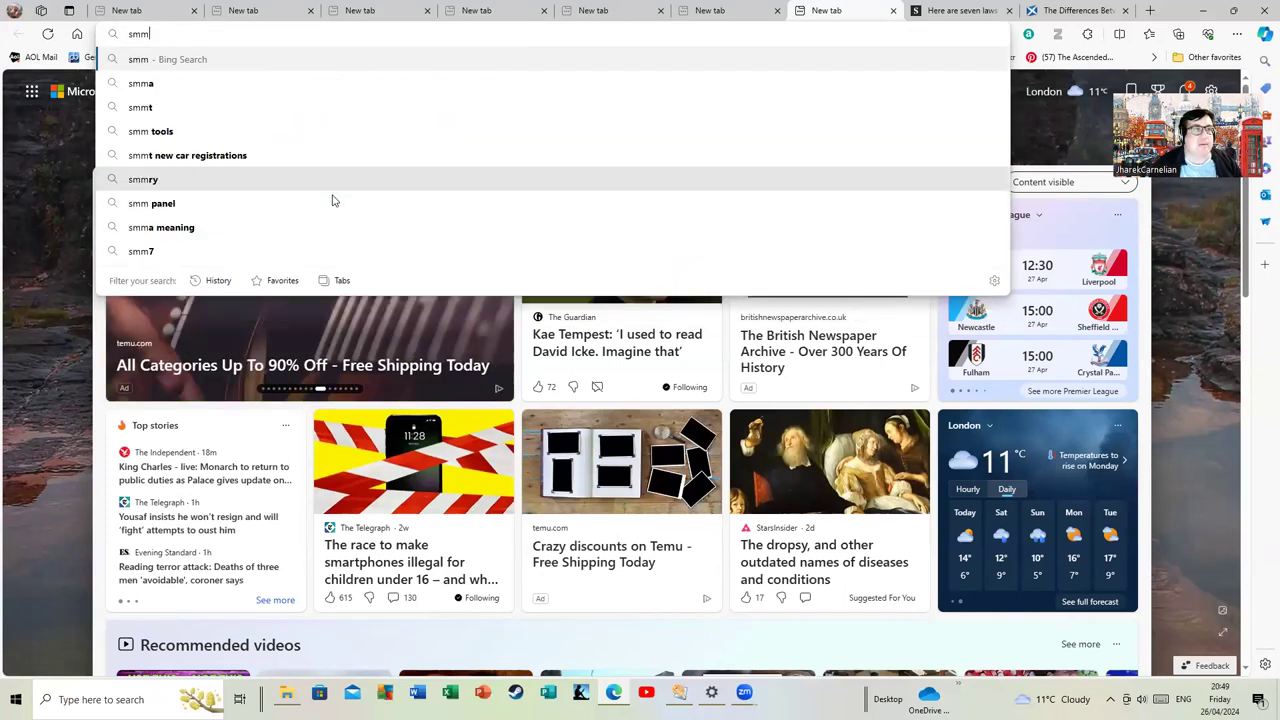
{"action": "type", "text": "anne mings campaign"}
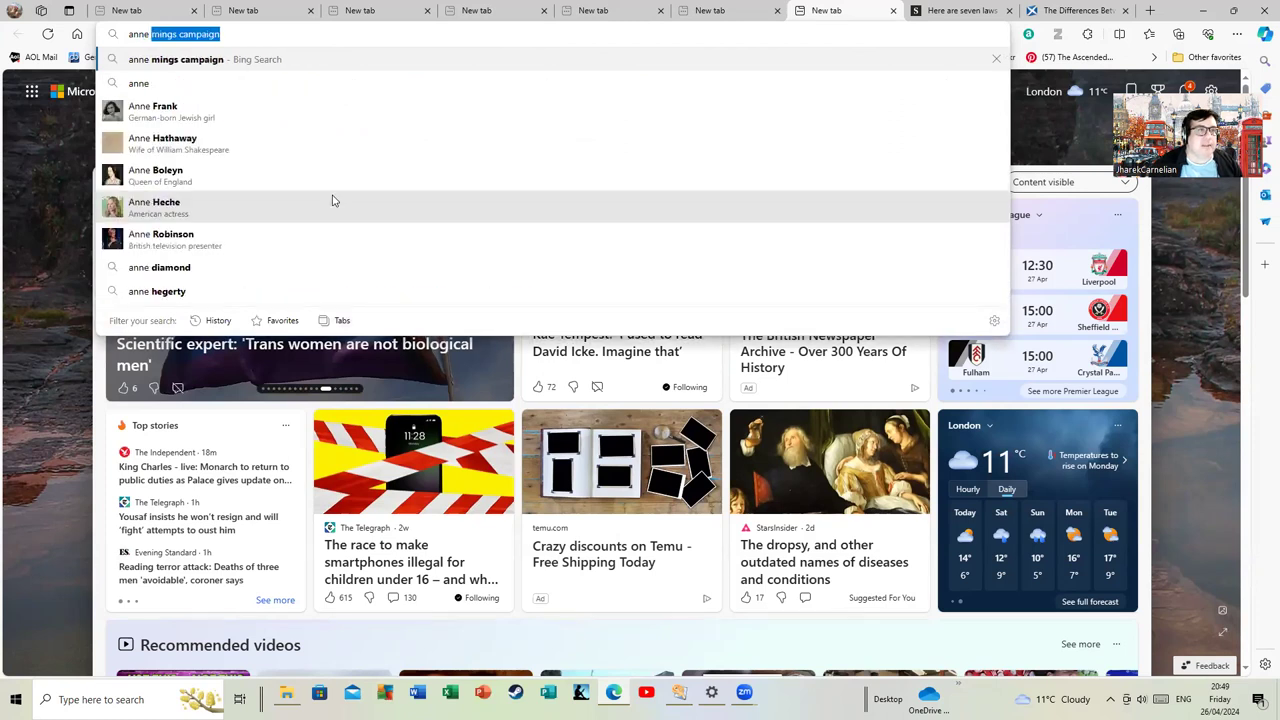
{"action": "key", "text": "Return"}
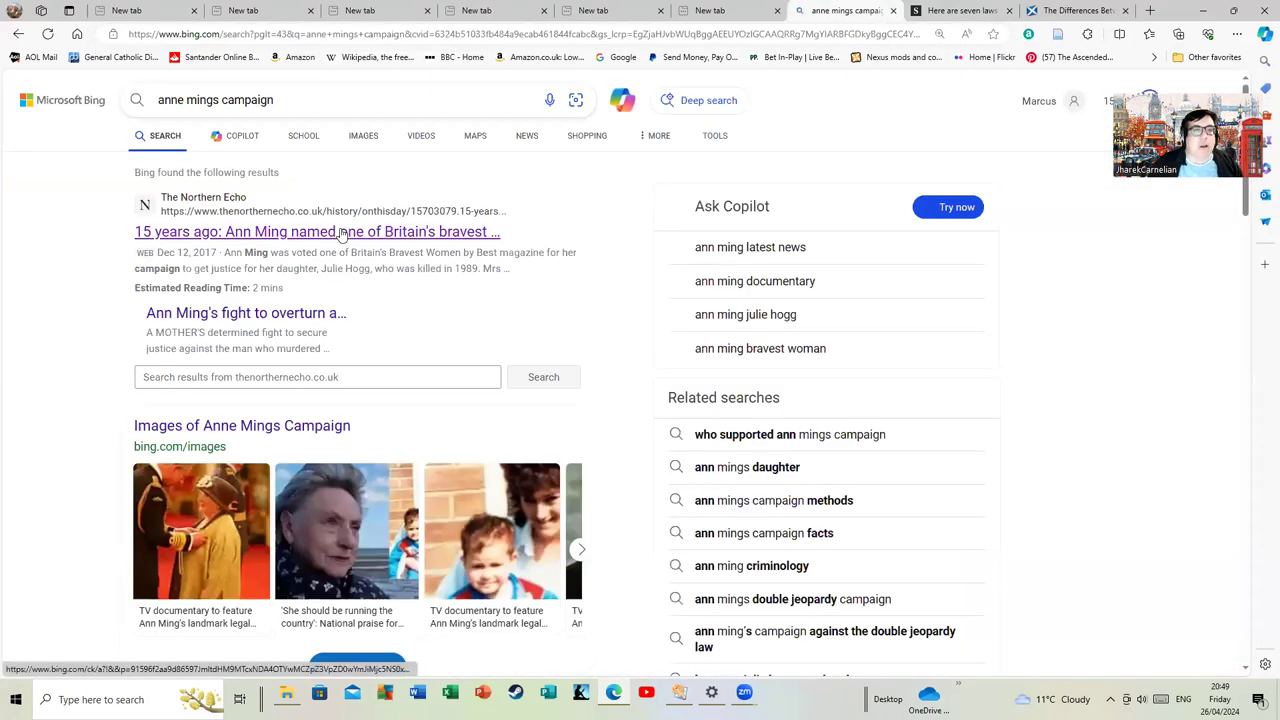
{"action": "left_click", "coordinate": [316, 232]}
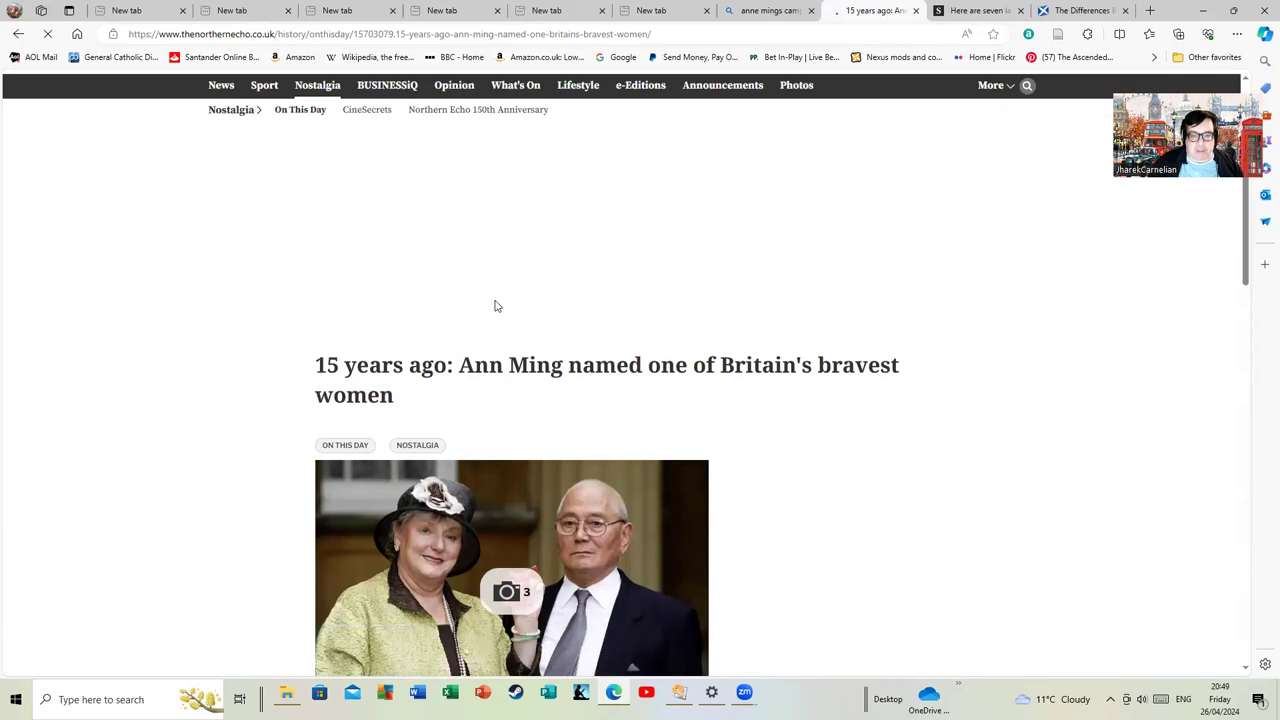
- Read the Northern Echo headline and opening paragraphs on Ann Ming being named one of Britain's bravest women
{"action": "scroll", "scroll_direction": "down", "scroll_amount": 3}
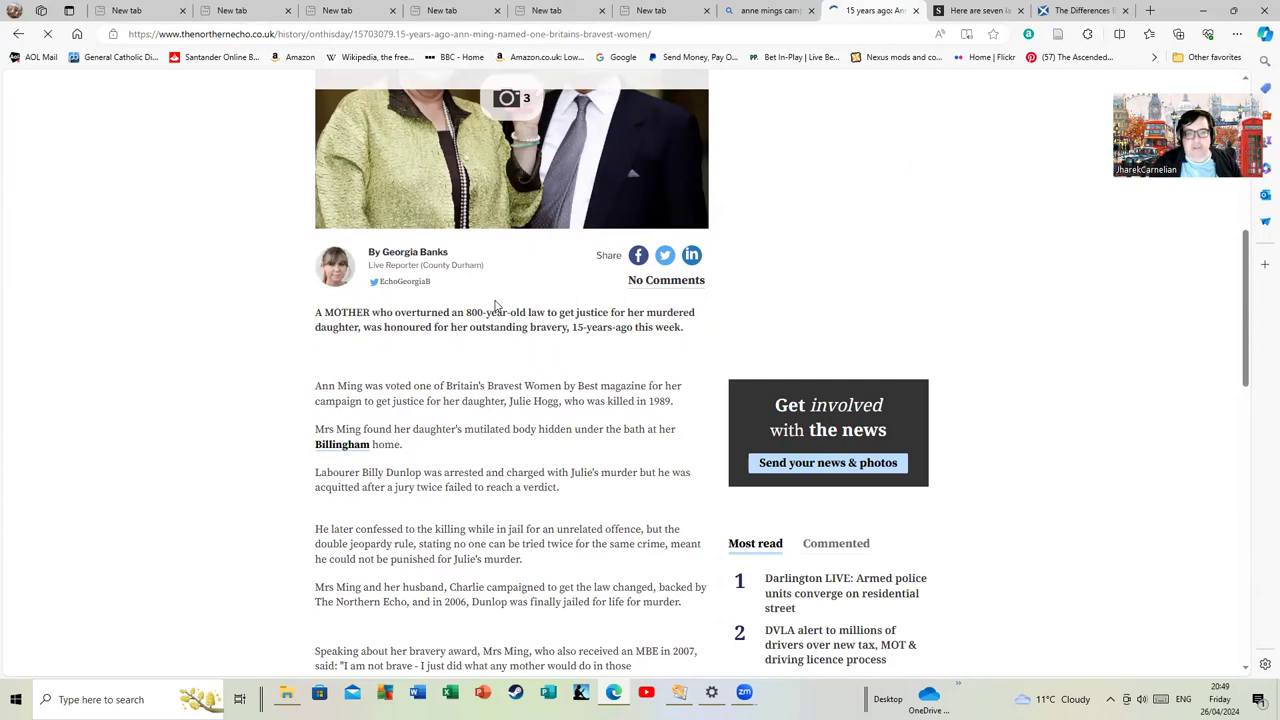
{"action": "scroll", "scroll_direction": "down", "scroll_amount": 3}
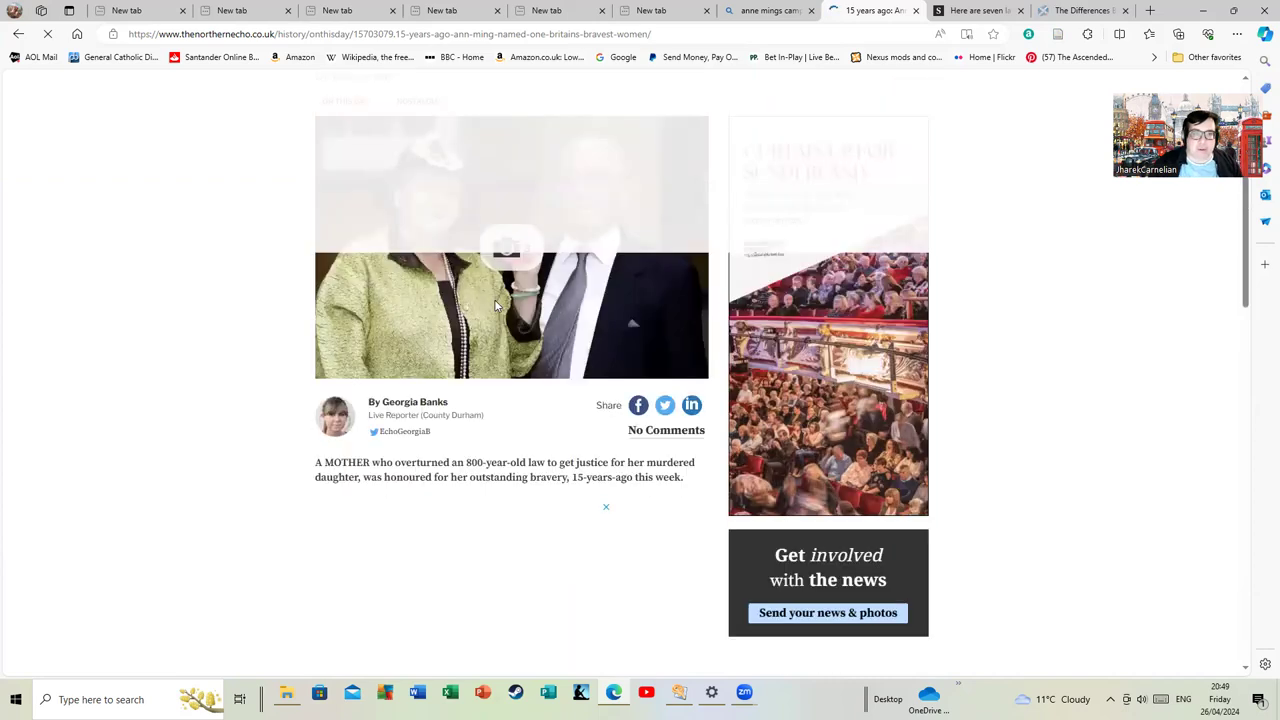
{"action": "scroll", "scroll_direction": "up", "scroll_amount": 3}
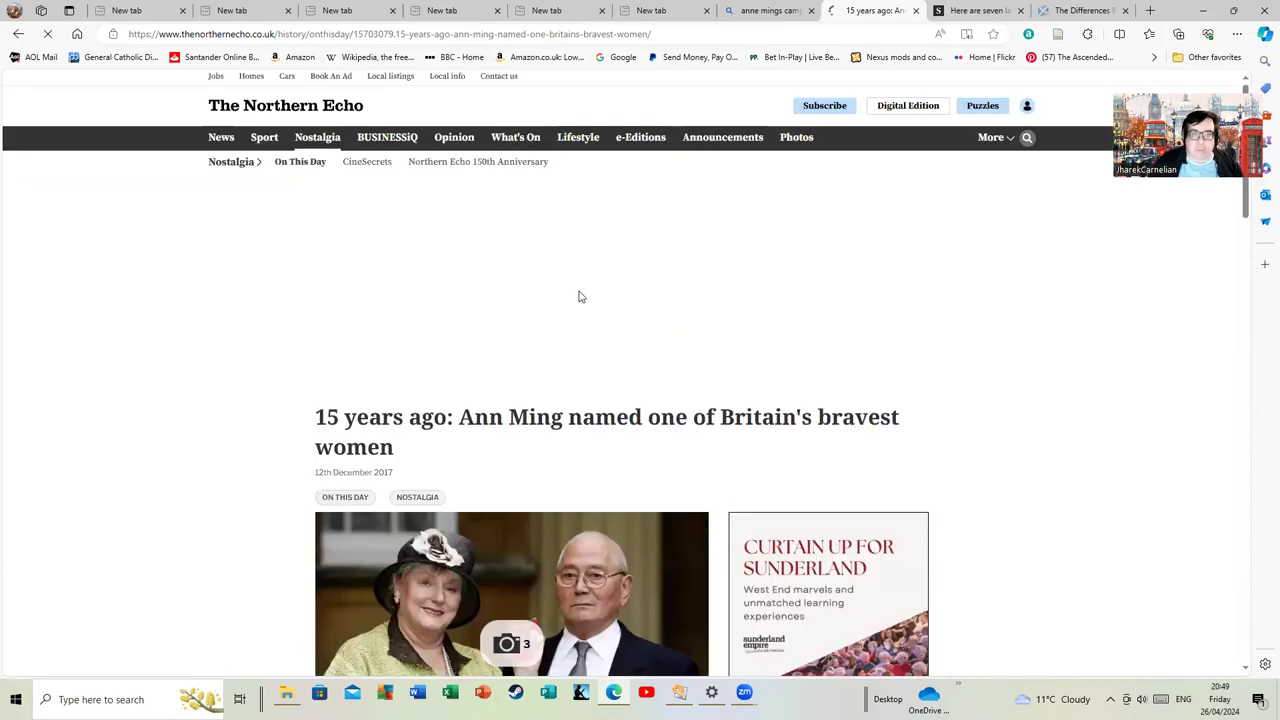
{"action": "scroll", "scroll_direction": "down", "scroll_amount": 3}
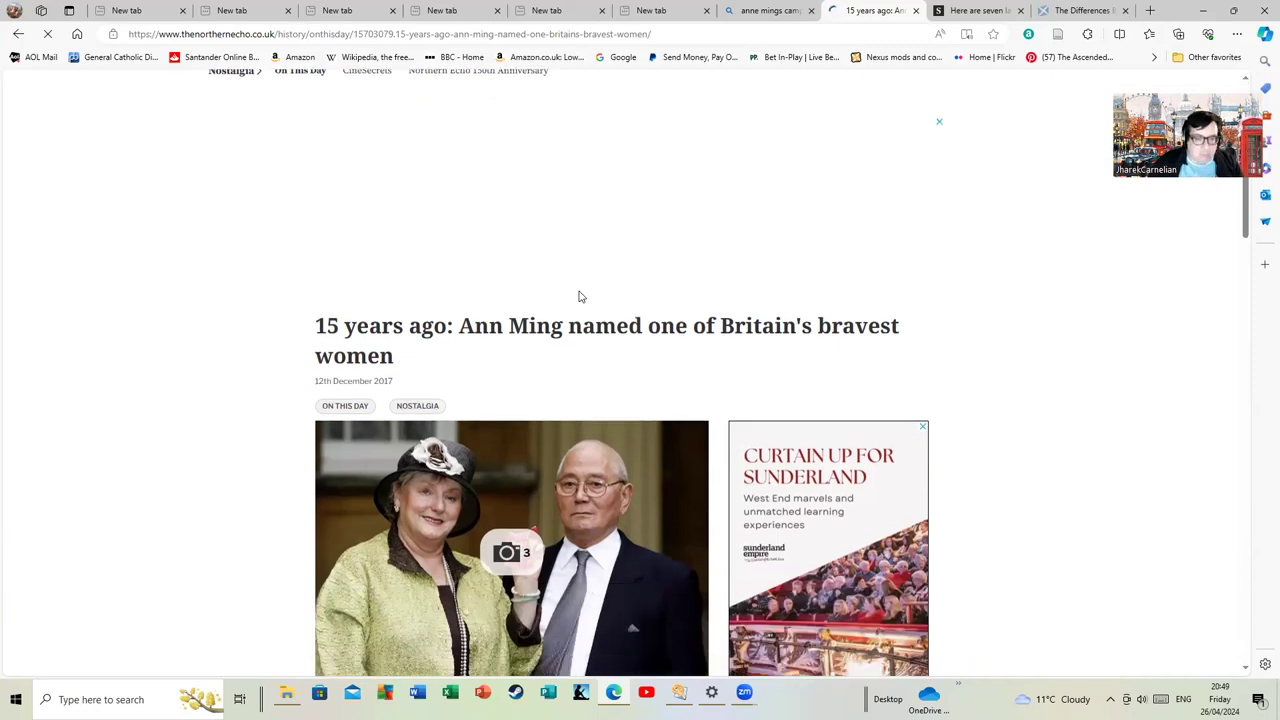
{"action": "scroll", "scroll_direction": "down", "scroll_amount": 3}
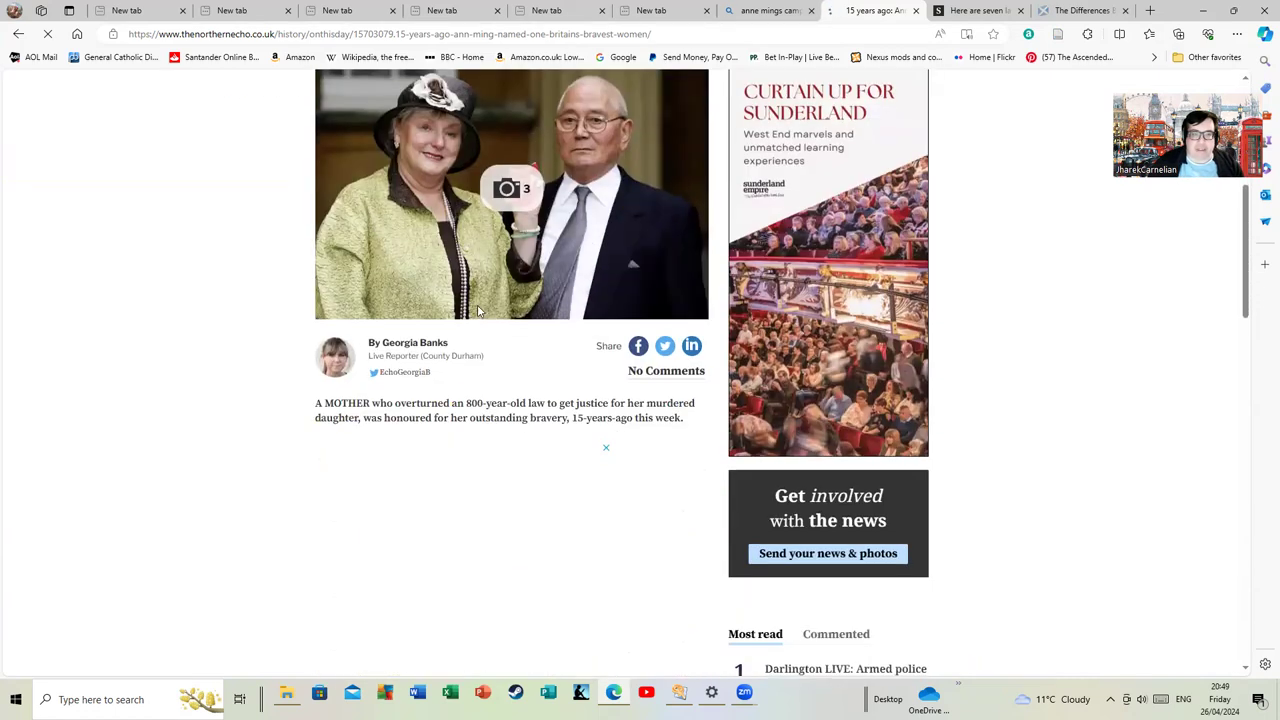
{"action": "scroll", "scroll_direction": "down", "scroll_amount": 3}
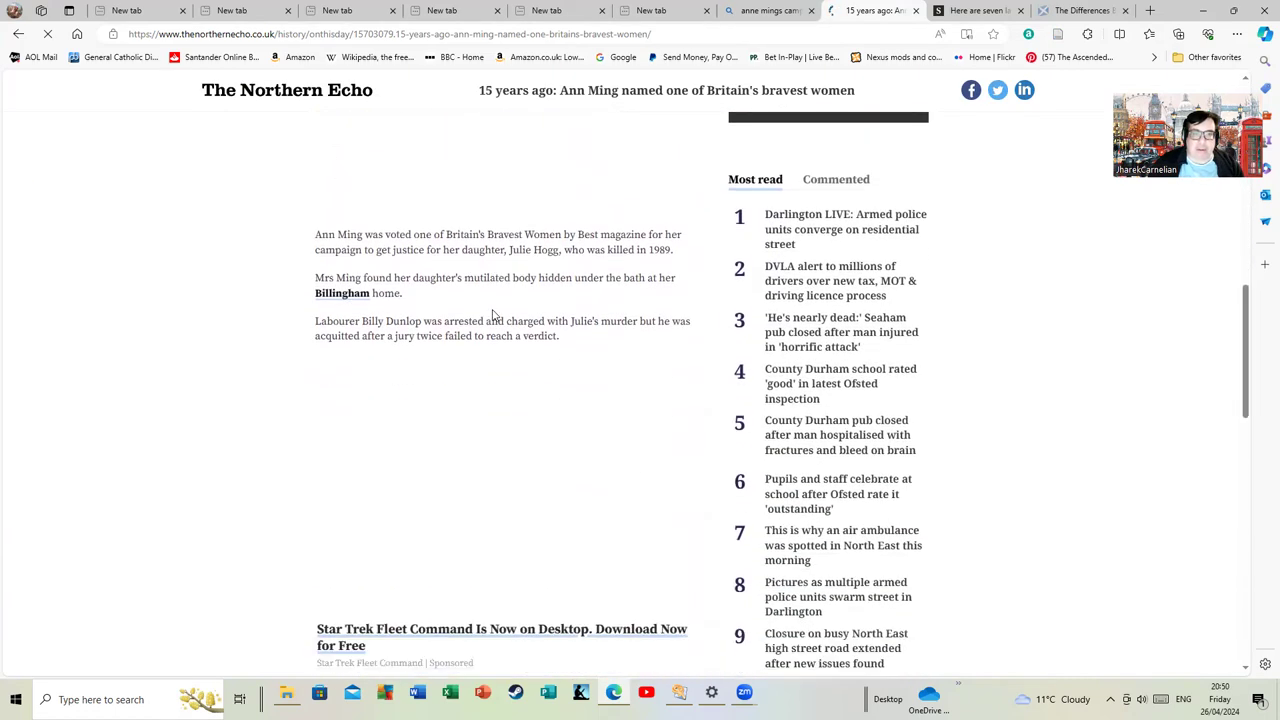
{"action": "scroll", "scroll_direction": "up", "scroll_amount": 3}
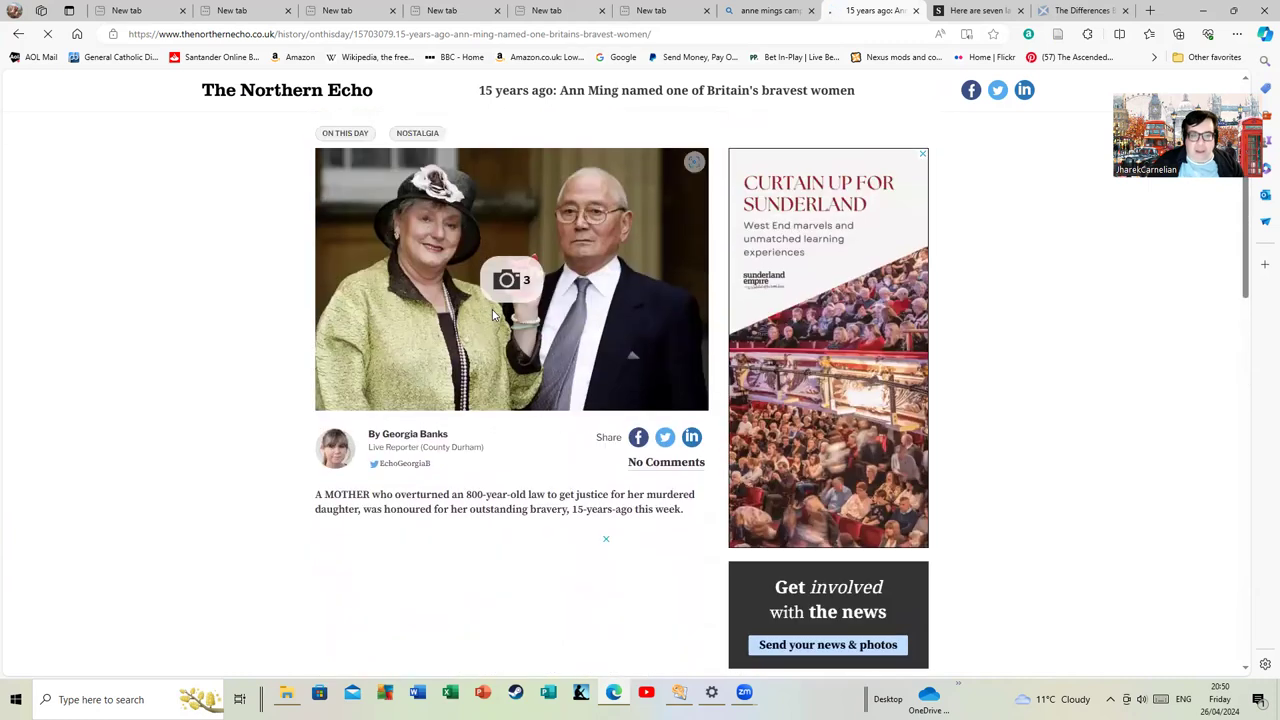
- Read on into her campaign, her daughter's murder and Billy Dunlop's acquittal
{"action": "scroll", "scroll_direction": "down", "scroll_amount": 3}
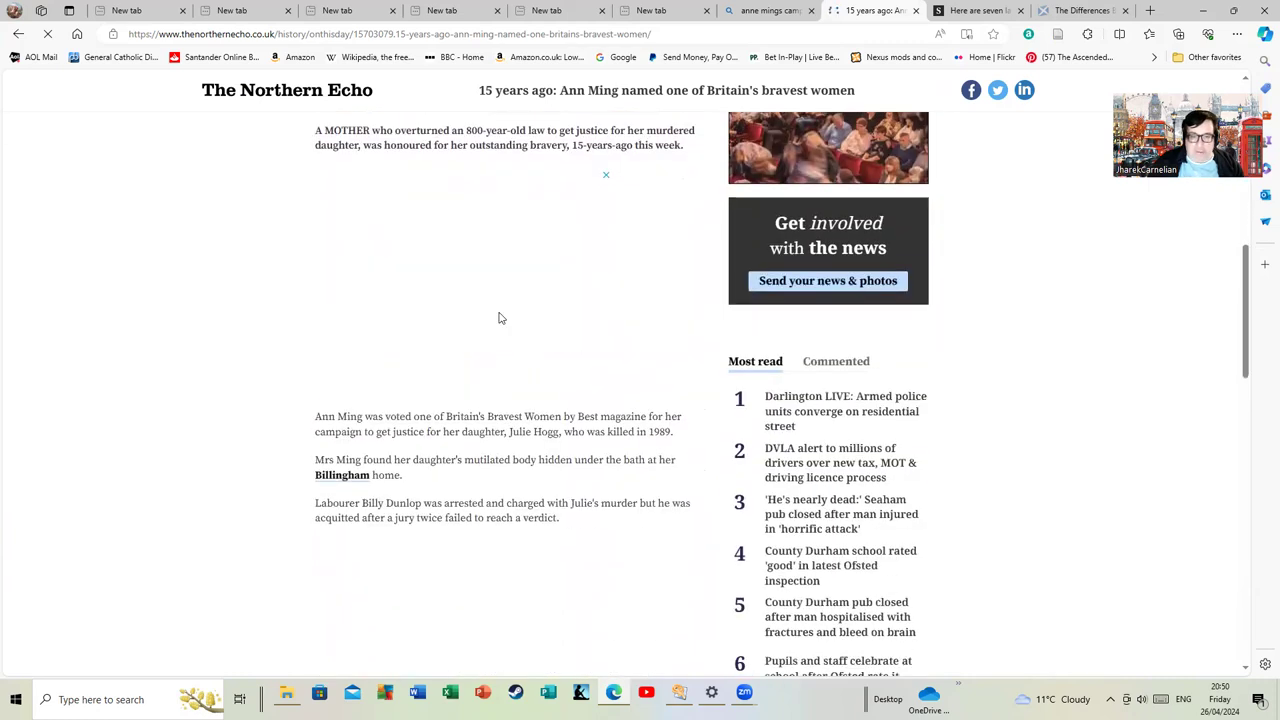
{"action": "scroll", "scroll_direction": "up", "scroll_amount": 3}
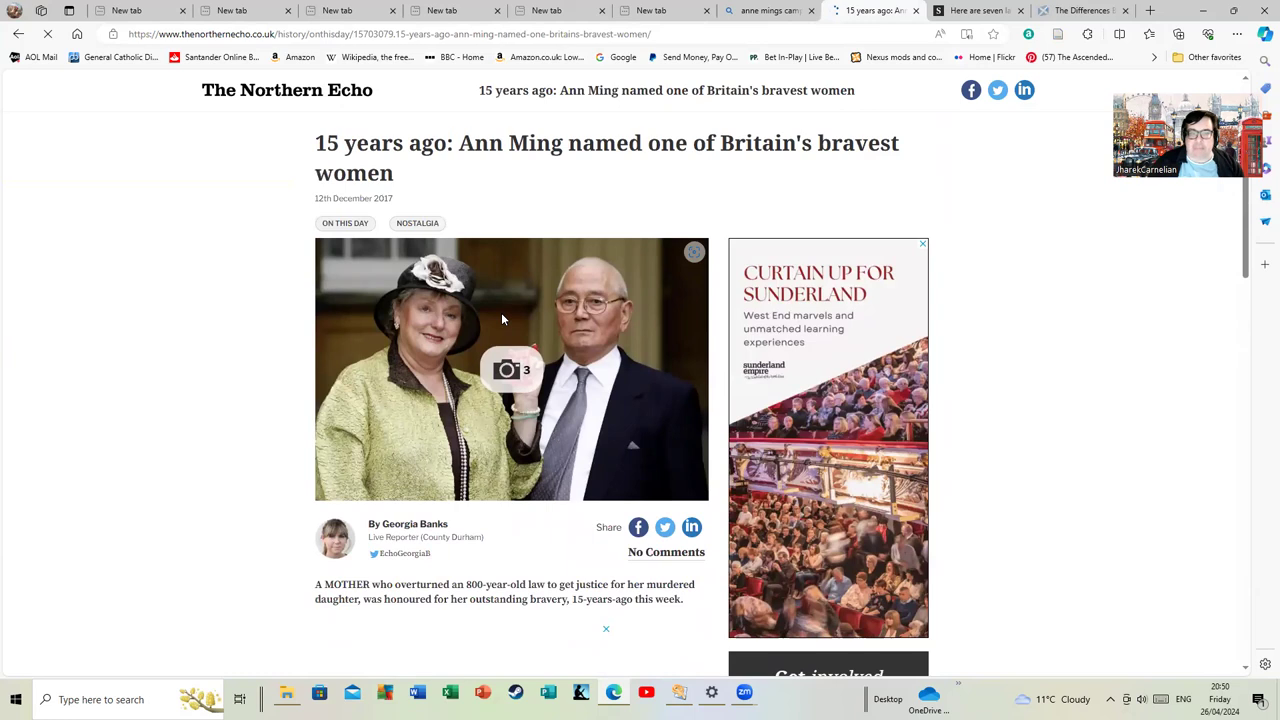
{"action": "scroll", "scroll_direction": "down", "scroll_amount": 3}
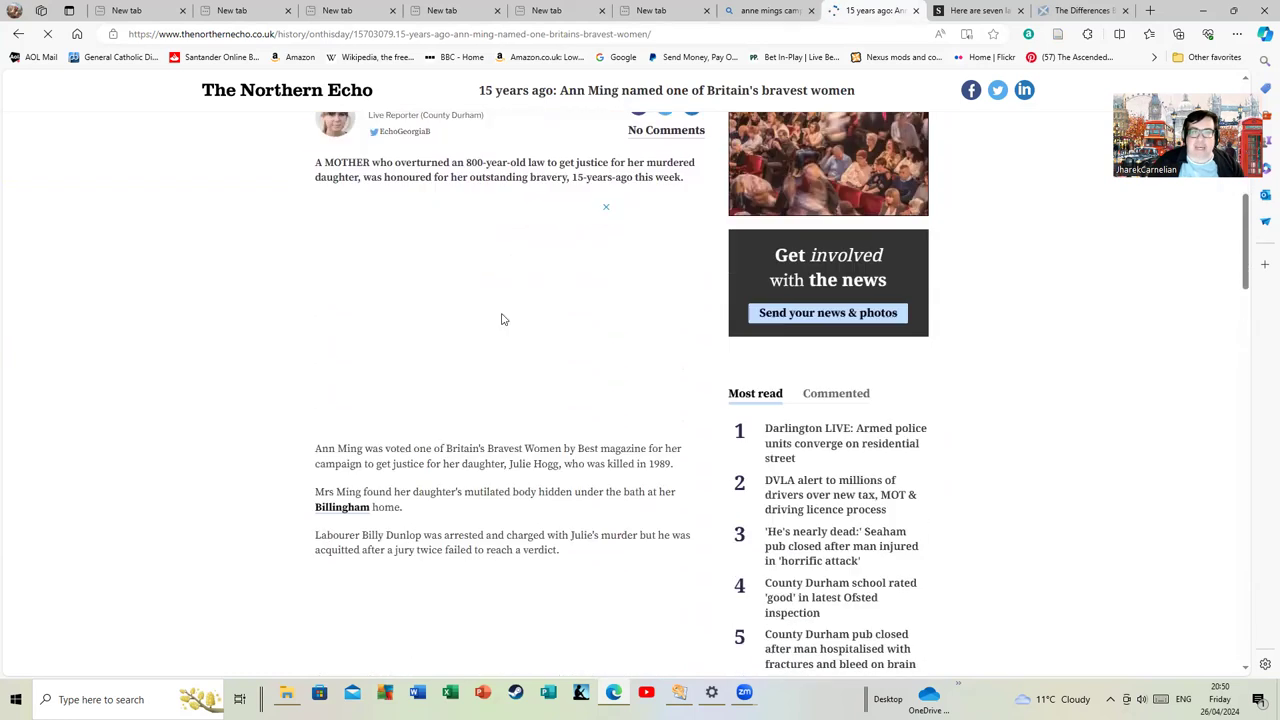
{"action": "scroll", "scroll_direction": "down", "scroll_amount": 3}
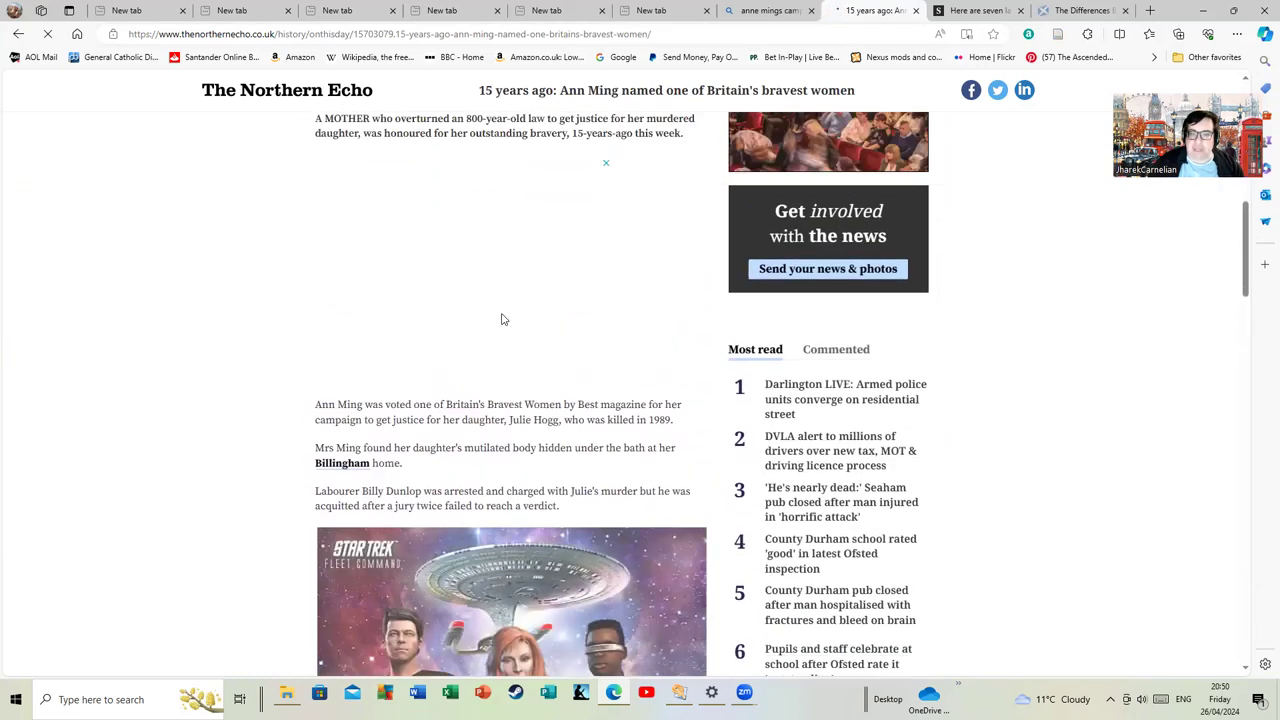
{"action": "scroll", "scroll_direction": "down", "scroll_amount": 3}
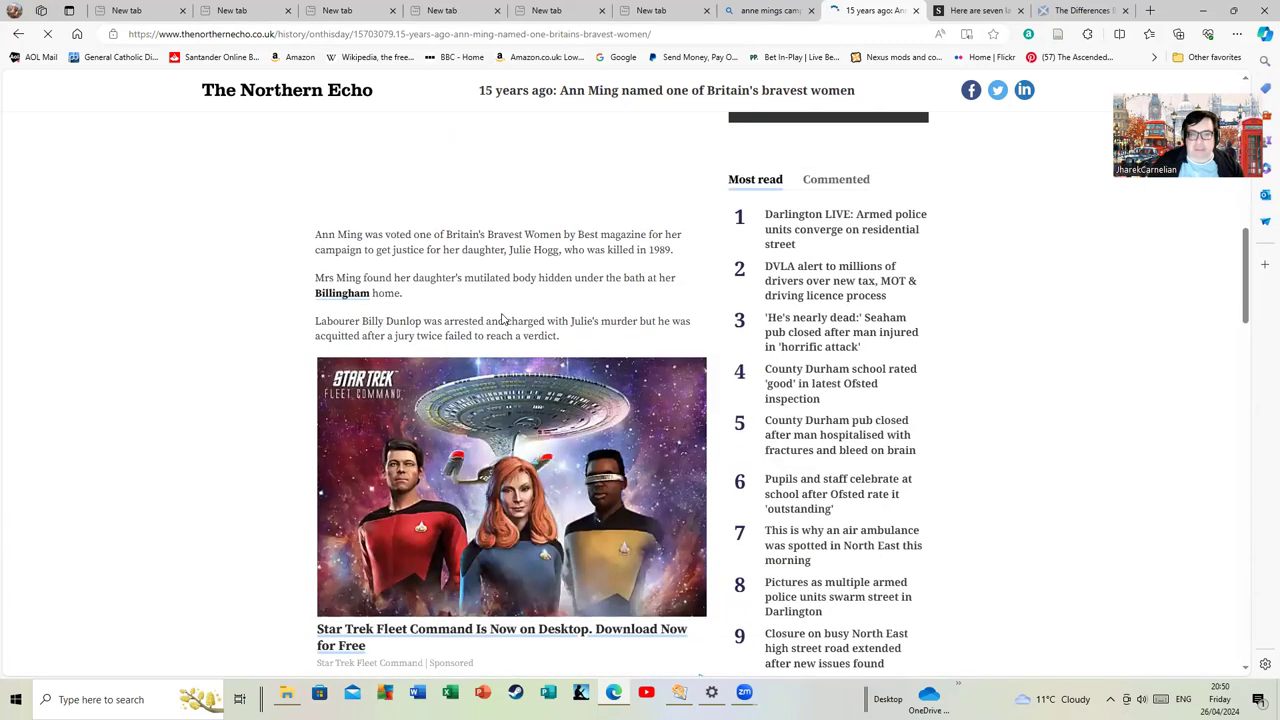
{"action": "scroll", "scroll_direction": "down", "scroll_amount": 3}
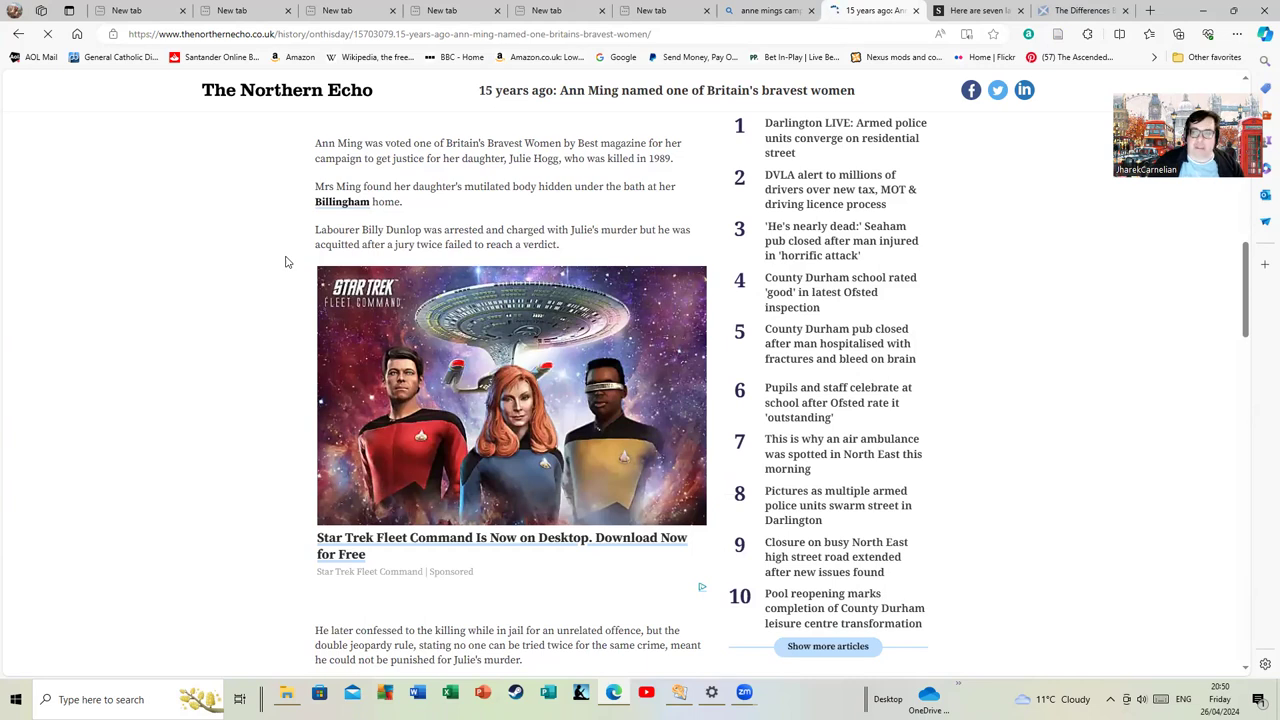
{"action": "scroll", "scroll_direction": "up", "scroll_amount": 3}
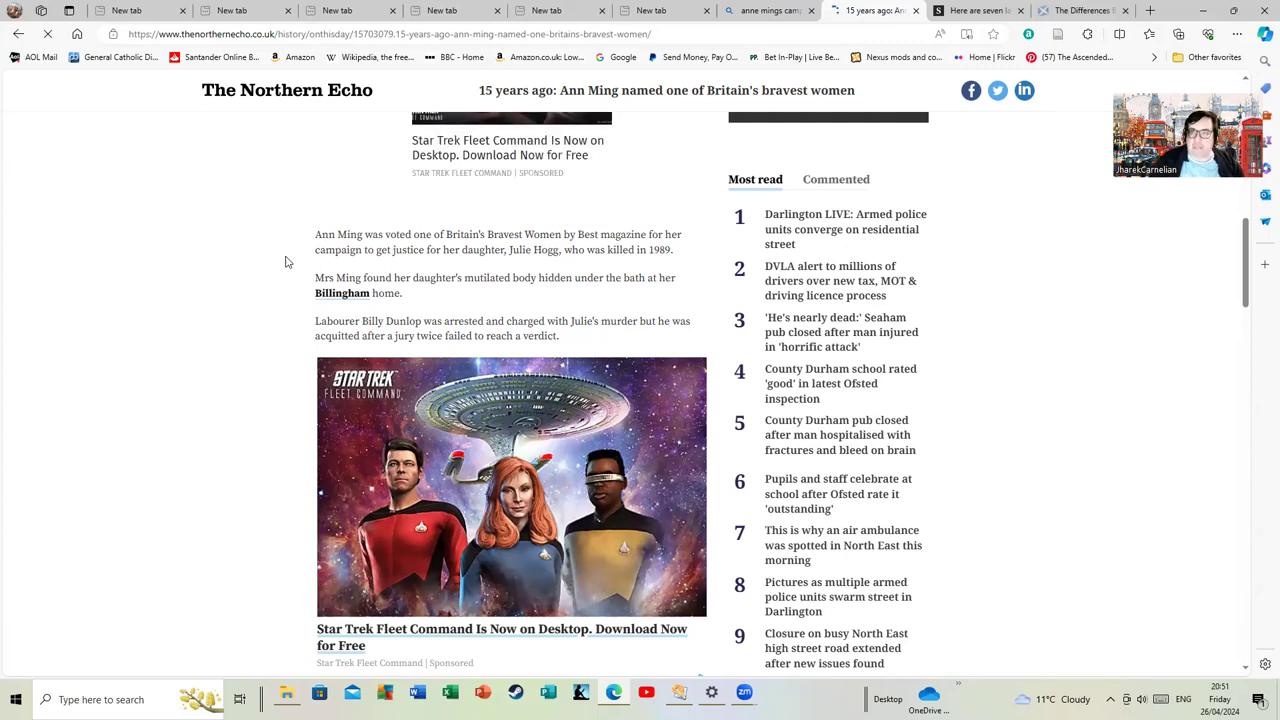
{"action": "mouse_move", "coordinate": [72, 390]}
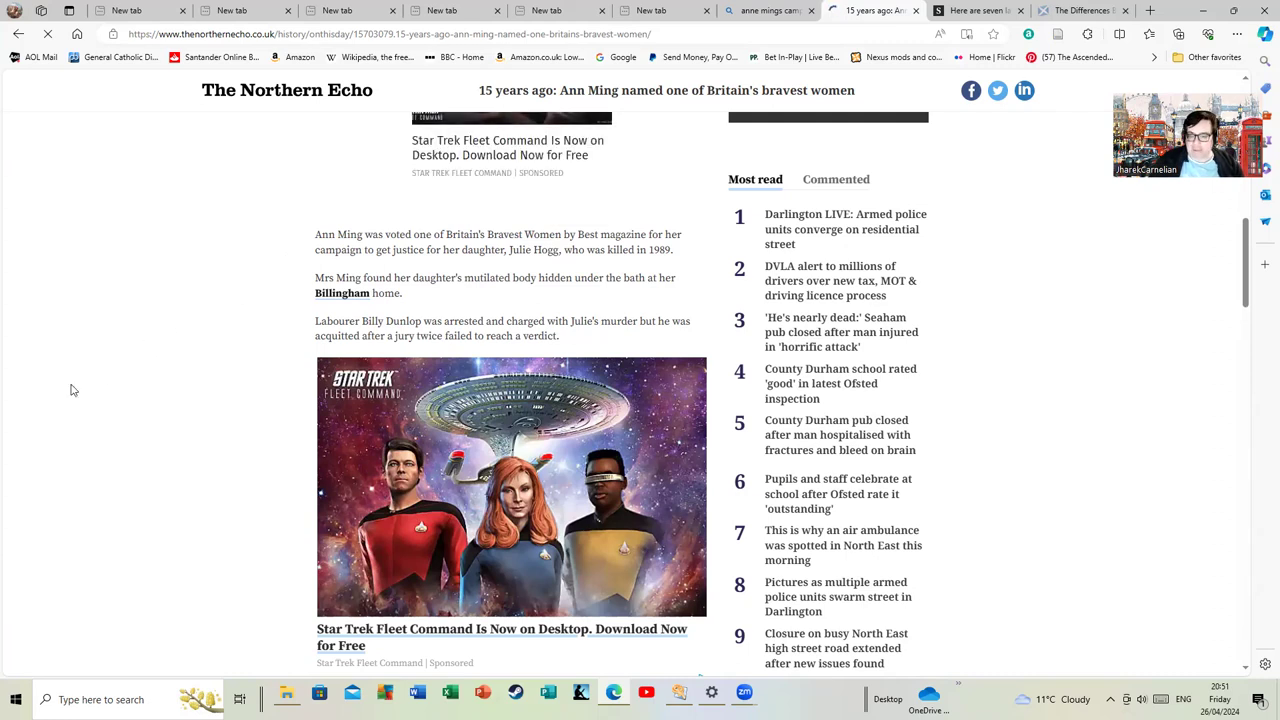